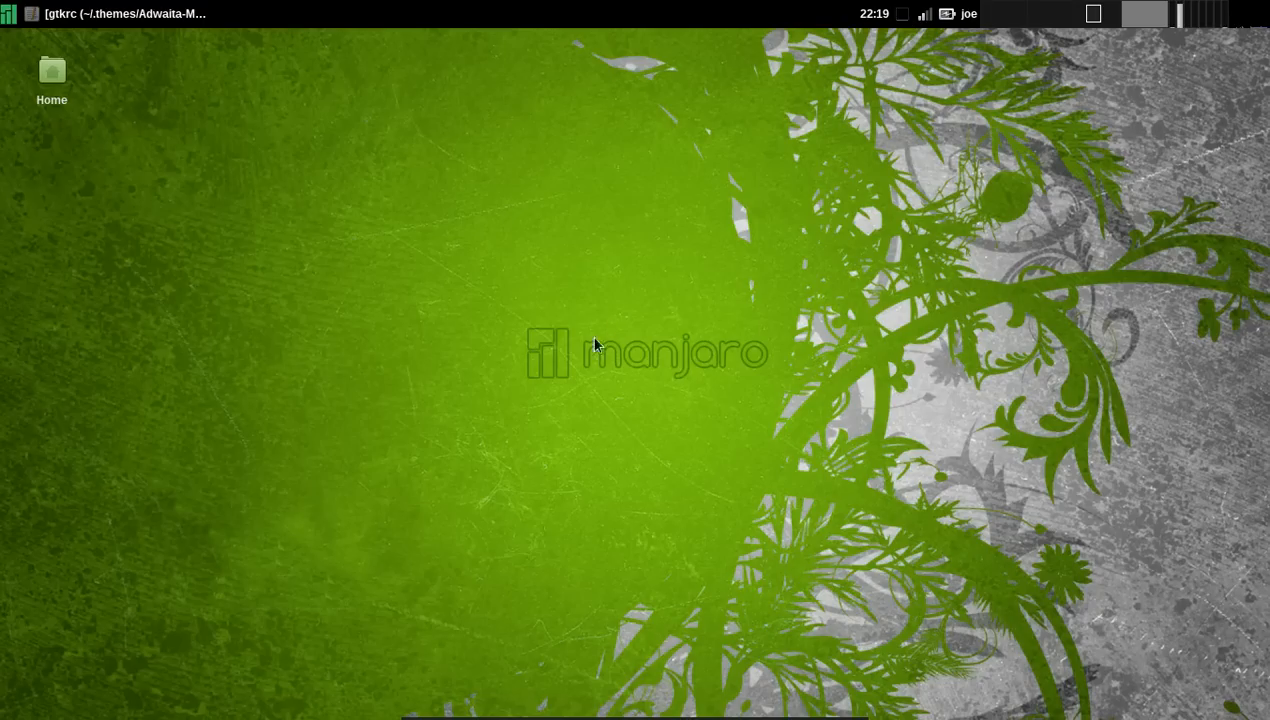
mouse_move(568, 396)
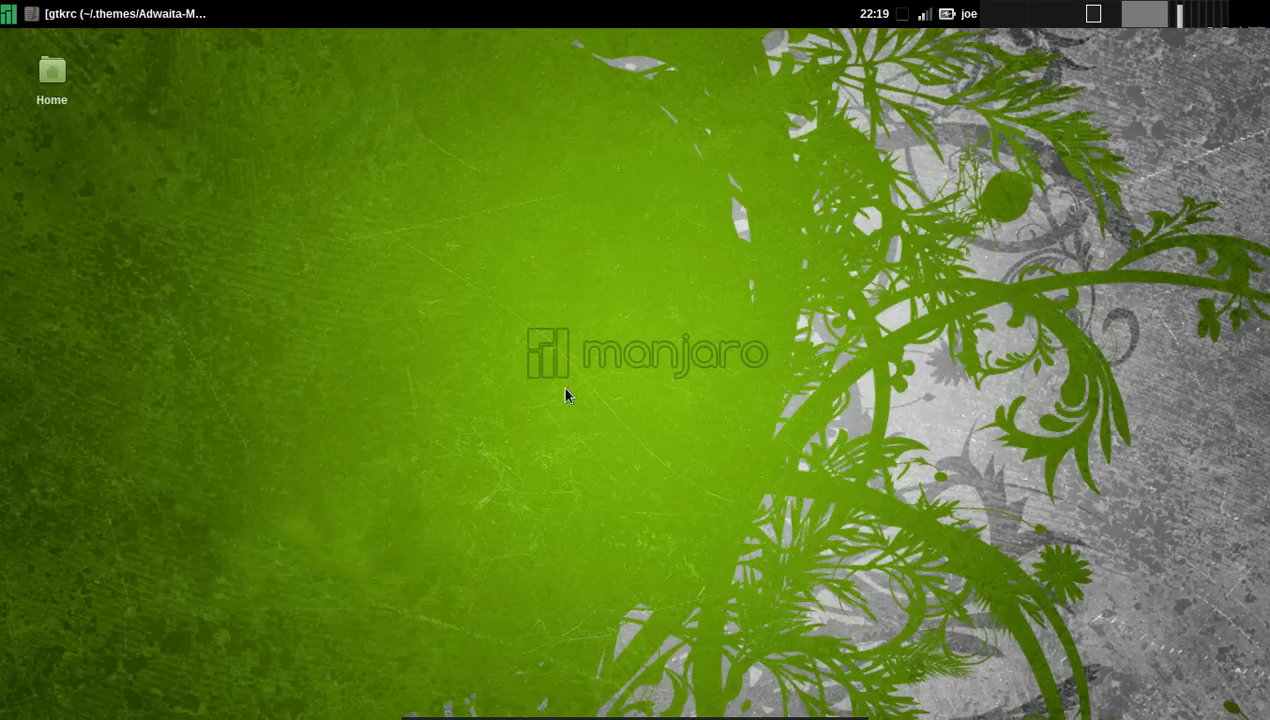
mouse_move(610, 448)
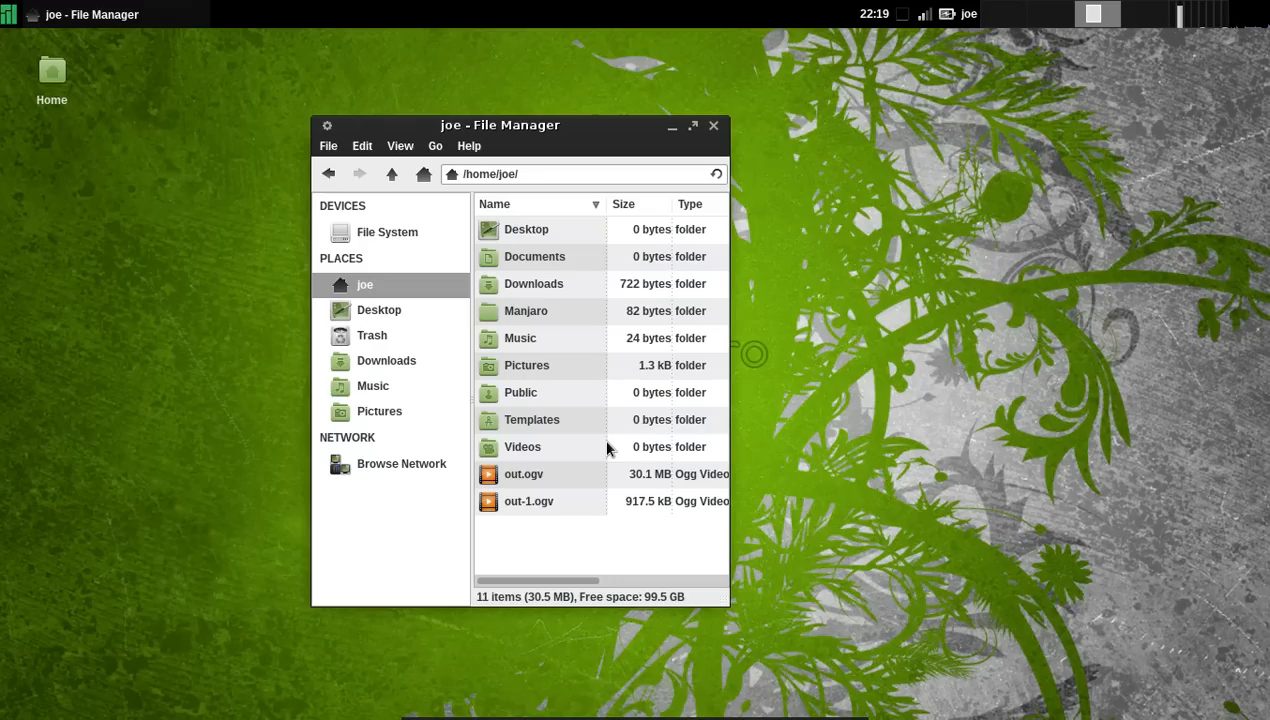
mouse_move(332, 278)
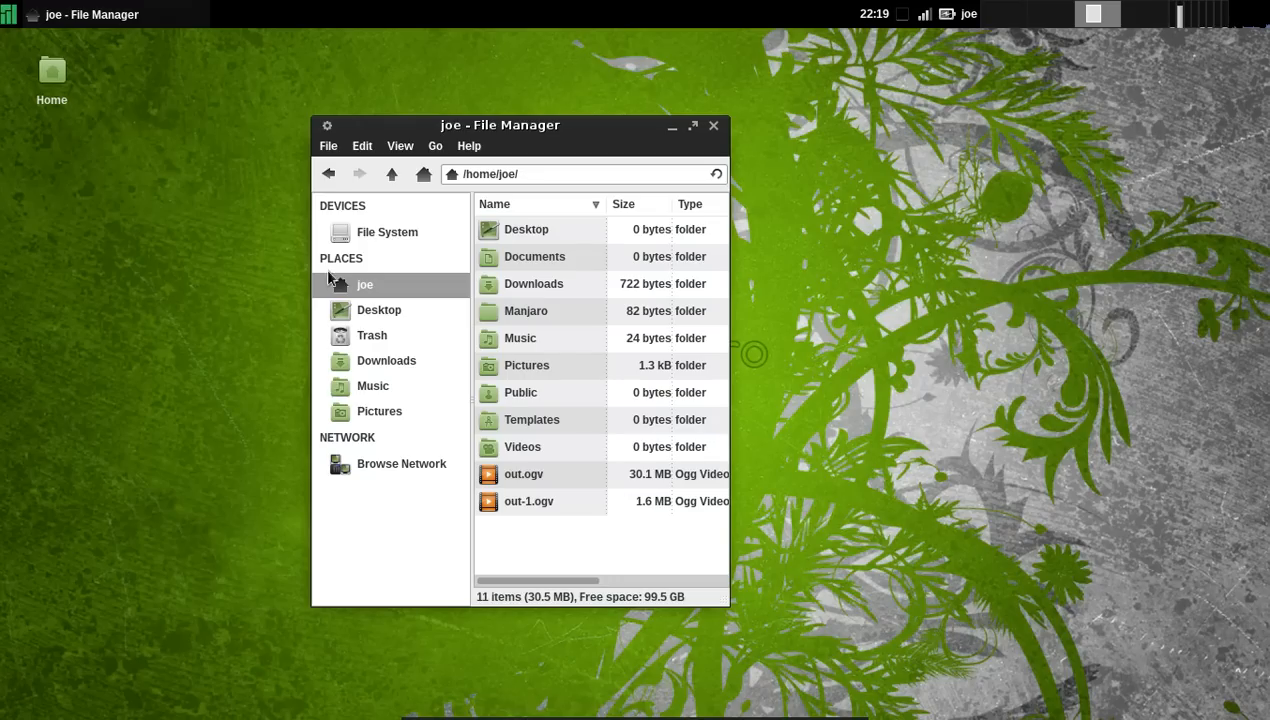
Open the home folder /home/joe in the file manager from the desktop Home icon
left_click(712, 124)
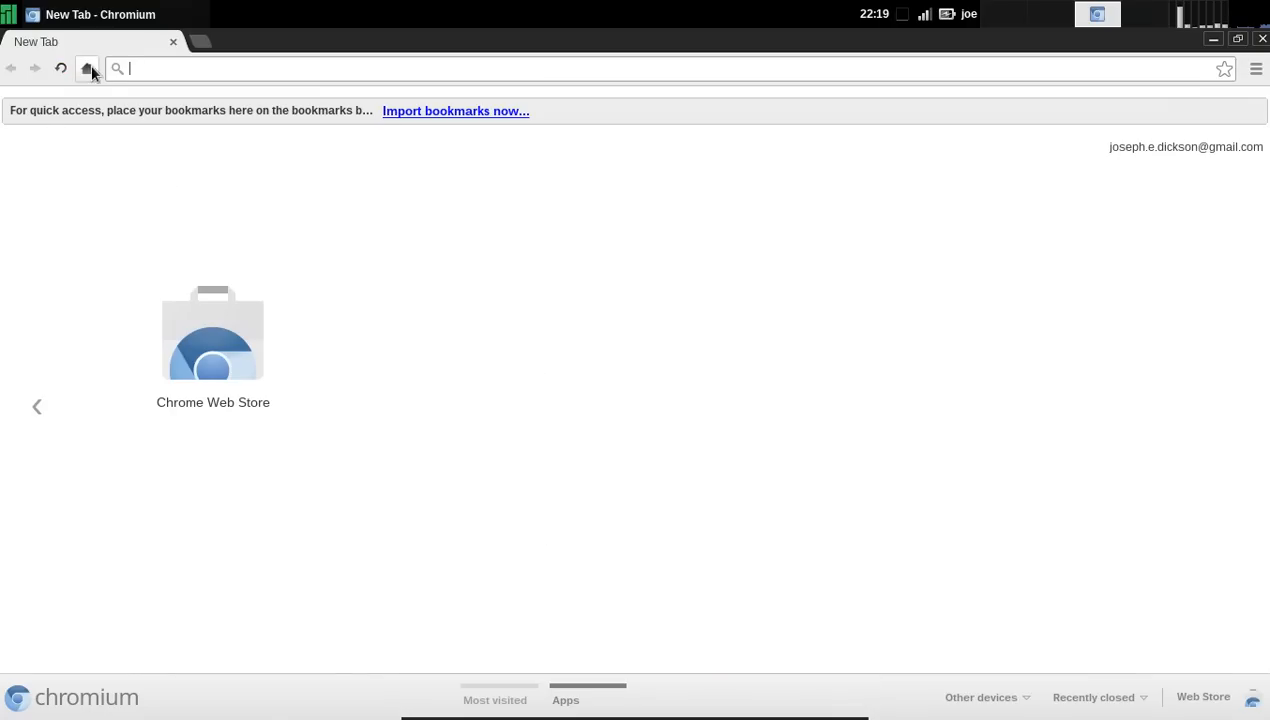
mouse_move(138, 52)
type("manjaro.org")
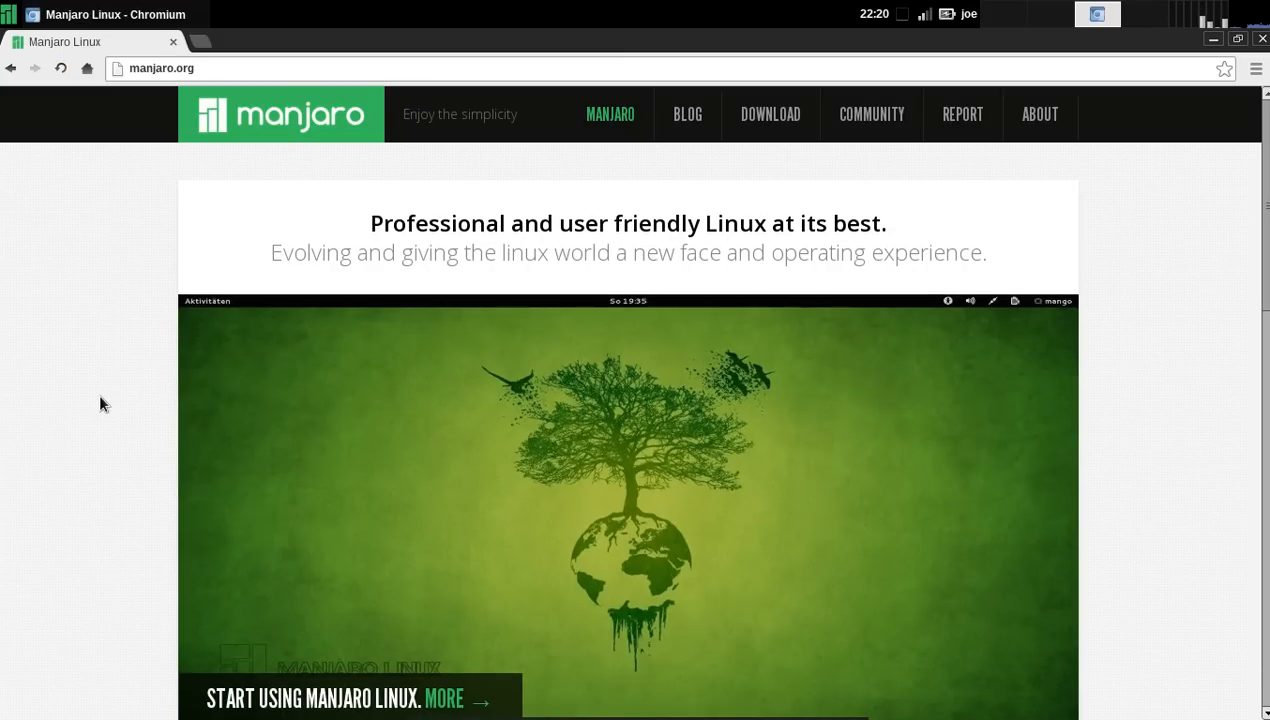
Browse the manjaro.org homepage slideshow, then navigate to the Manjaro blog page
scroll("down", 3)
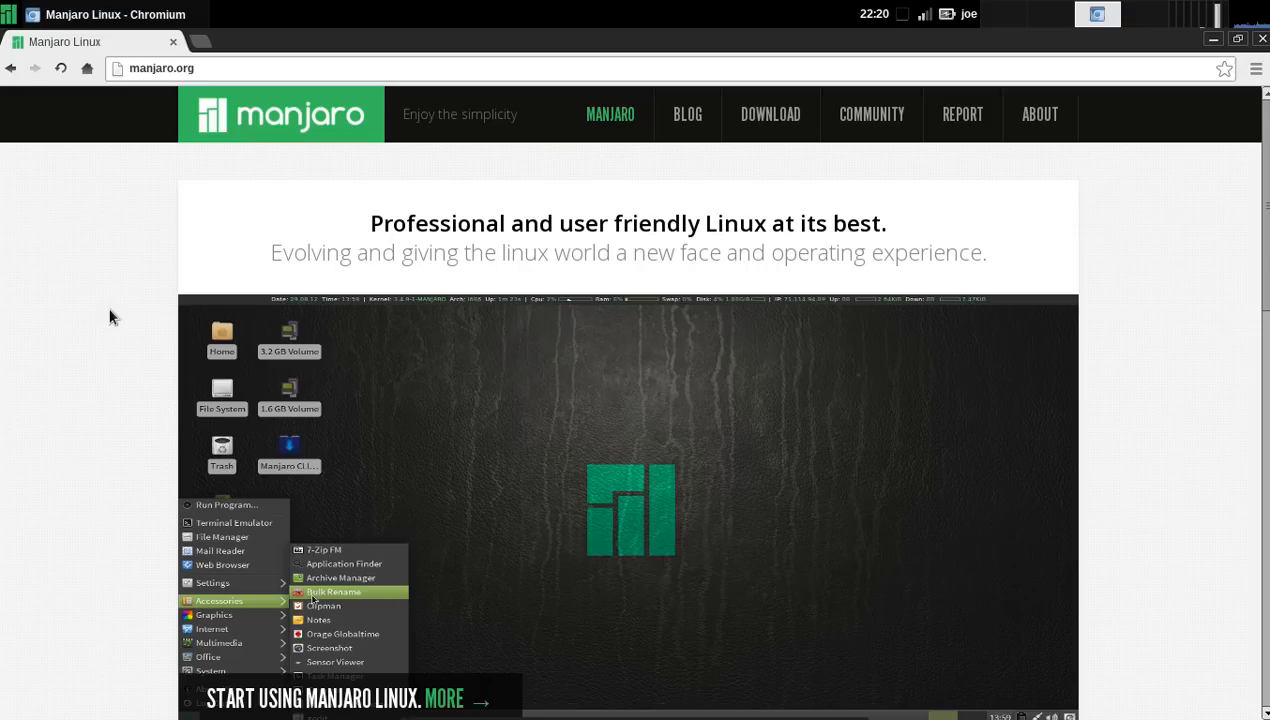
mouse_move(86, 290)
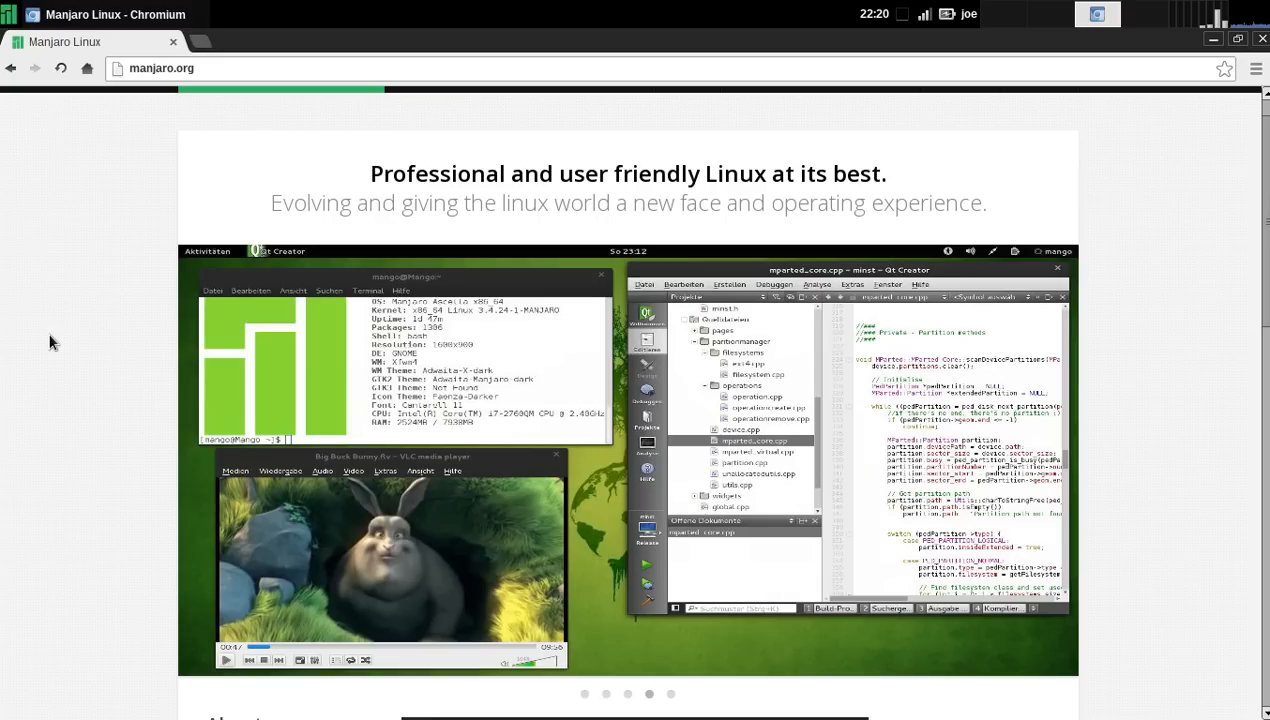
mouse_move(78, 248)
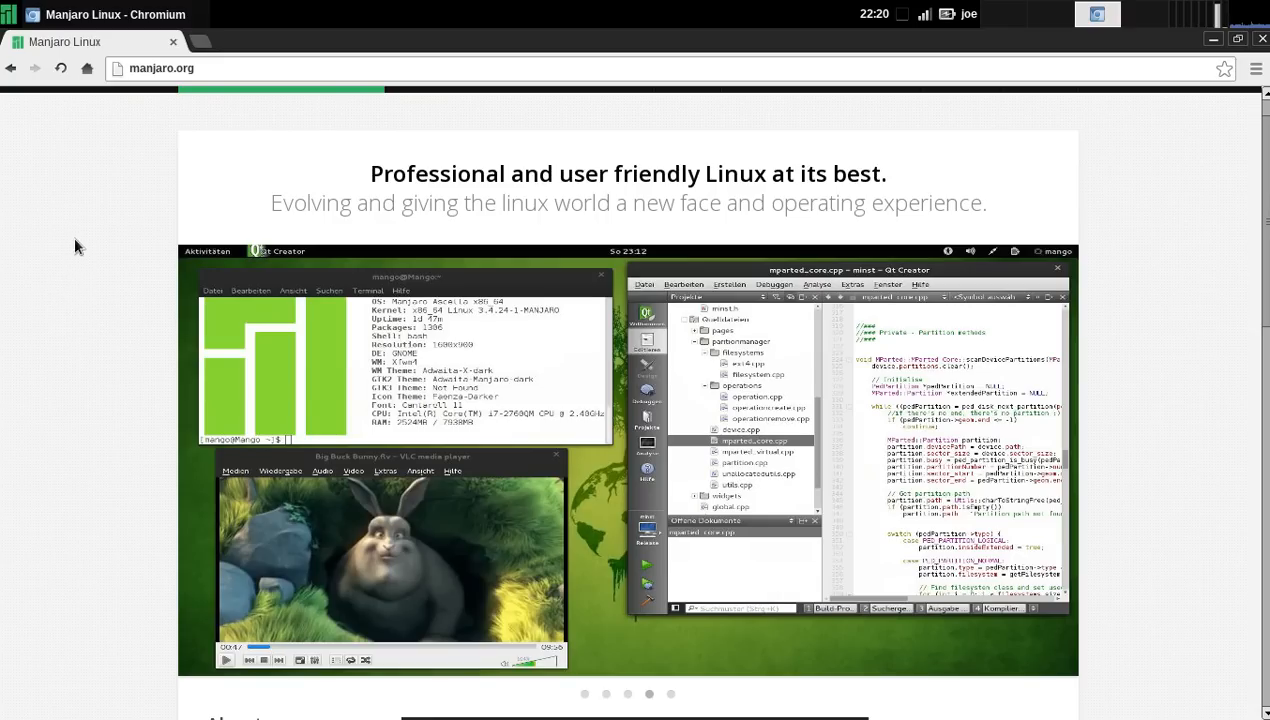
scroll("down", 3)
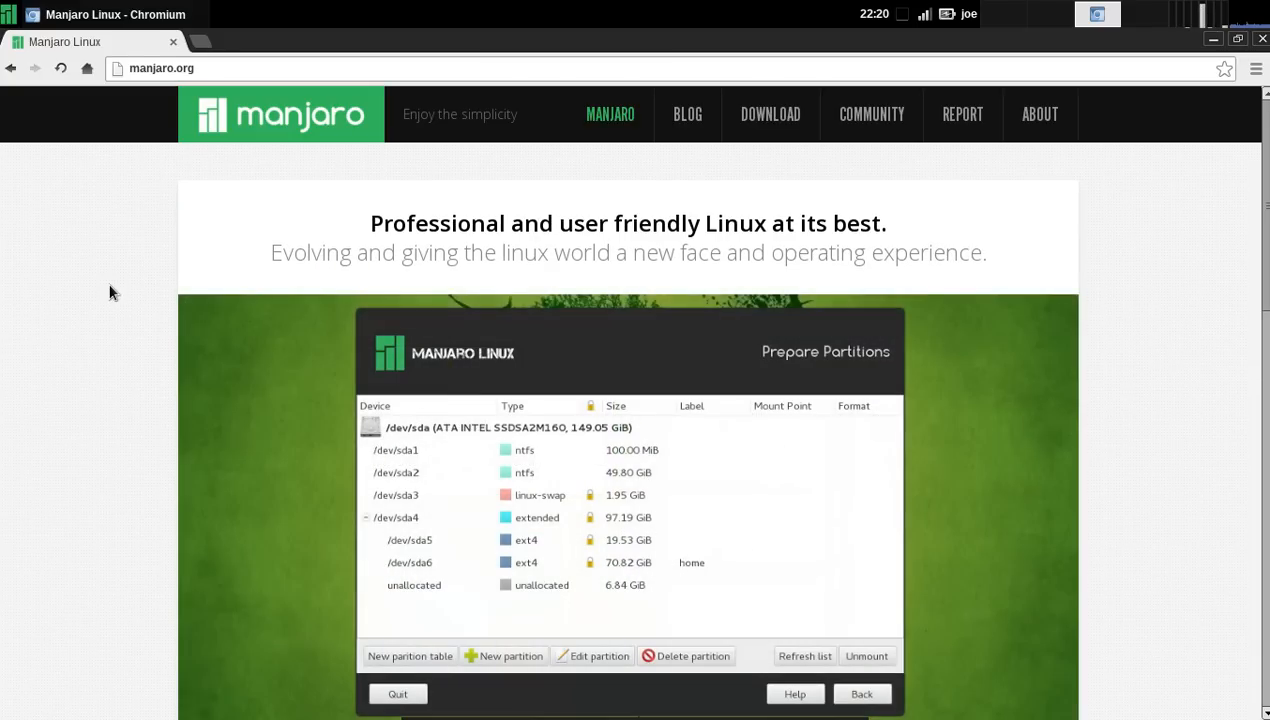
mouse_move(140, 324)
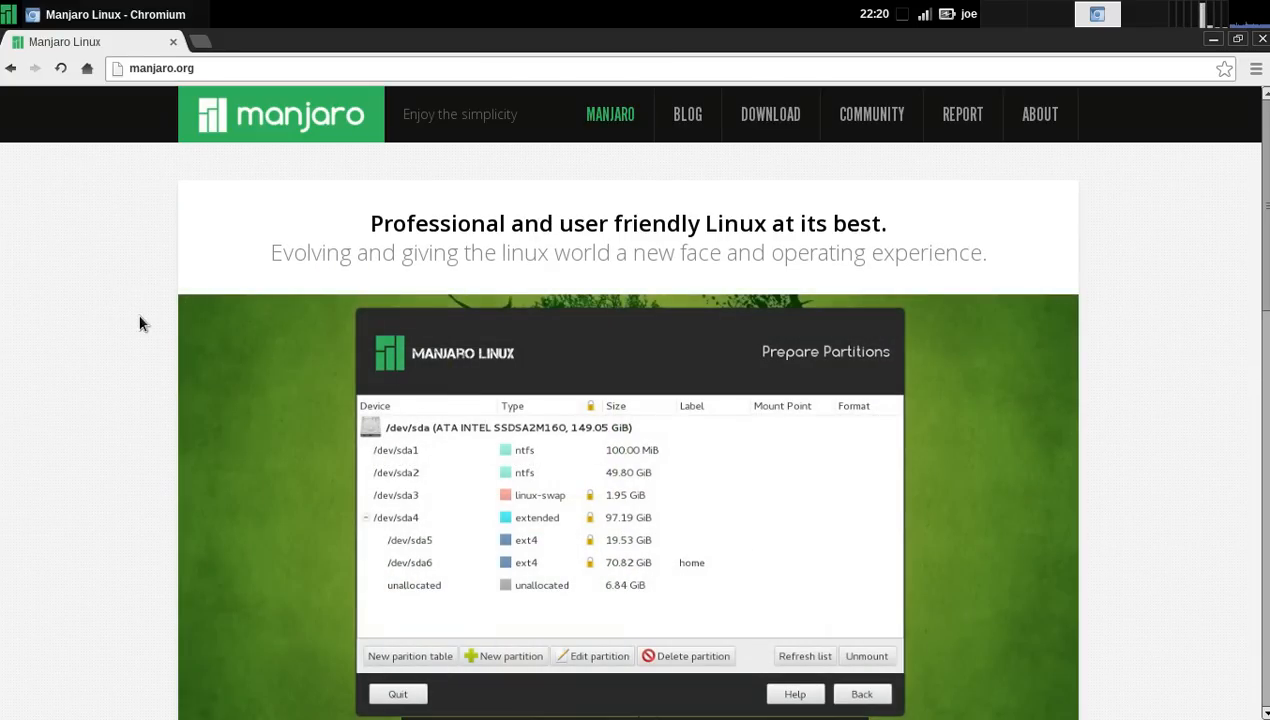
mouse_move(166, 352)
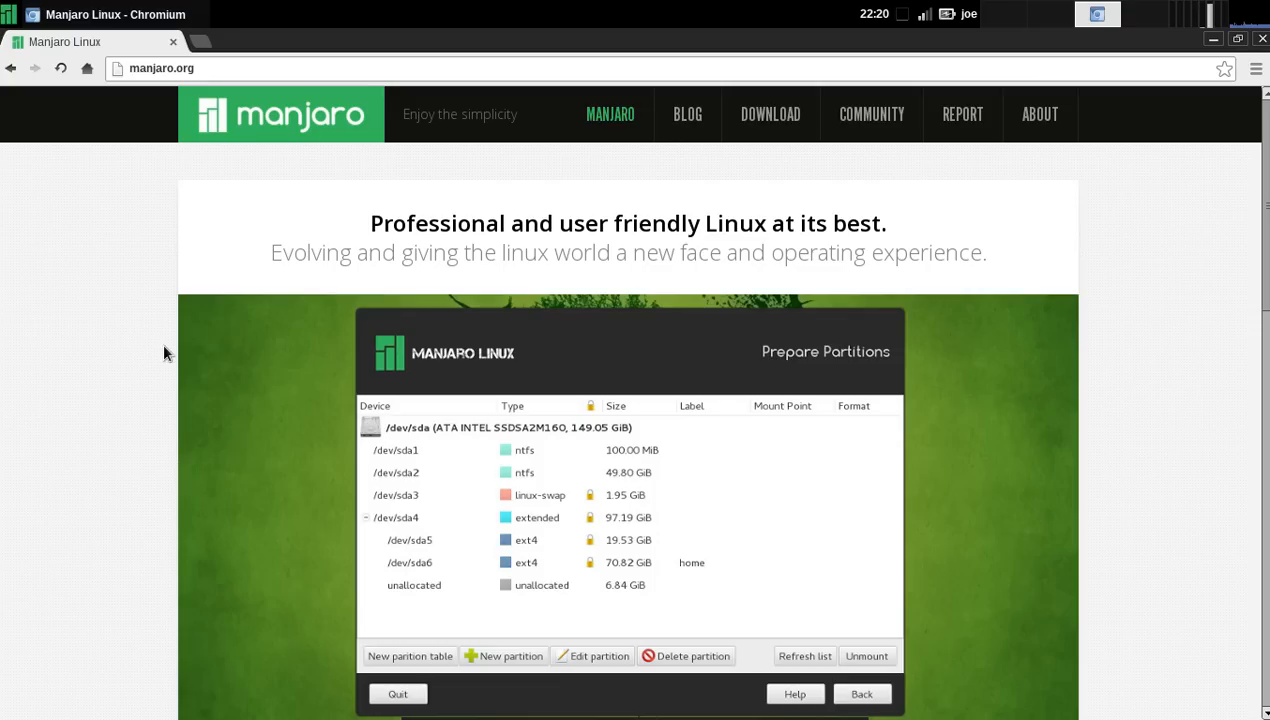
mouse_move(188, 320)
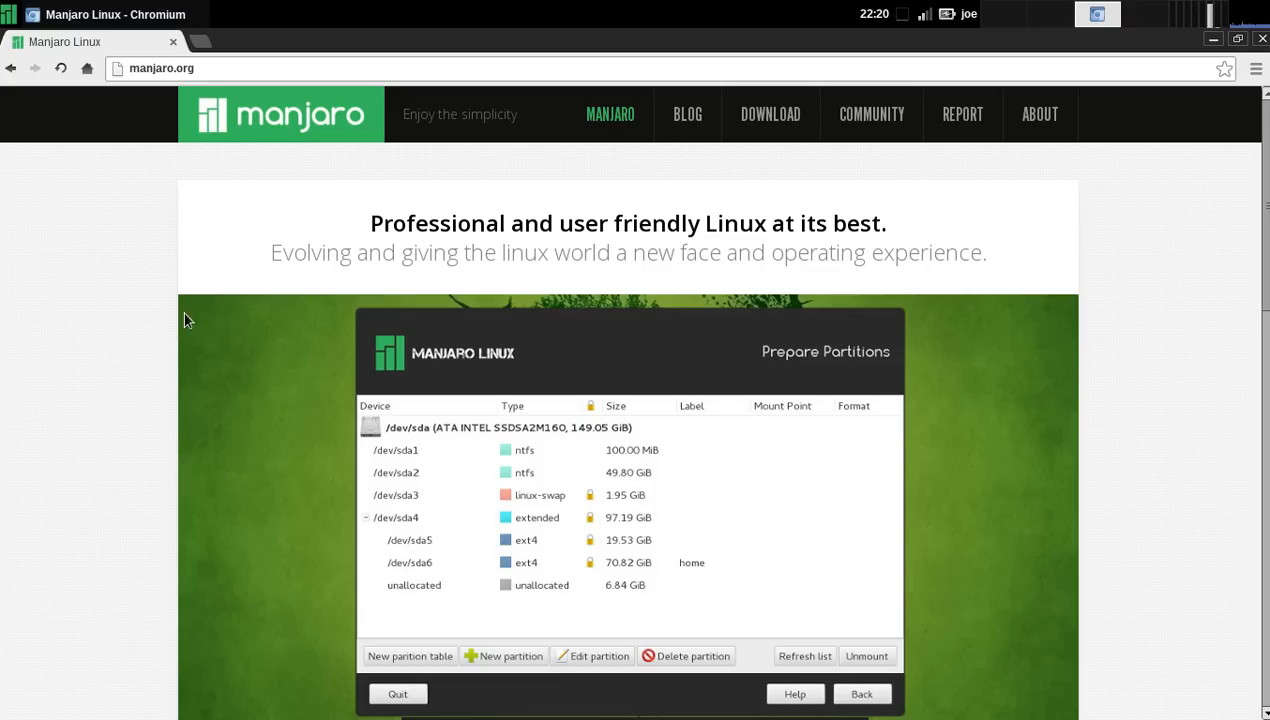
scroll("down", 3)
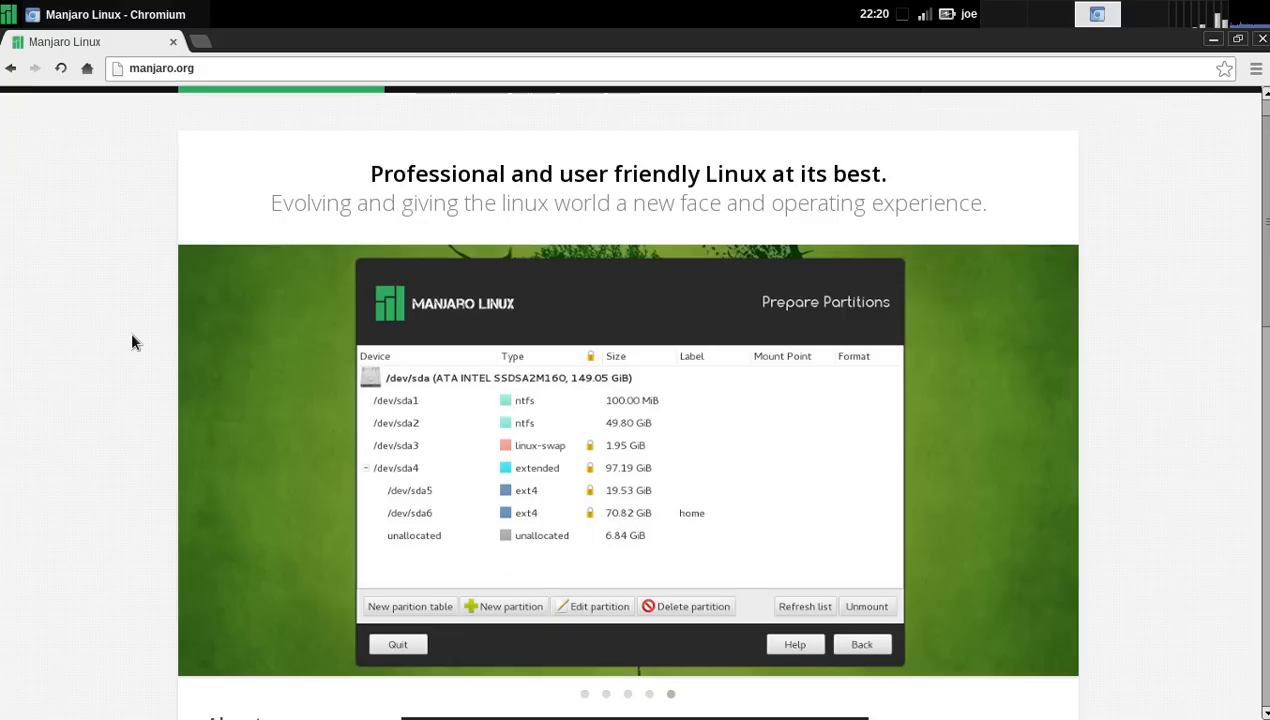
scroll("up", 3)
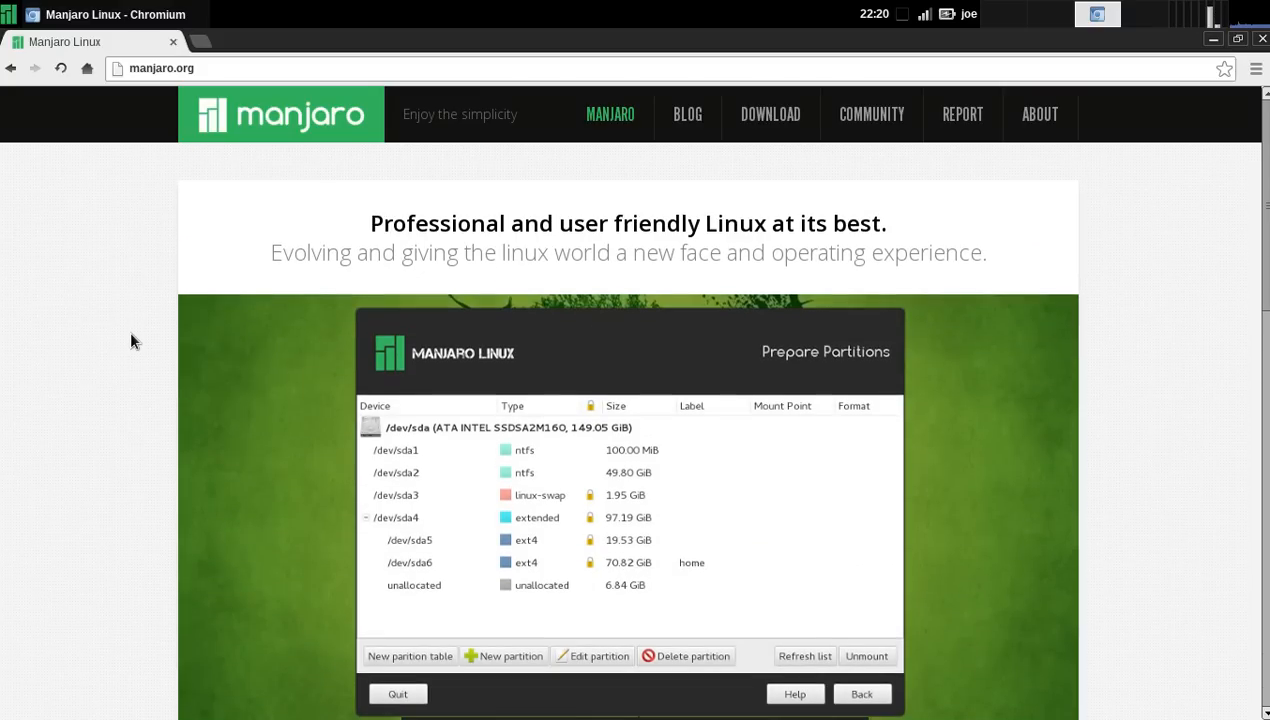
mouse_move(252, 264)
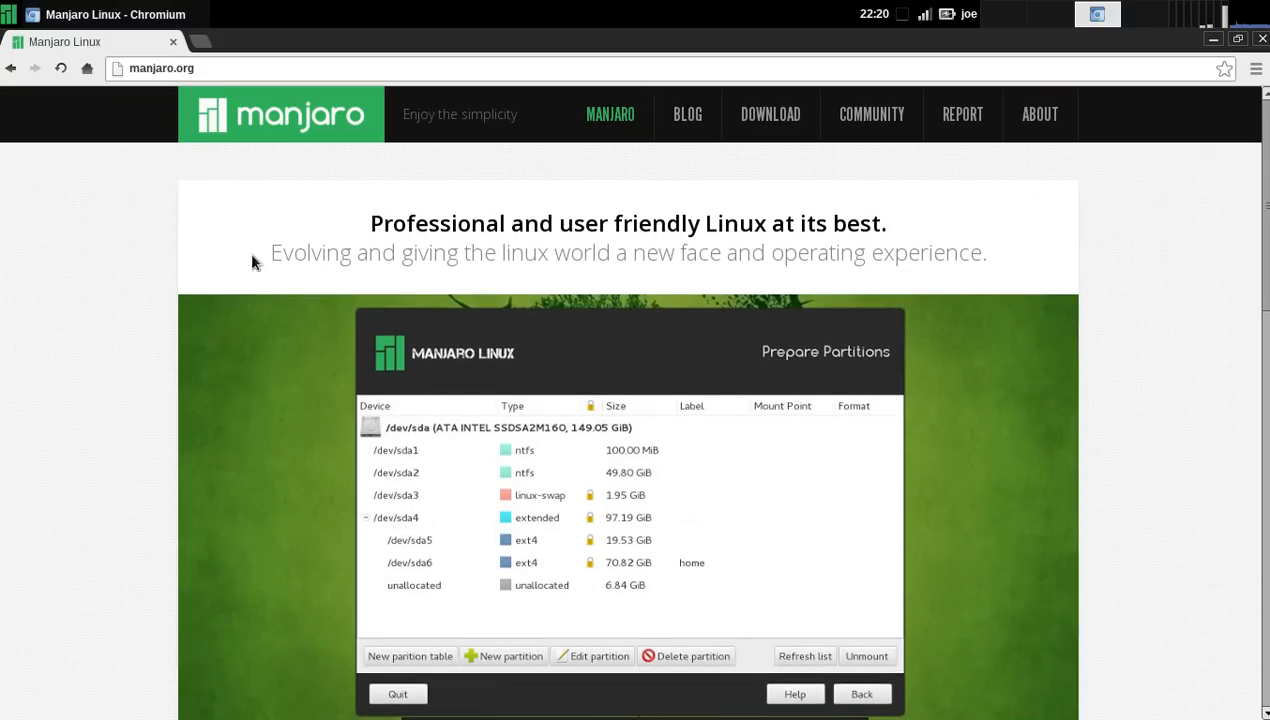
left_click(610, 112)
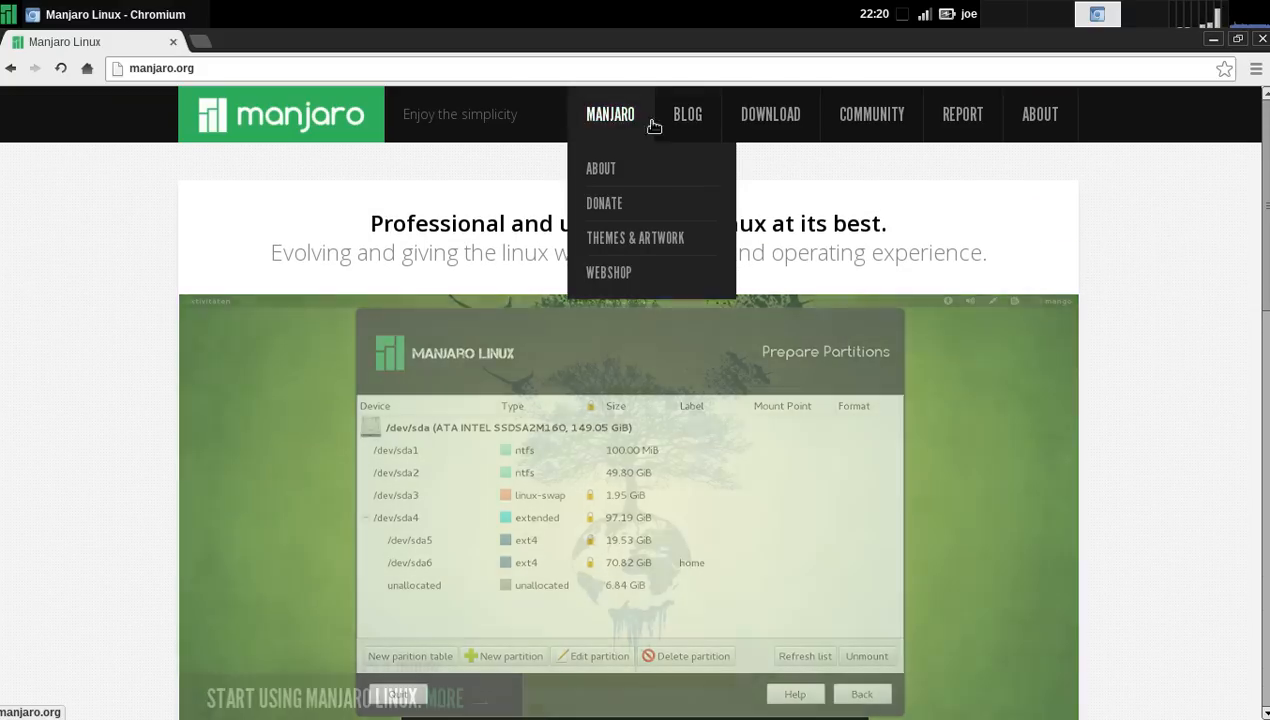
left_click(688, 112)
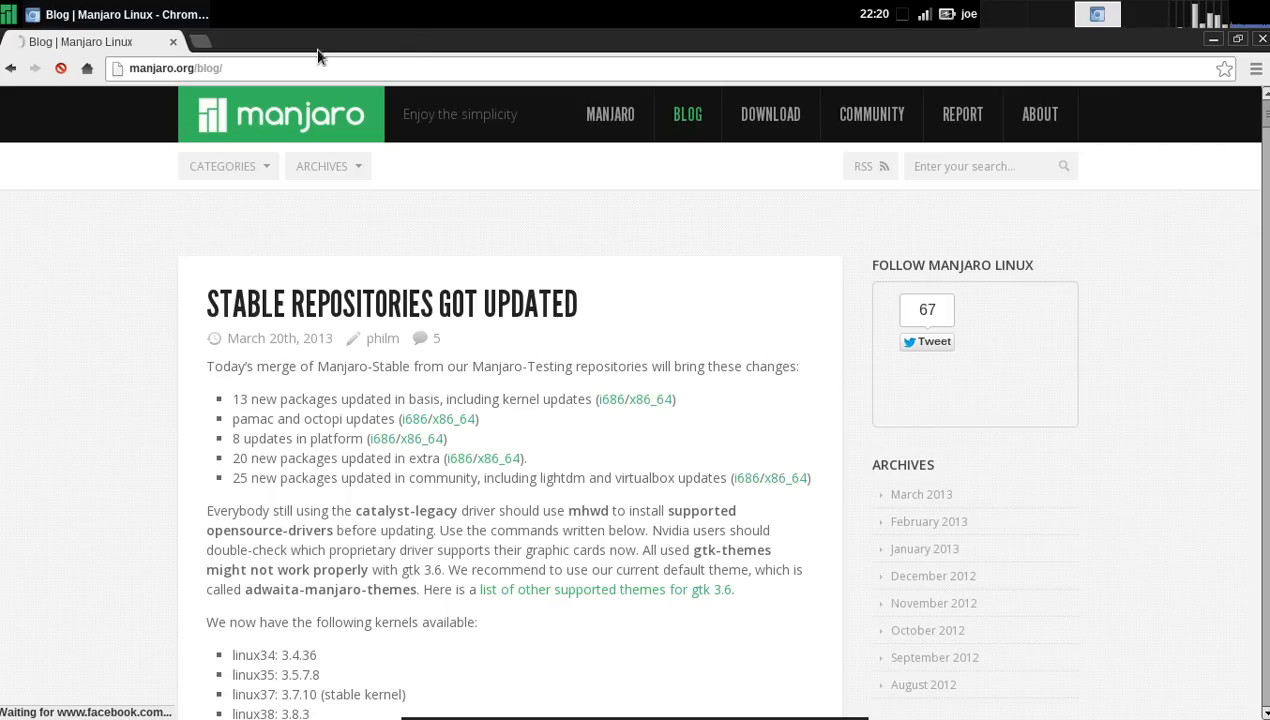
Show the Xfce applications menu and expand its categories down to Games with Steam
left_click(8, 14)
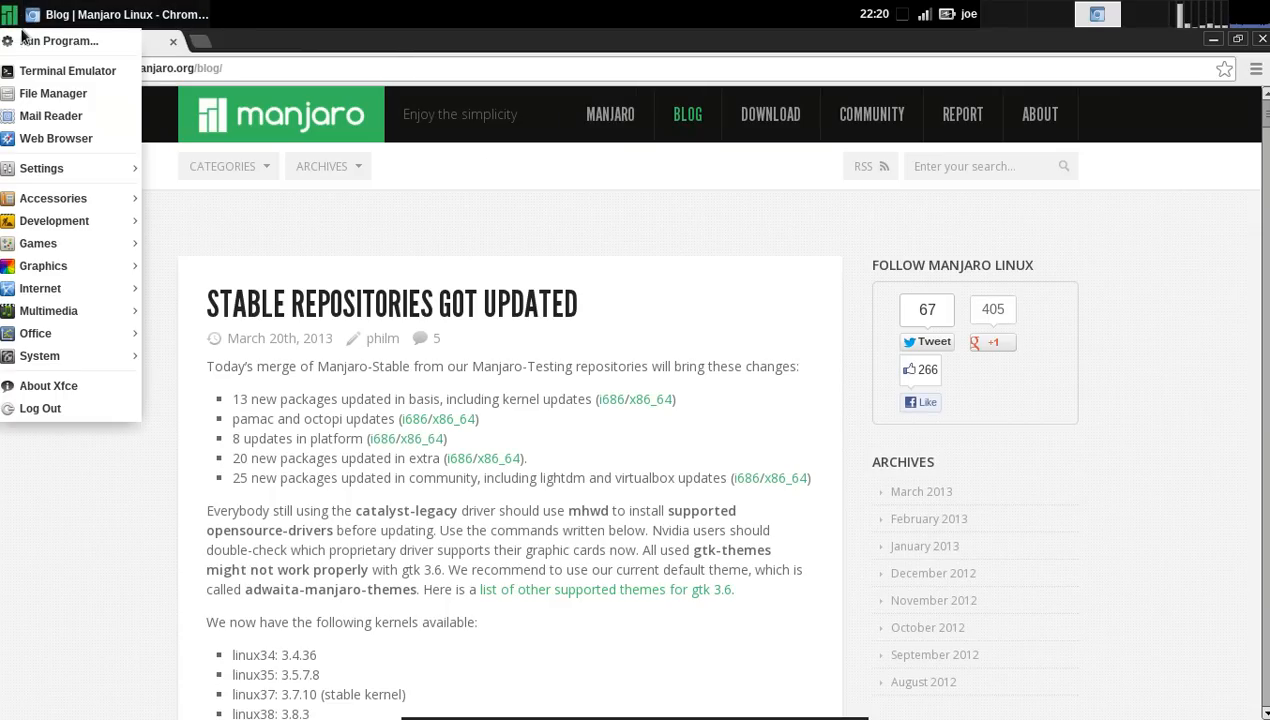
mouse_move(40, 168)
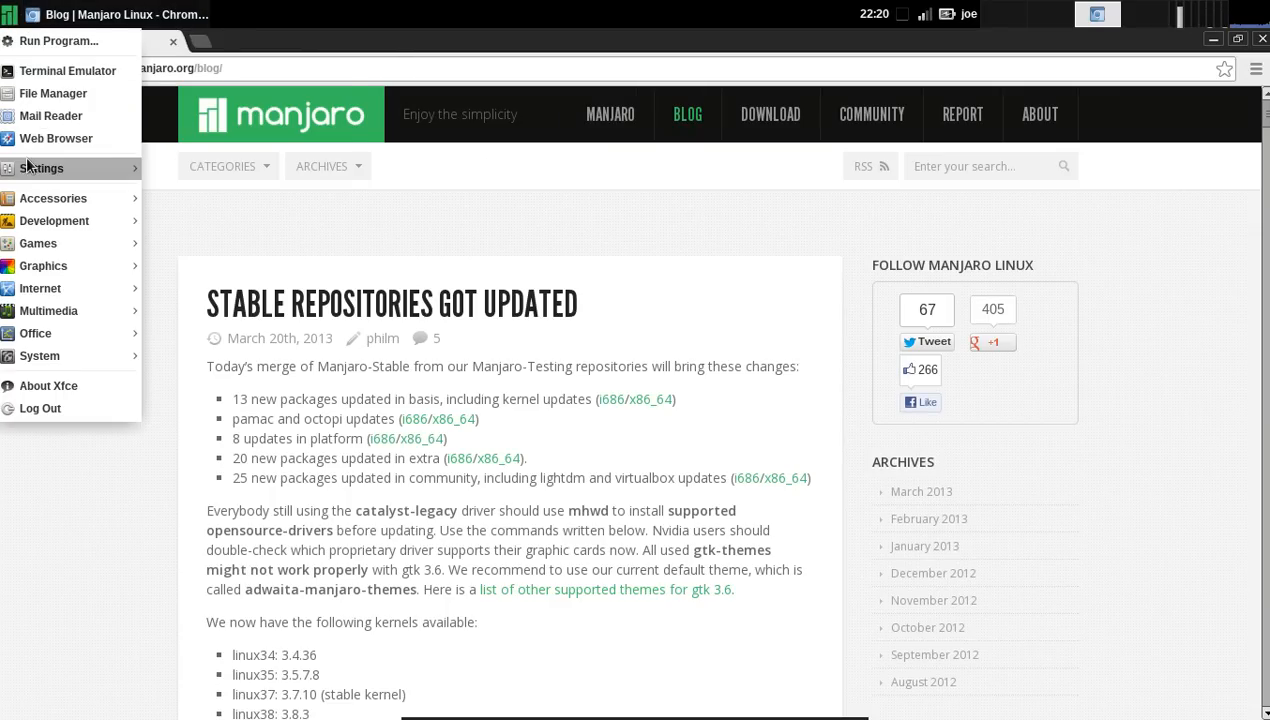
left_click(42, 168)
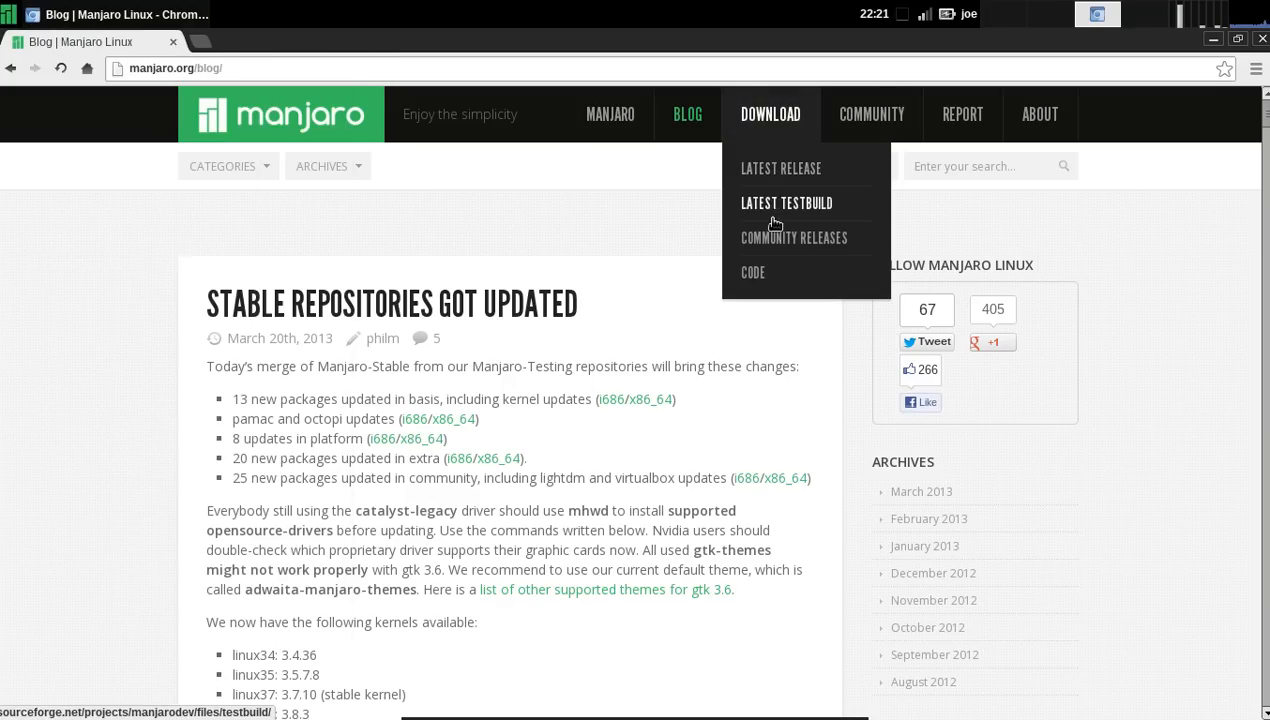
mouse_move(784, 146)
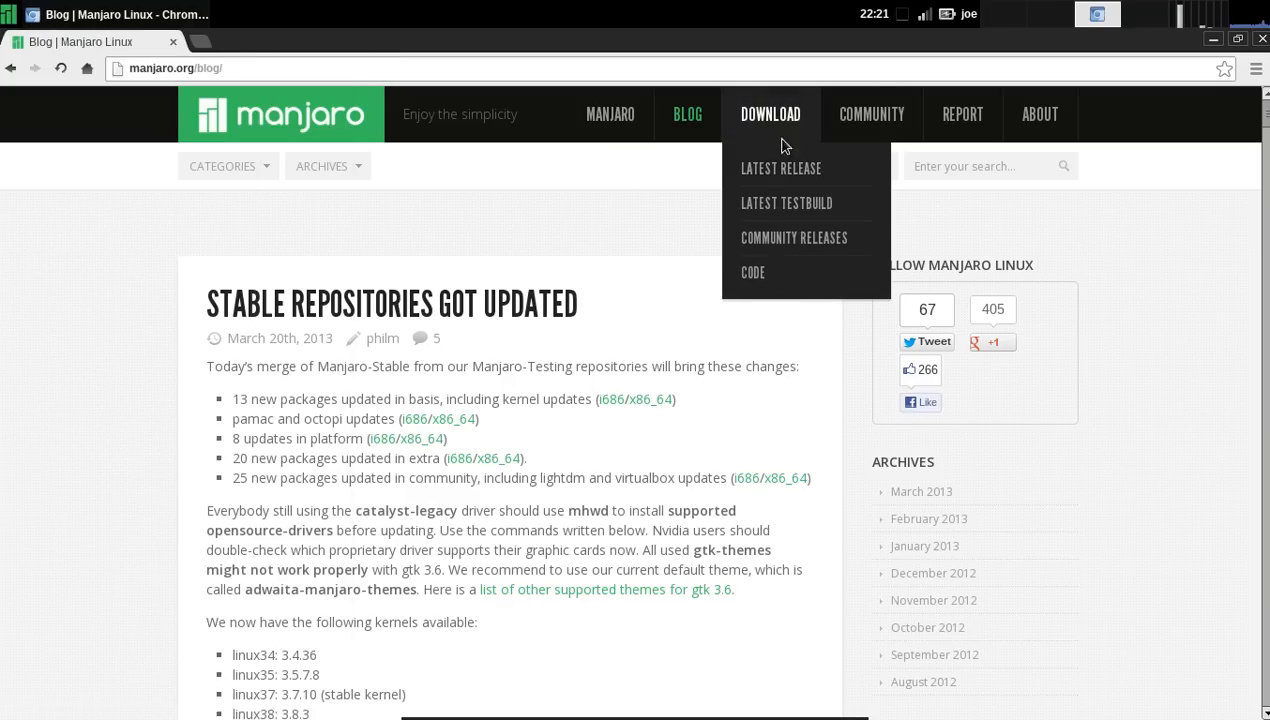
left_click(780, 168)
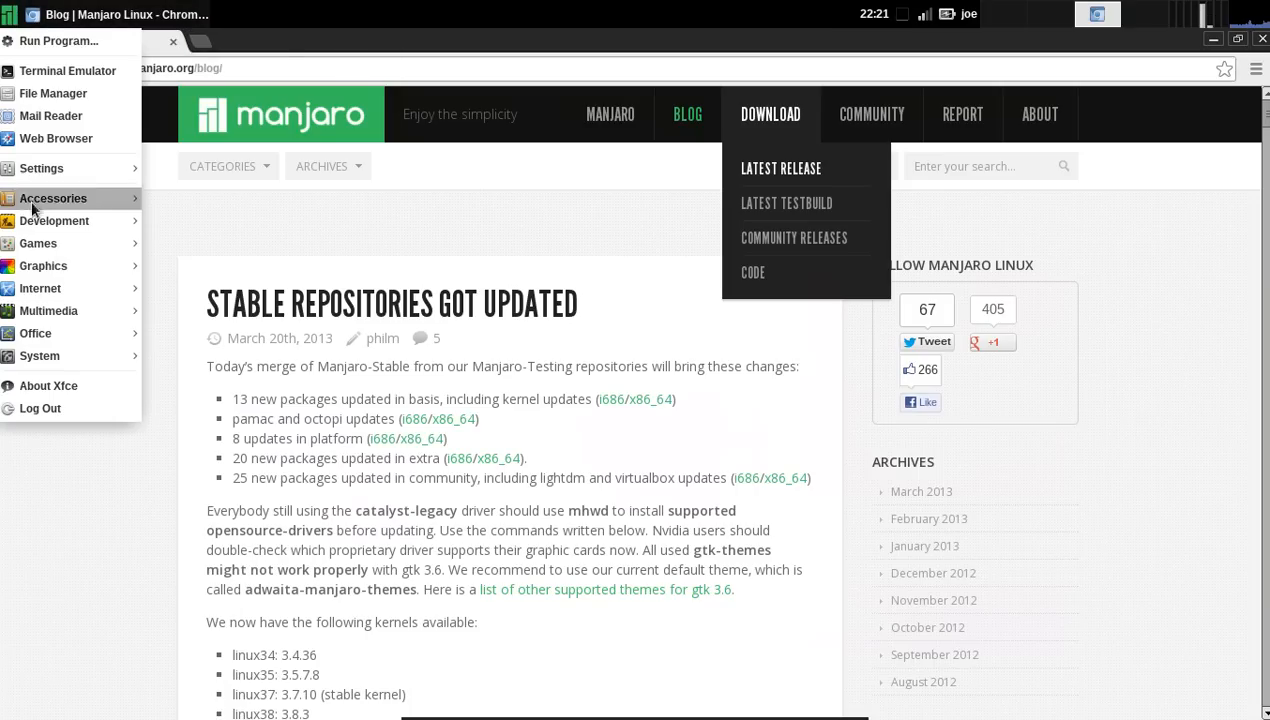
left_click(52, 198)
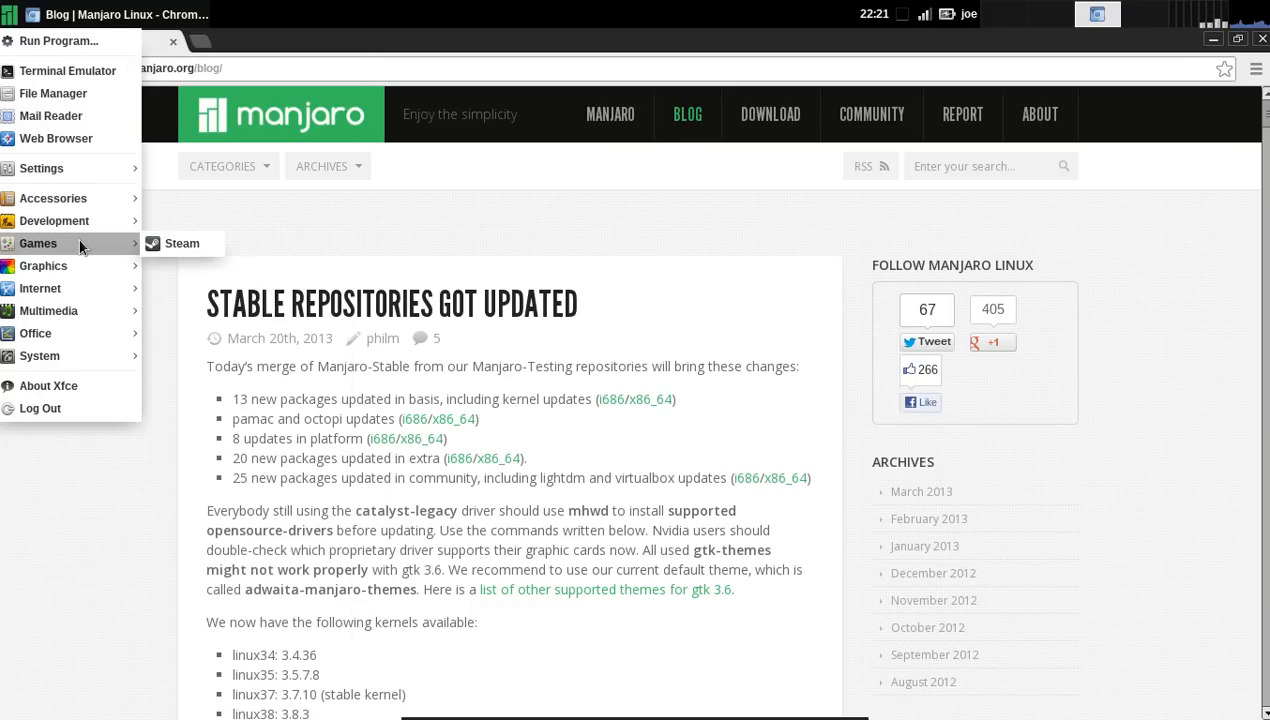
left_click(500, 282)
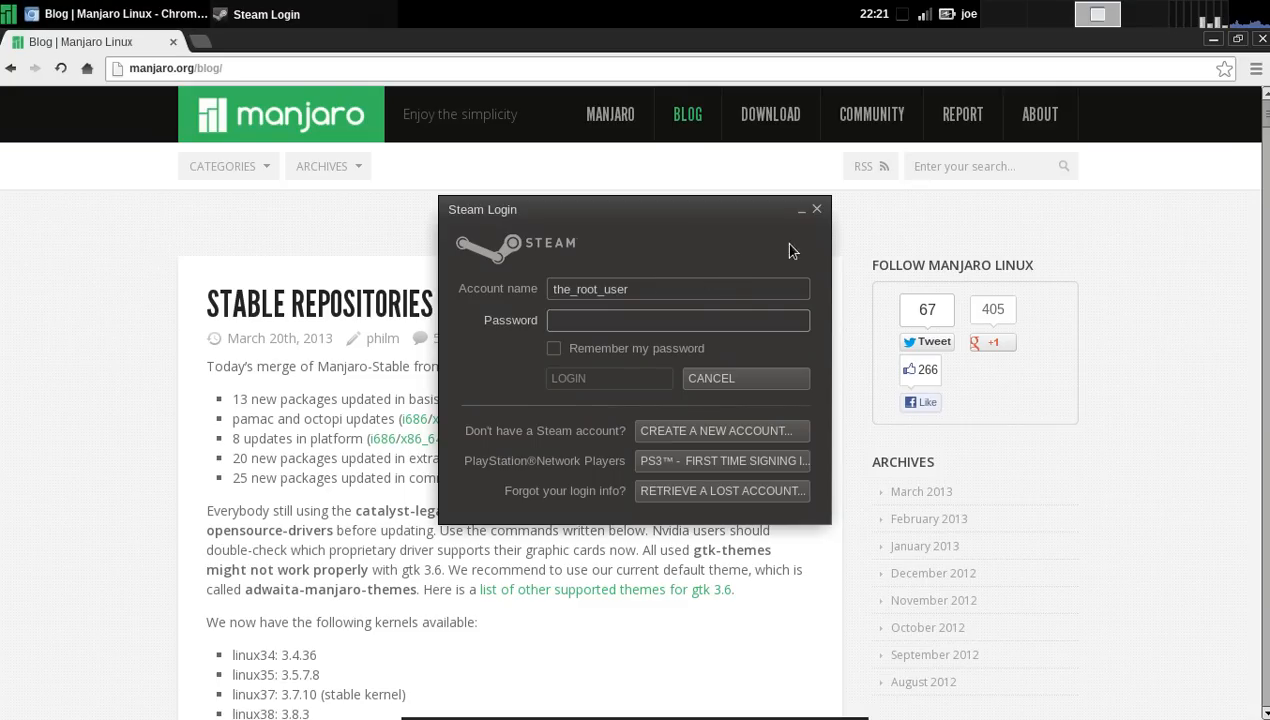
left_click(816, 210)
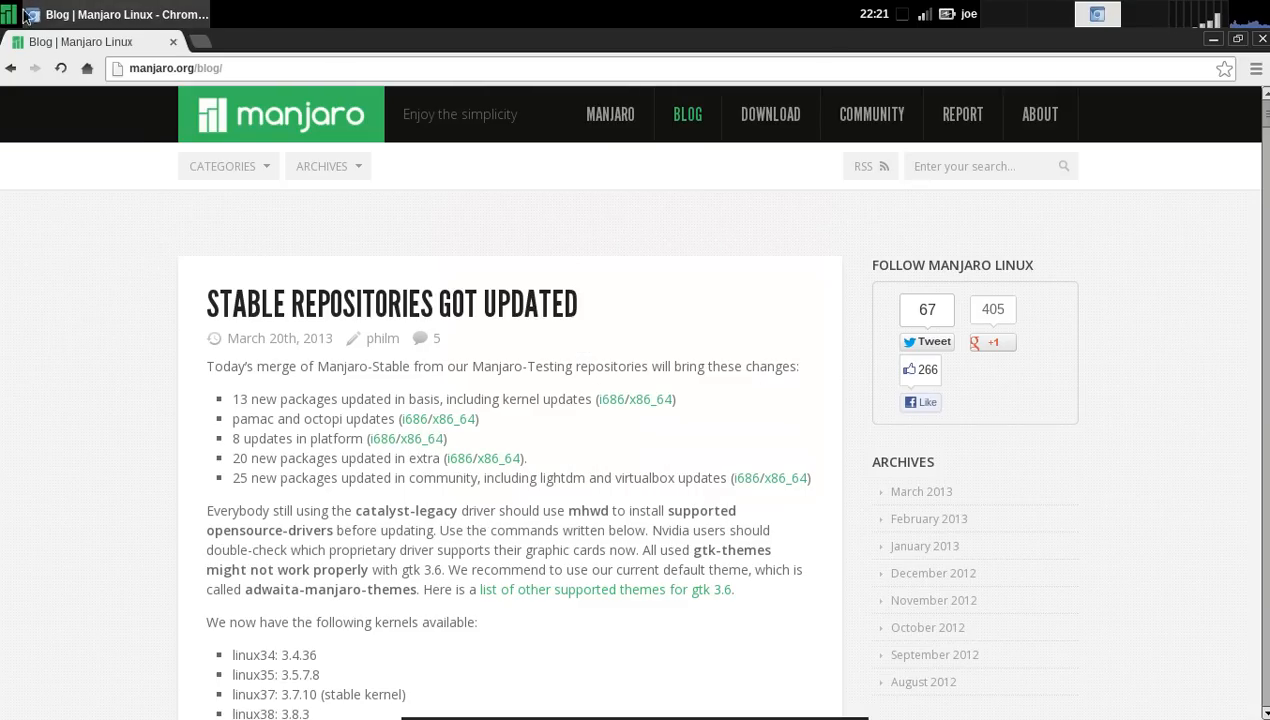
left_click(8, 12)
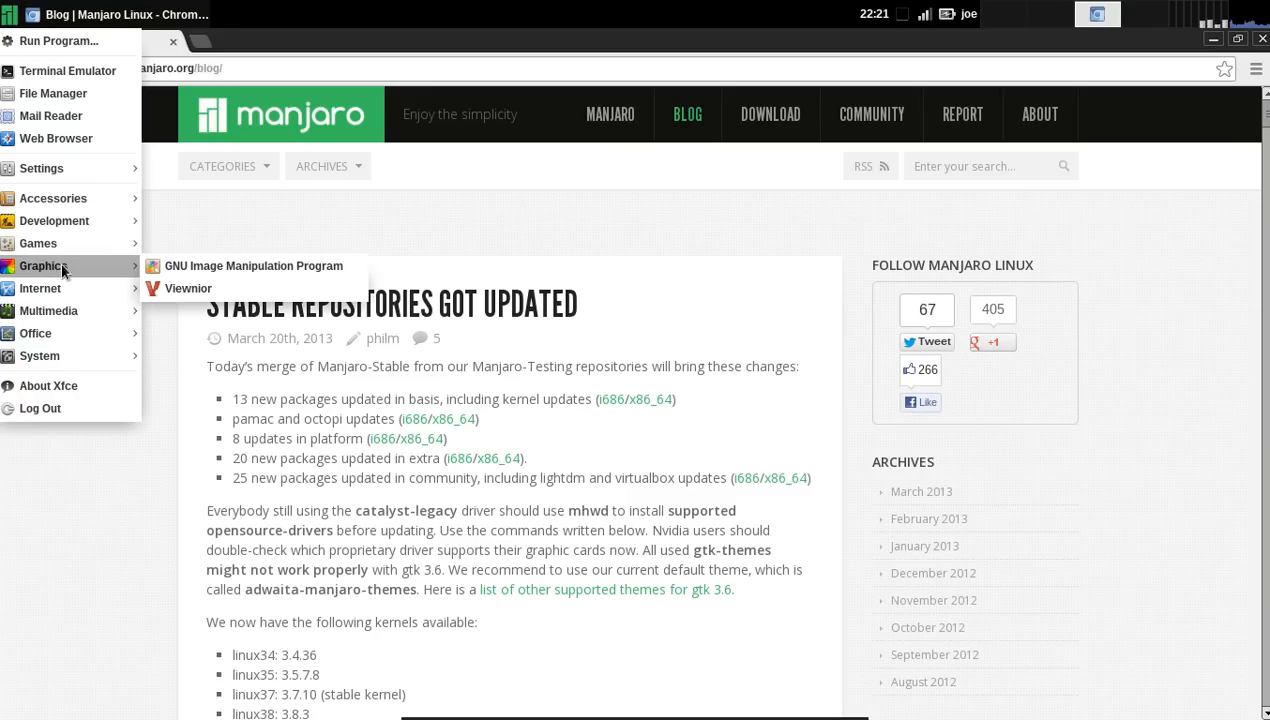
mouse_move(252, 266)
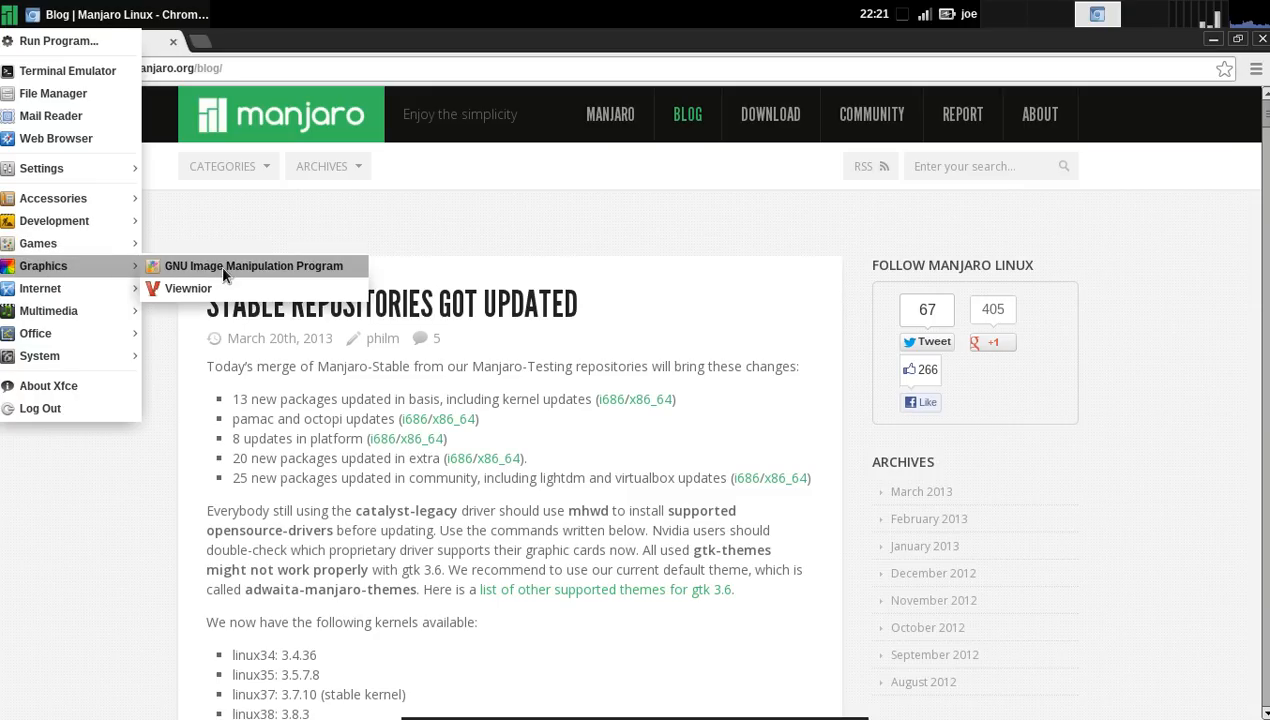
mouse_move(100, 332)
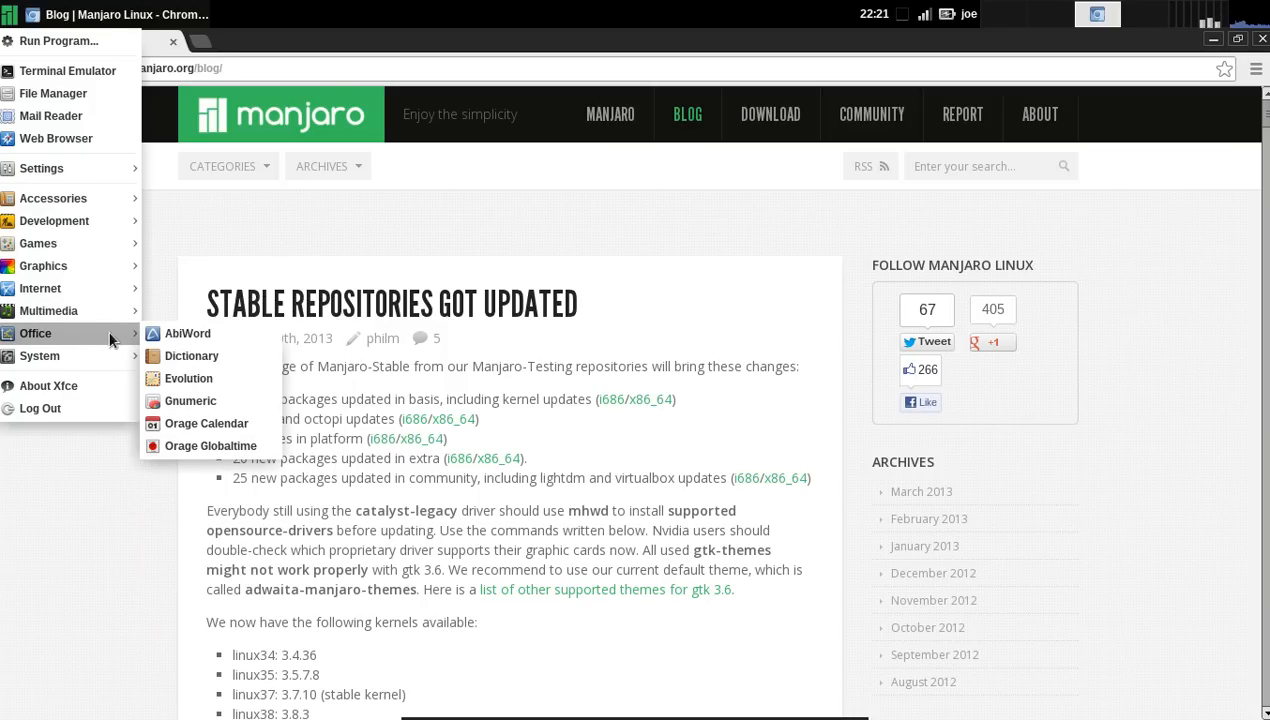
mouse_move(188, 332)
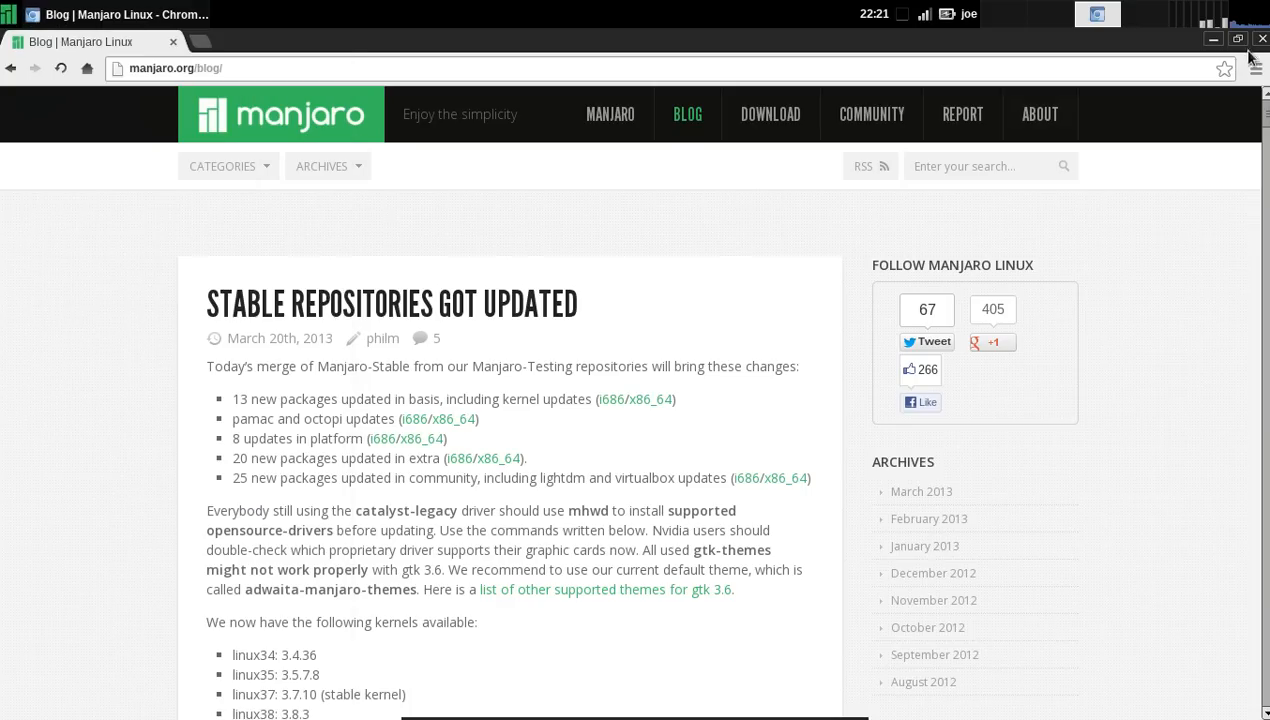
mouse_move(624, 56)
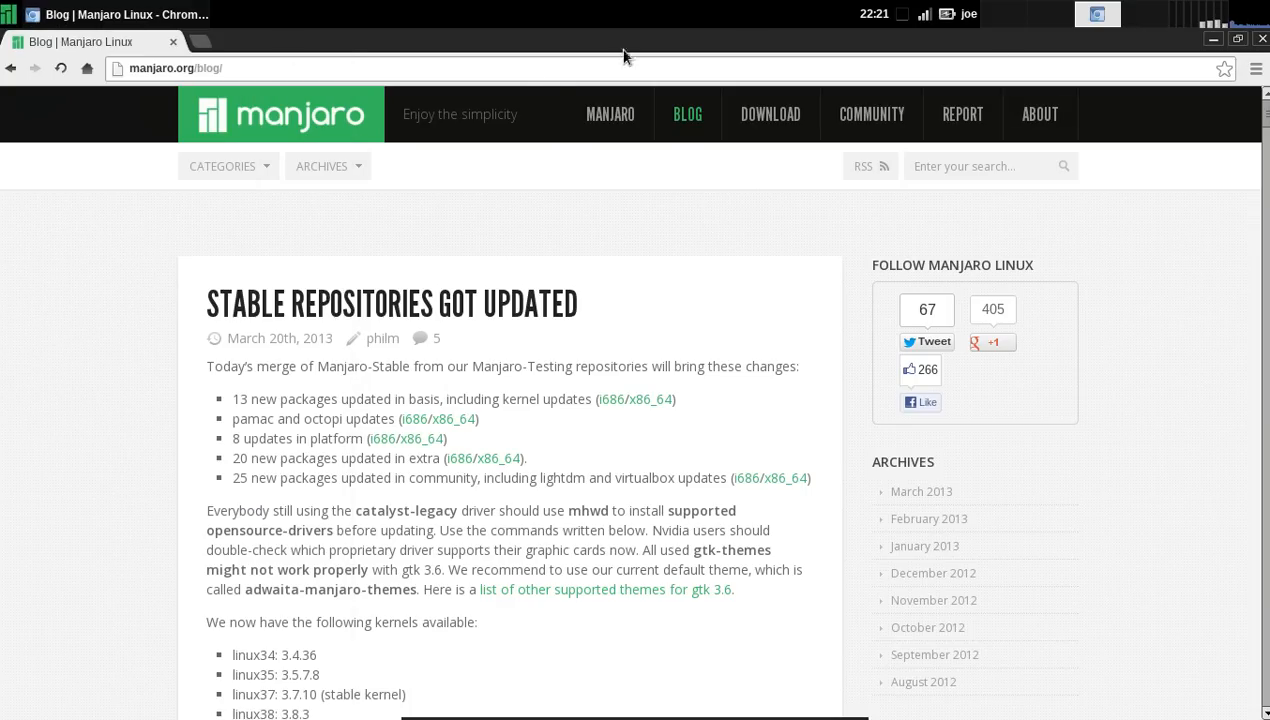
Restore and re-maximize Chromium, launch GIMP from the Graphics category, then close it
left_click(1238, 38)
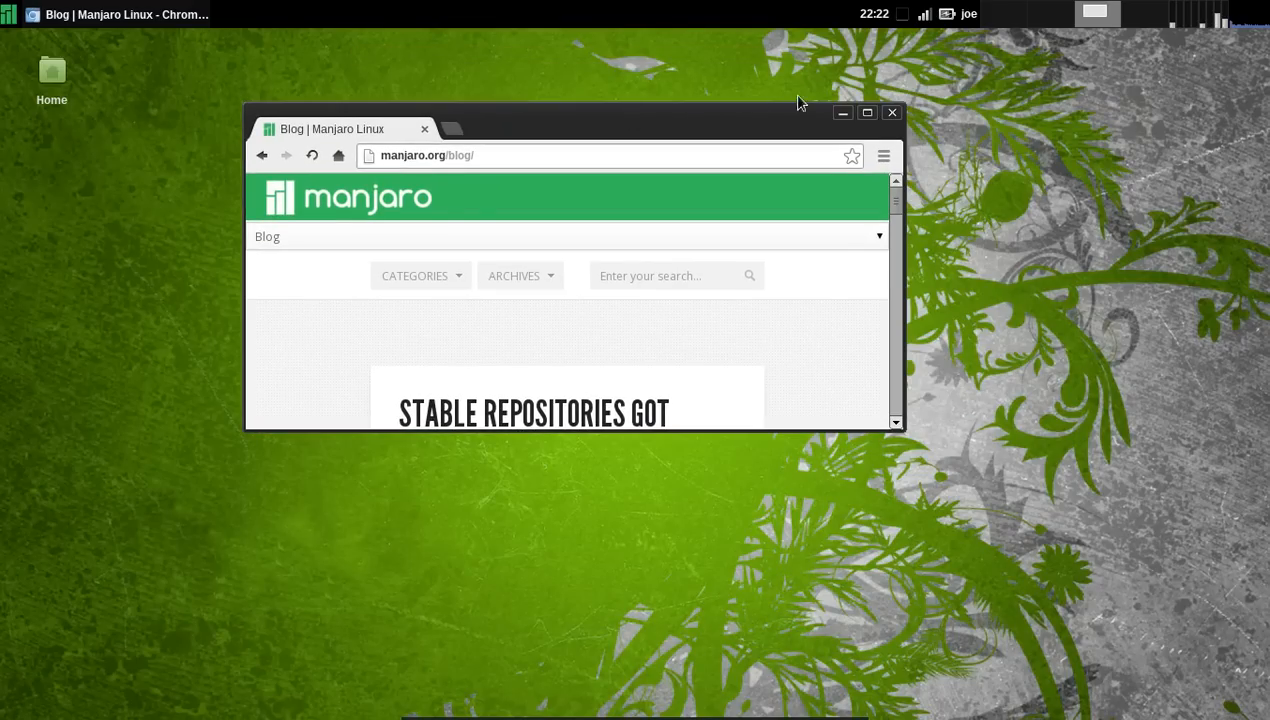
left_click(866, 112)
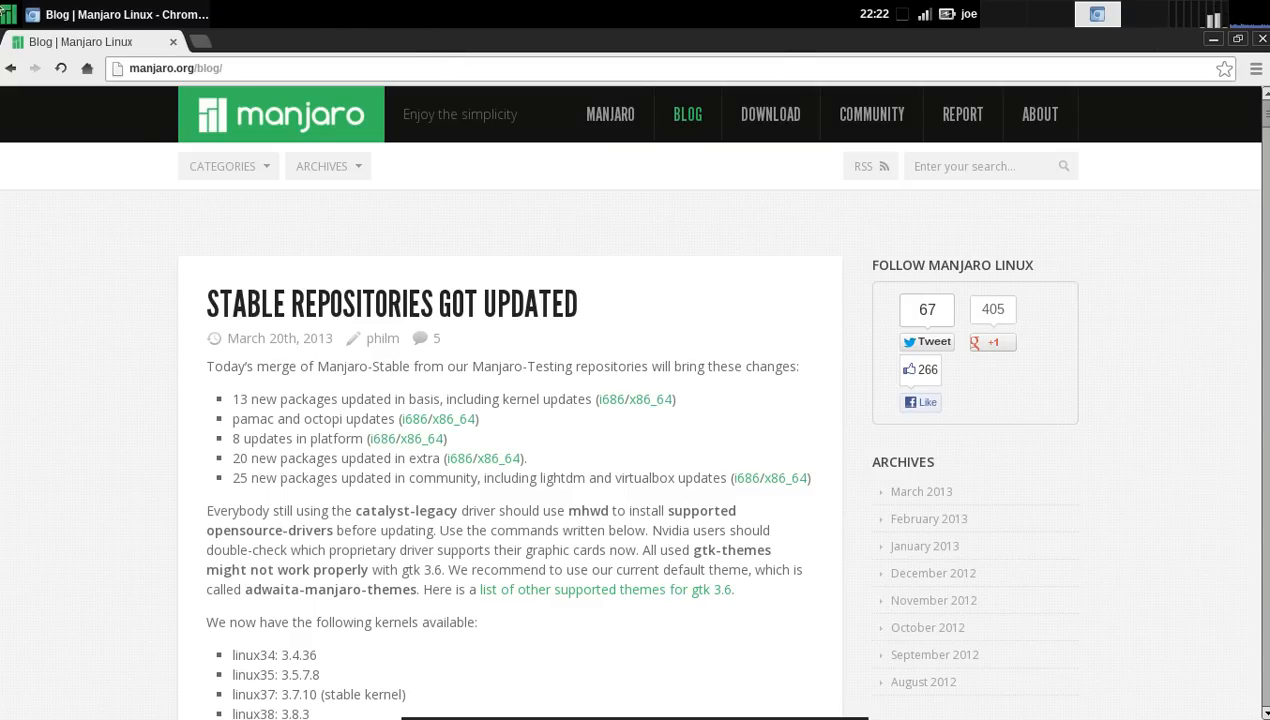
left_click(10, 14)
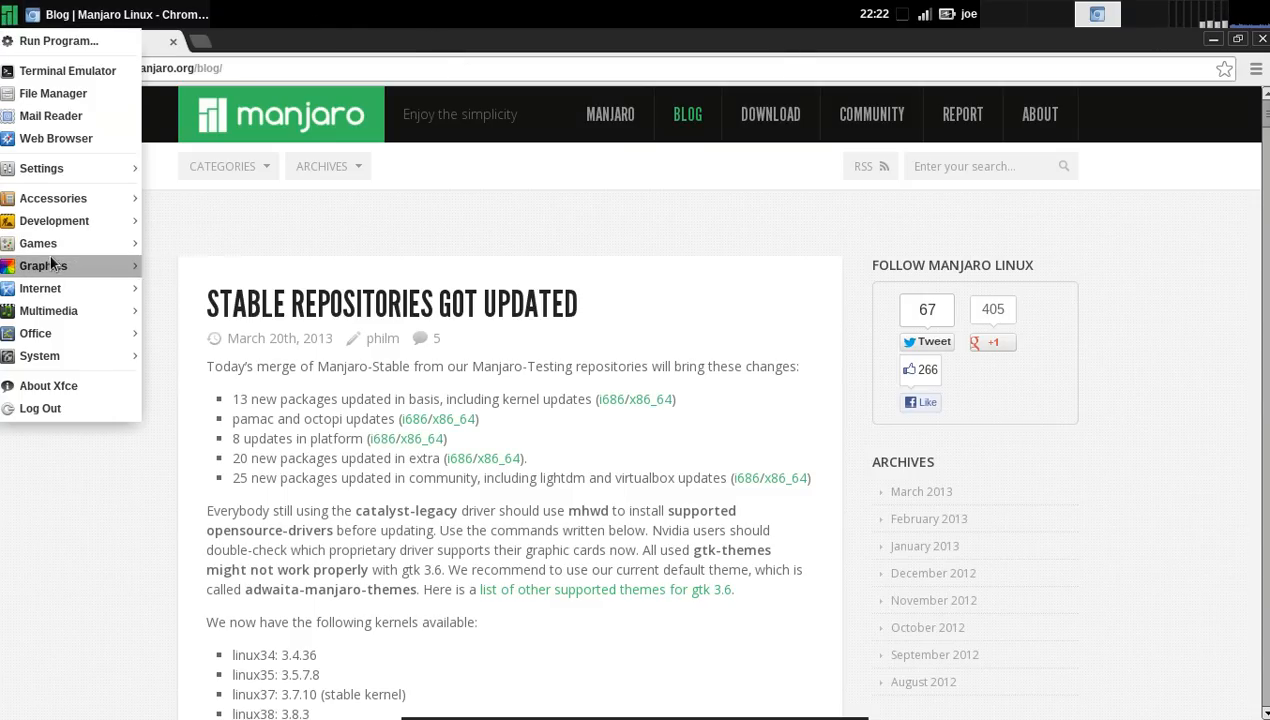
left_click(44, 264)
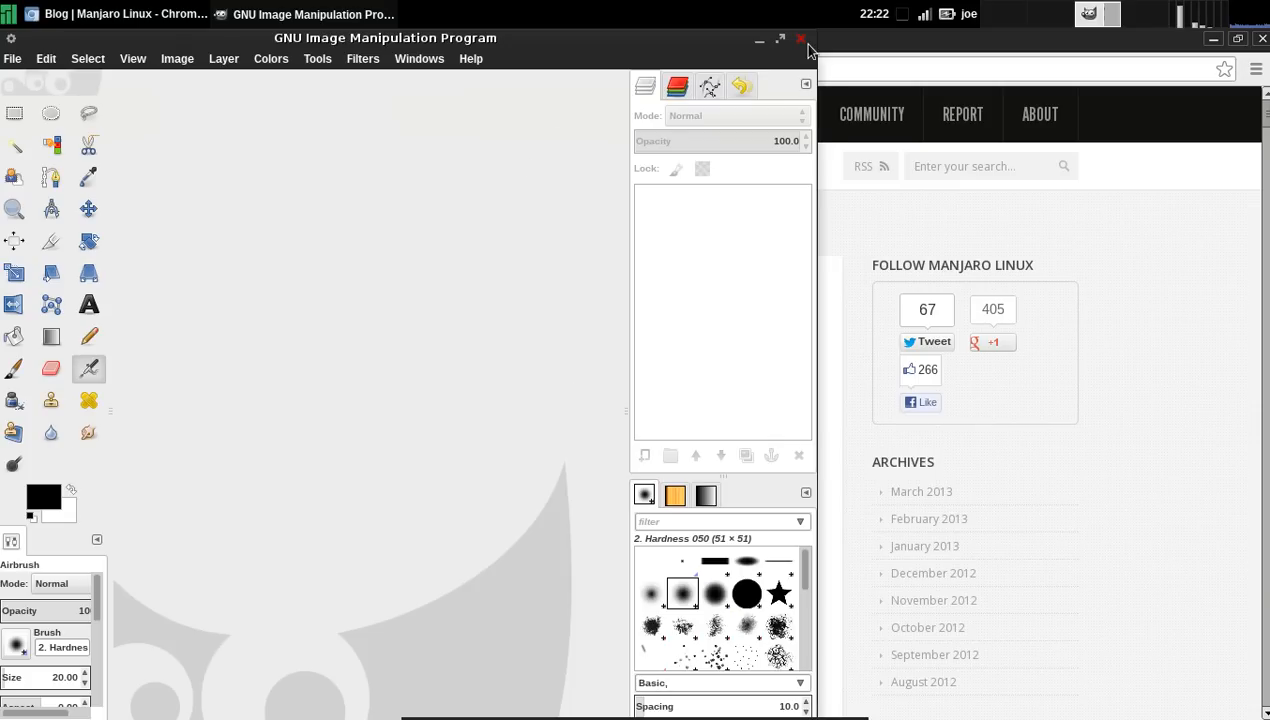
left_click(802, 38)
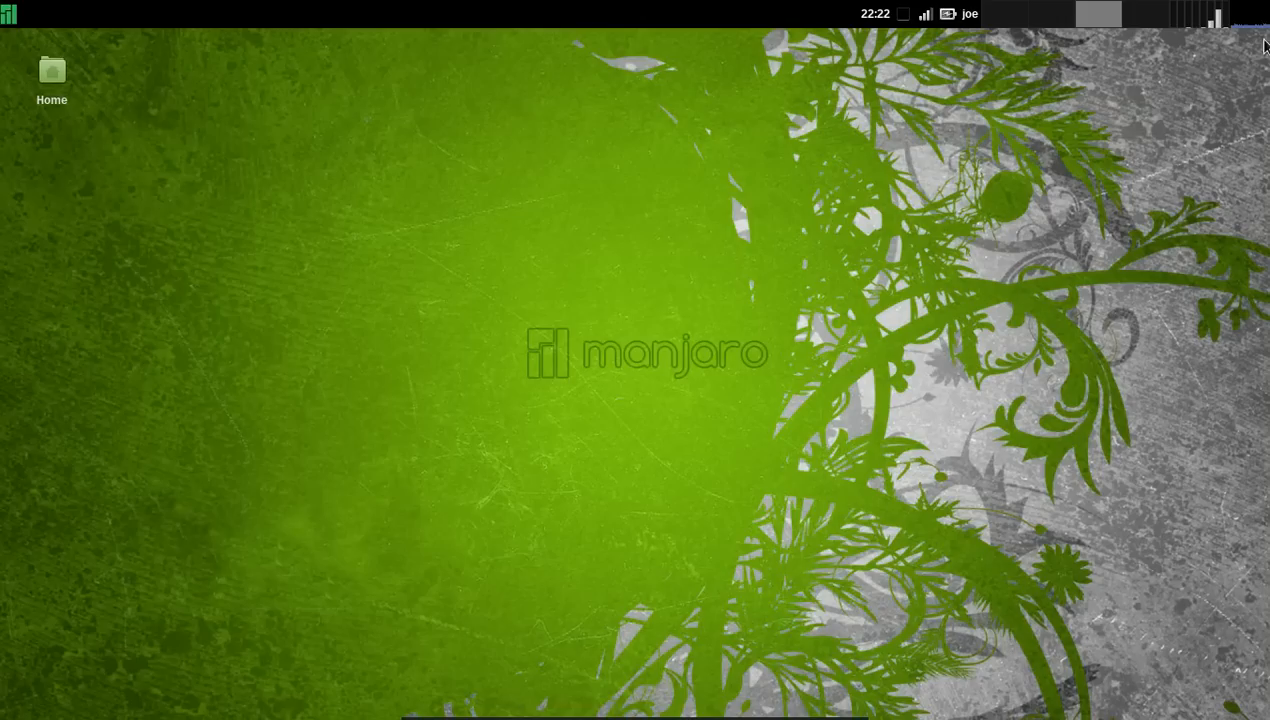
mouse_move(882, 234)
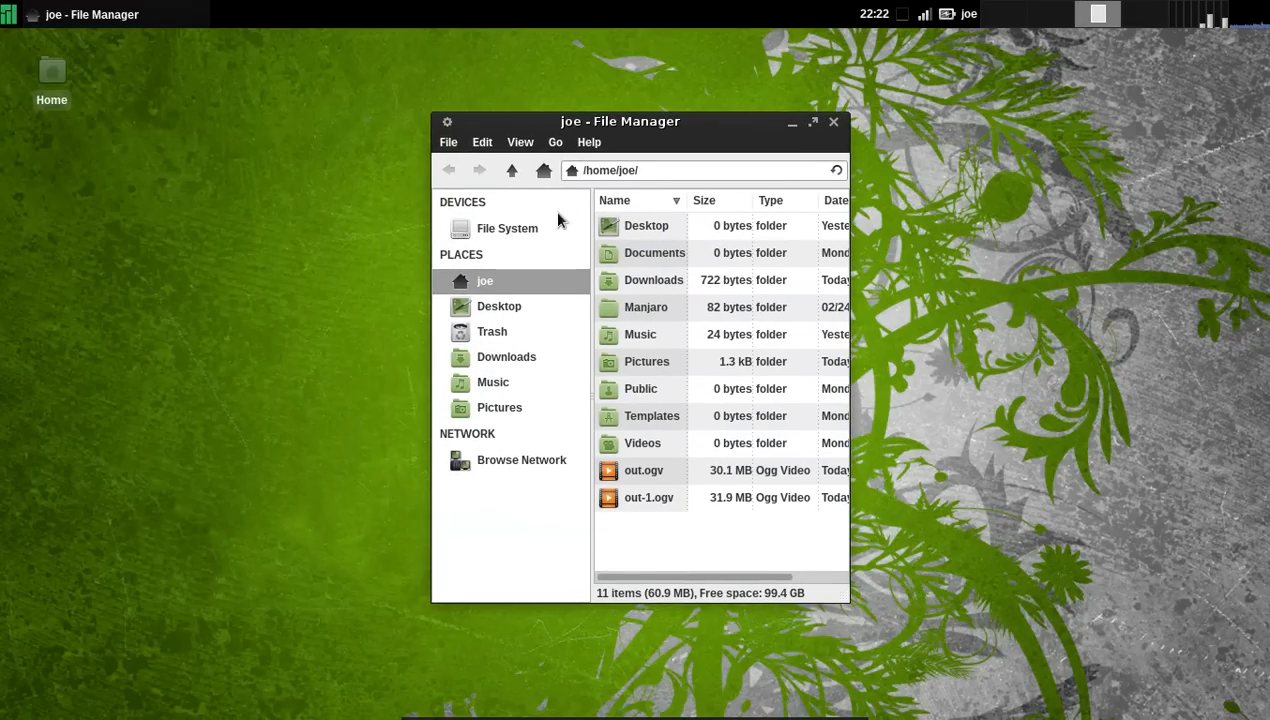
mouse_move(790, 334)
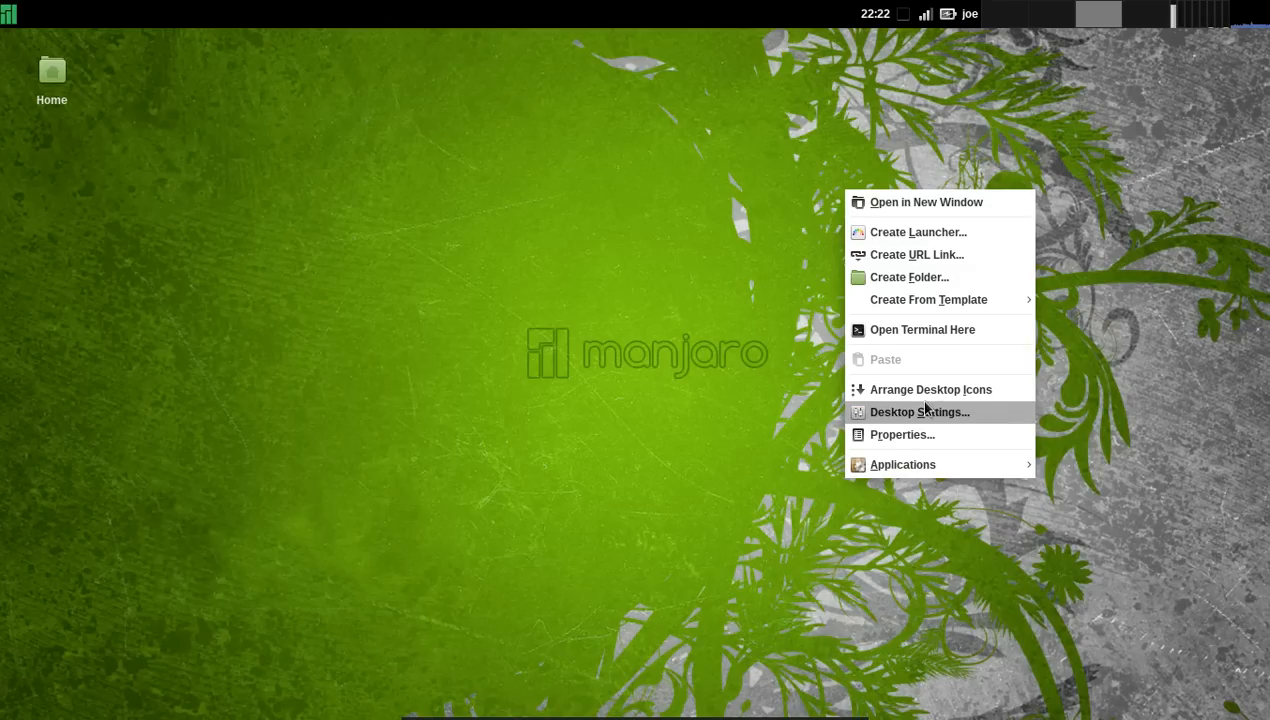
Open Desktop Settings, maximize it and browse through the background images list
left_click(920, 412)
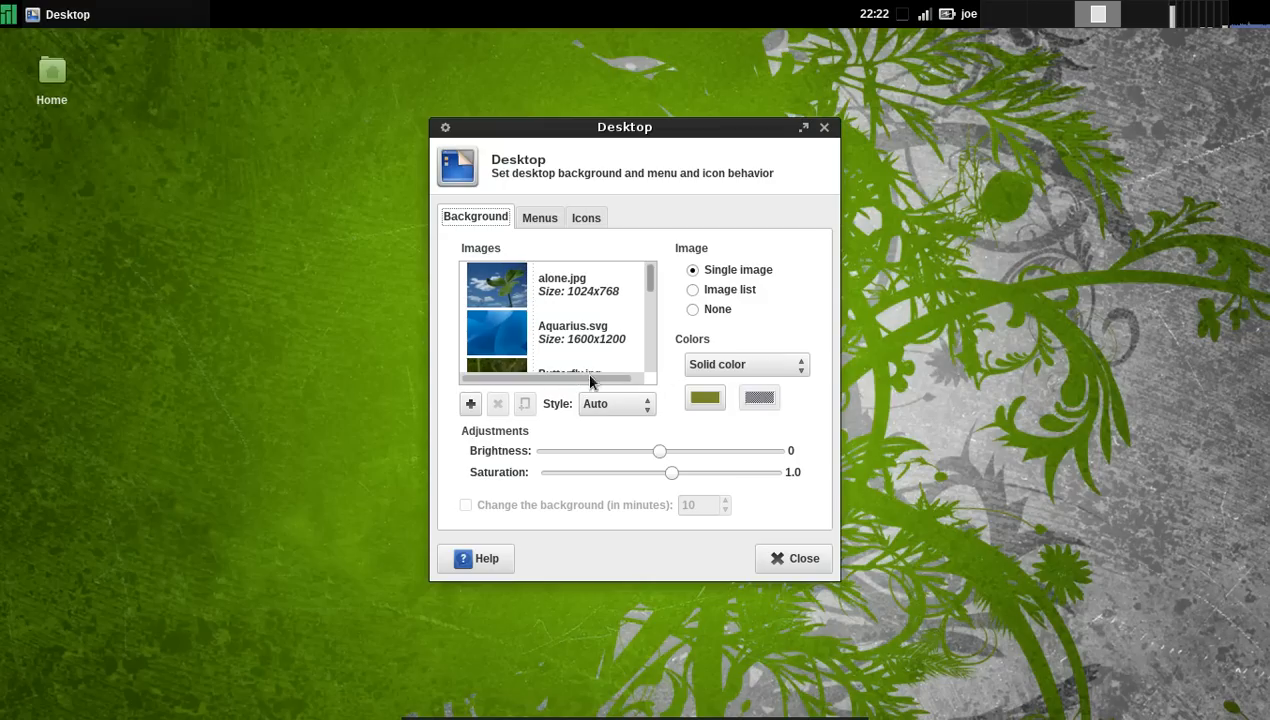
scroll("down", 3)
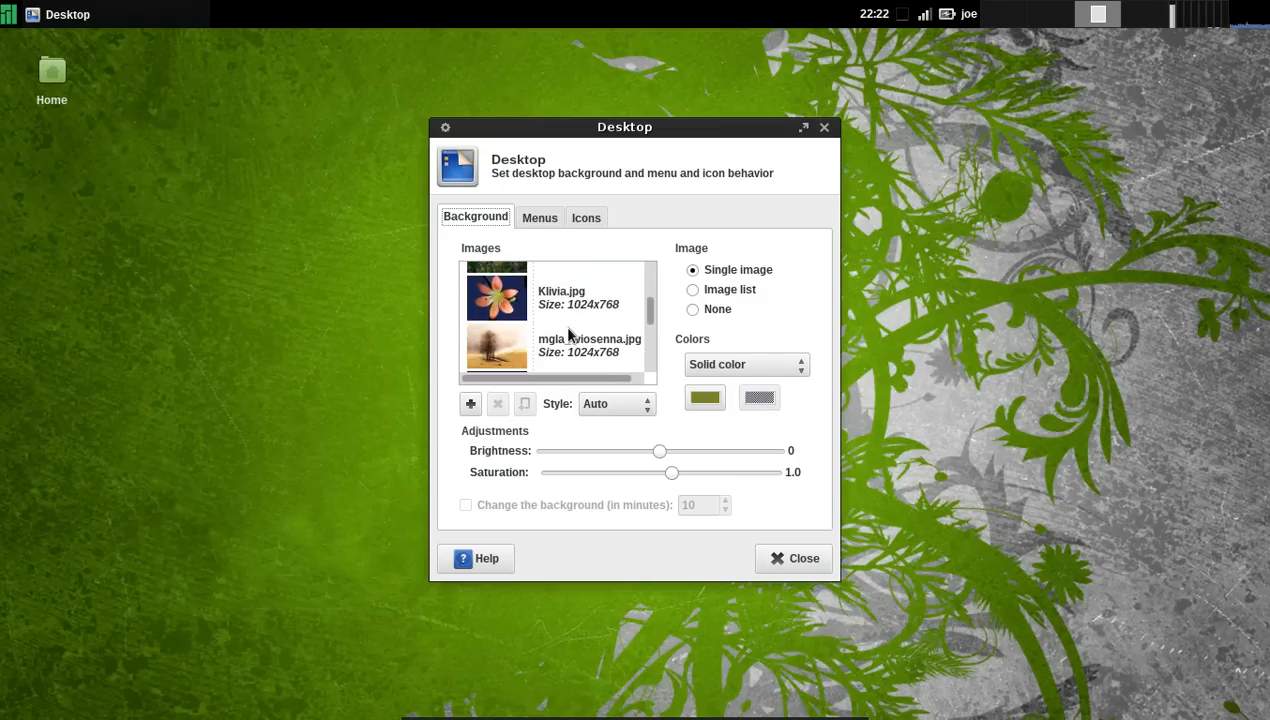
scroll("down", 3)
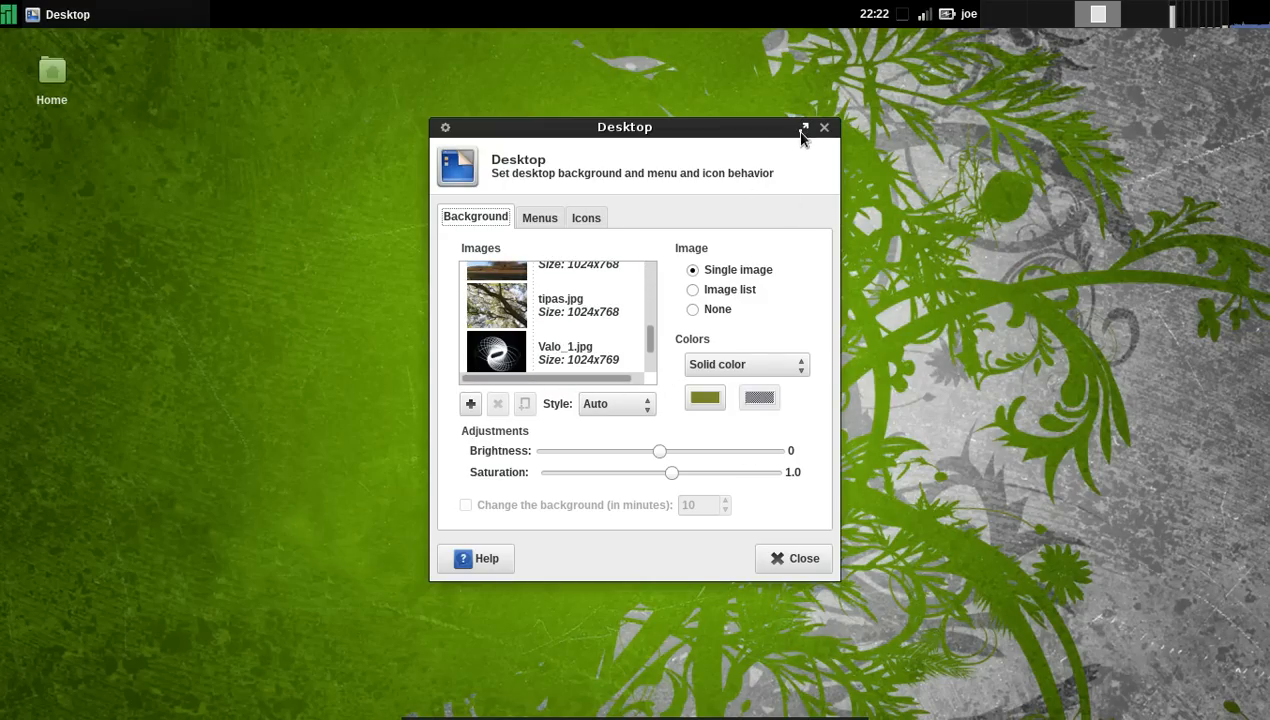
left_click(804, 128)
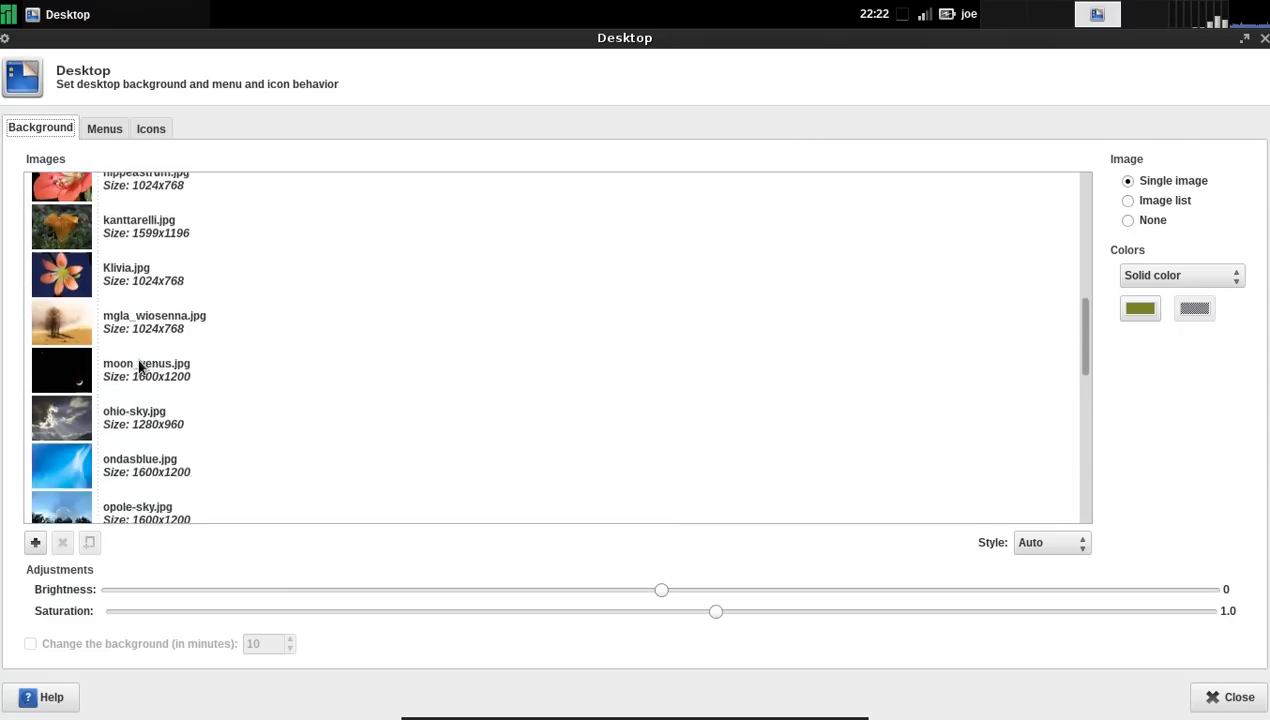
scroll("up", 3)
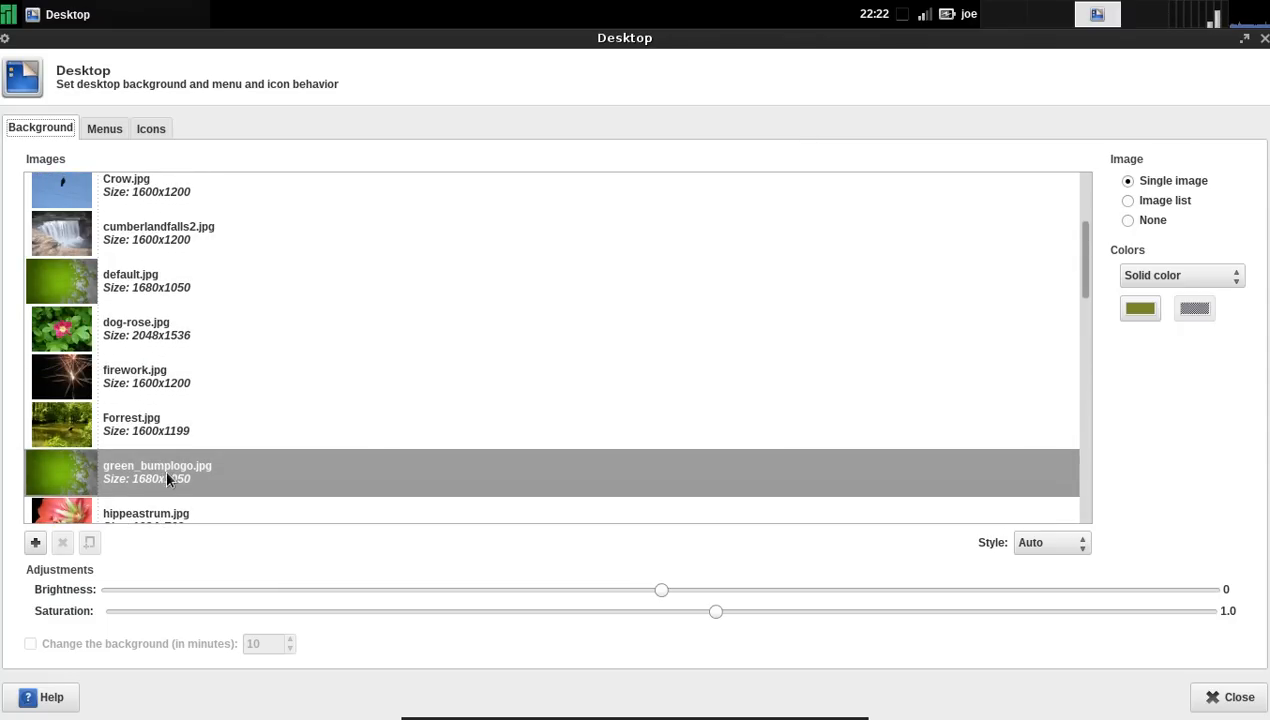
scroll("up", 3)
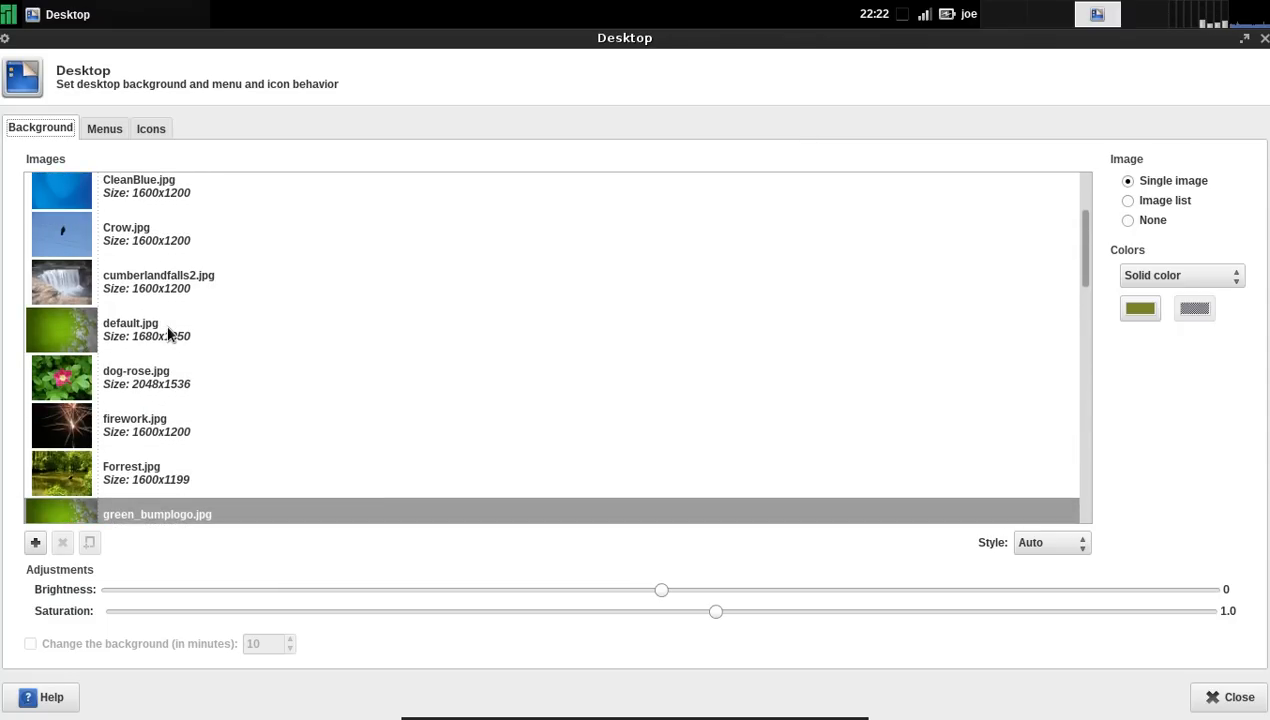
scroll("down", 3)
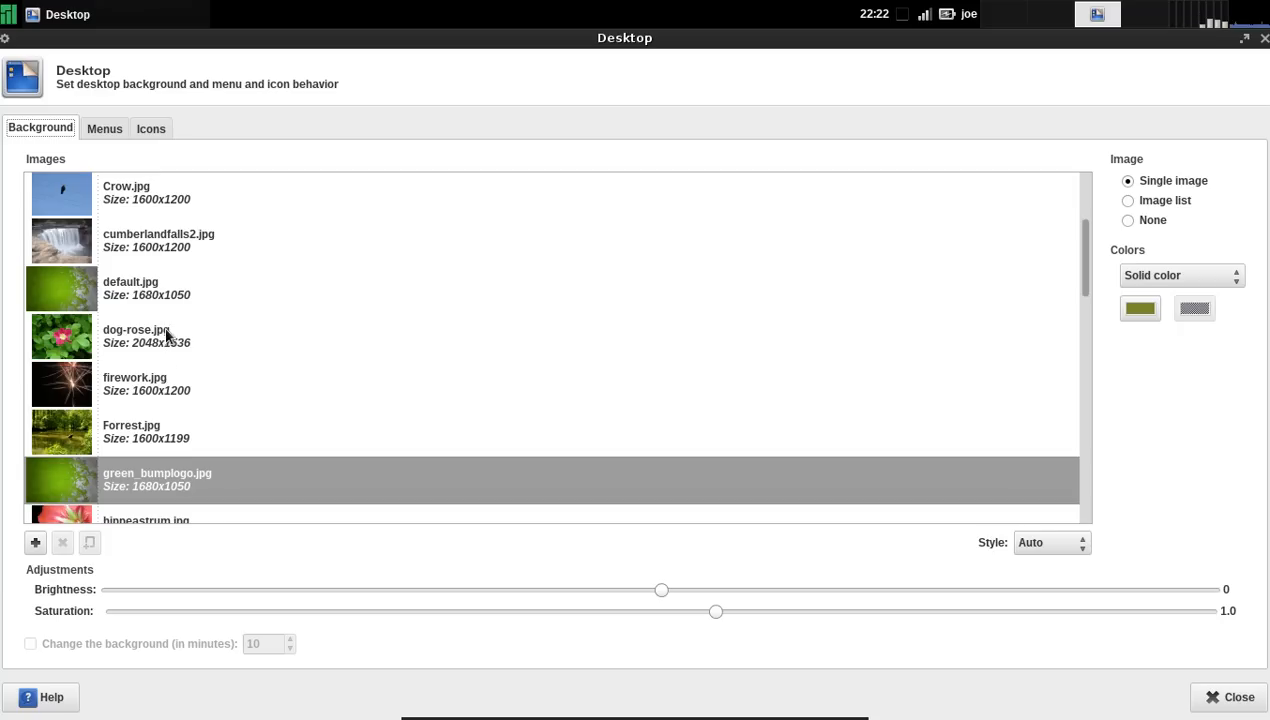
scroll("down", 3)
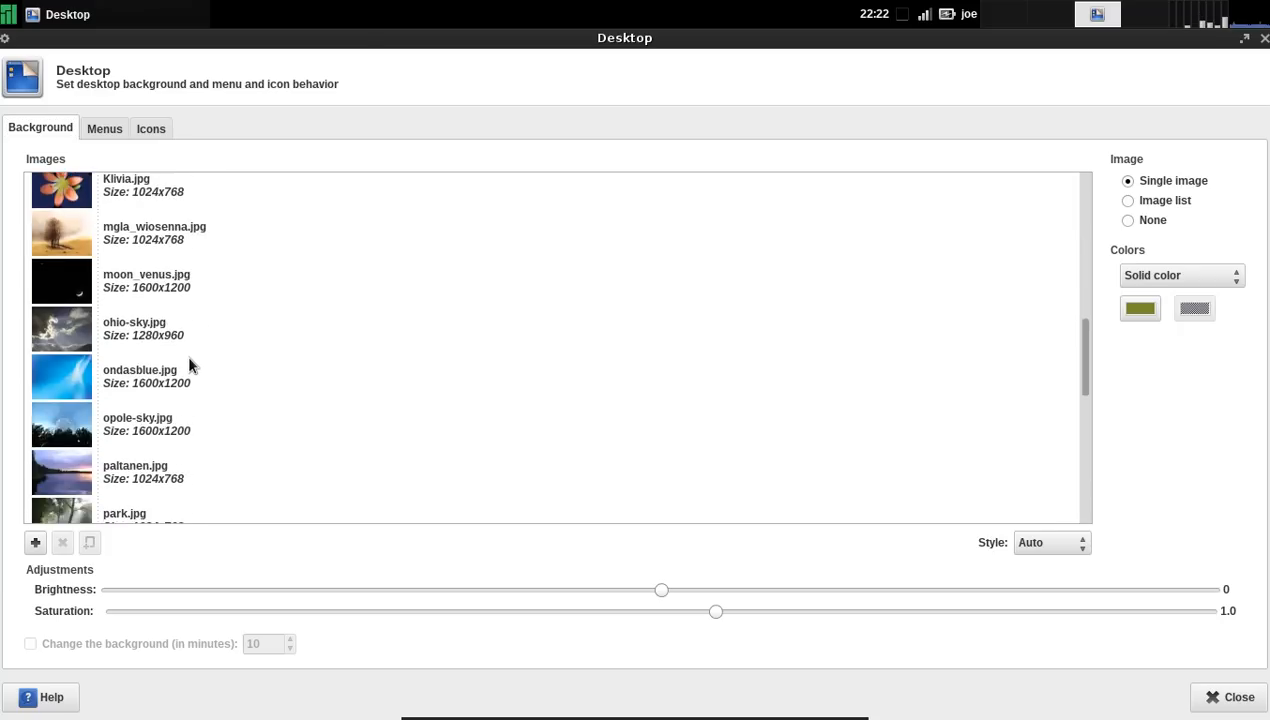
scroll("down", 3)
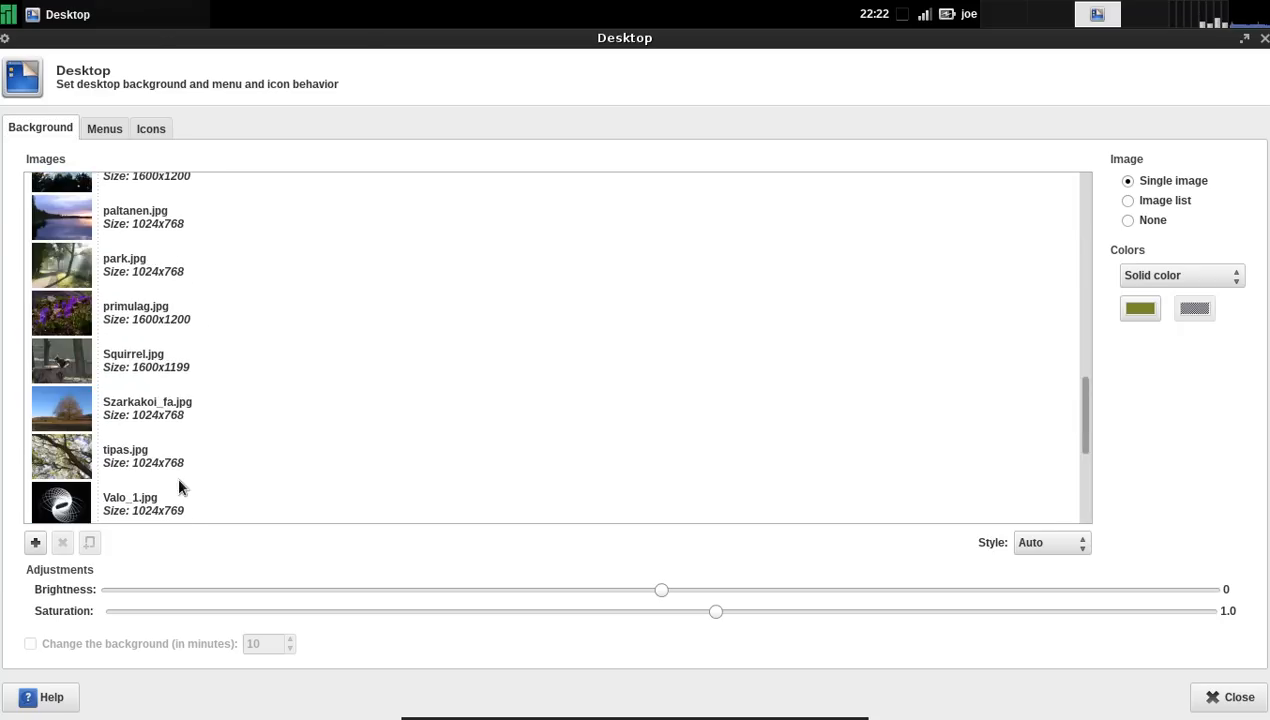
scroll("up", 3)
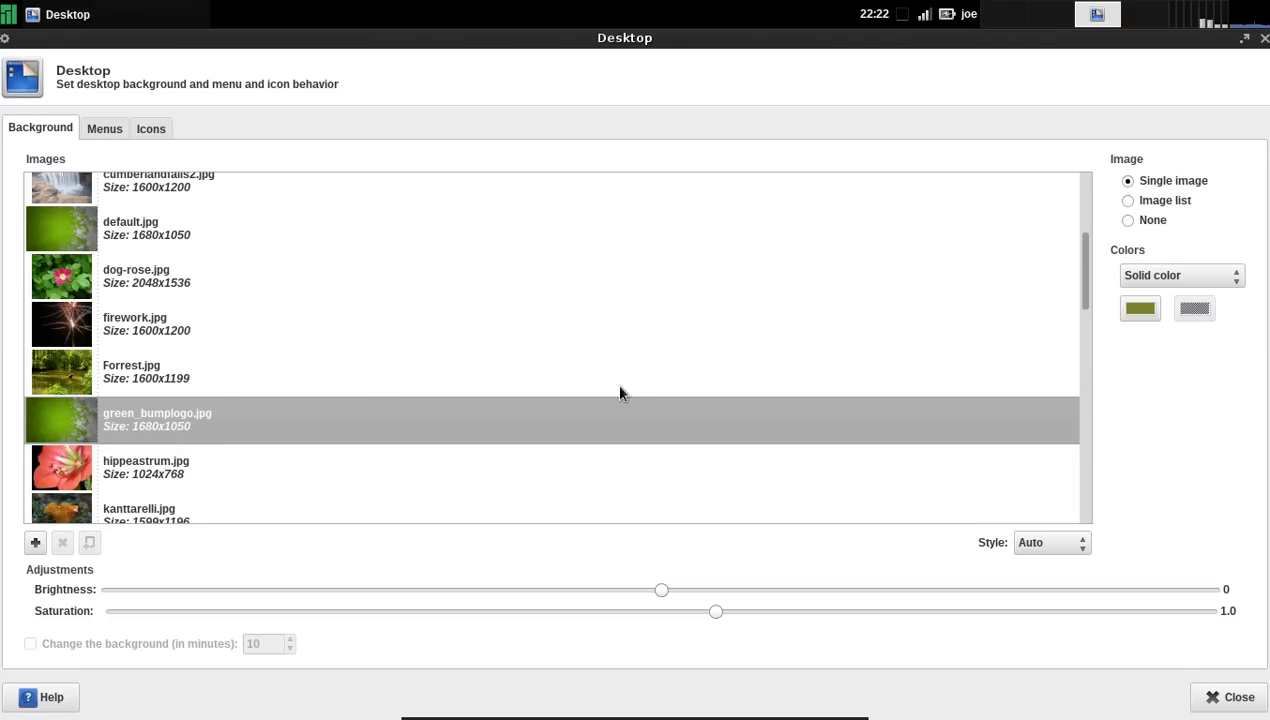
mouse_move(1040, 528)
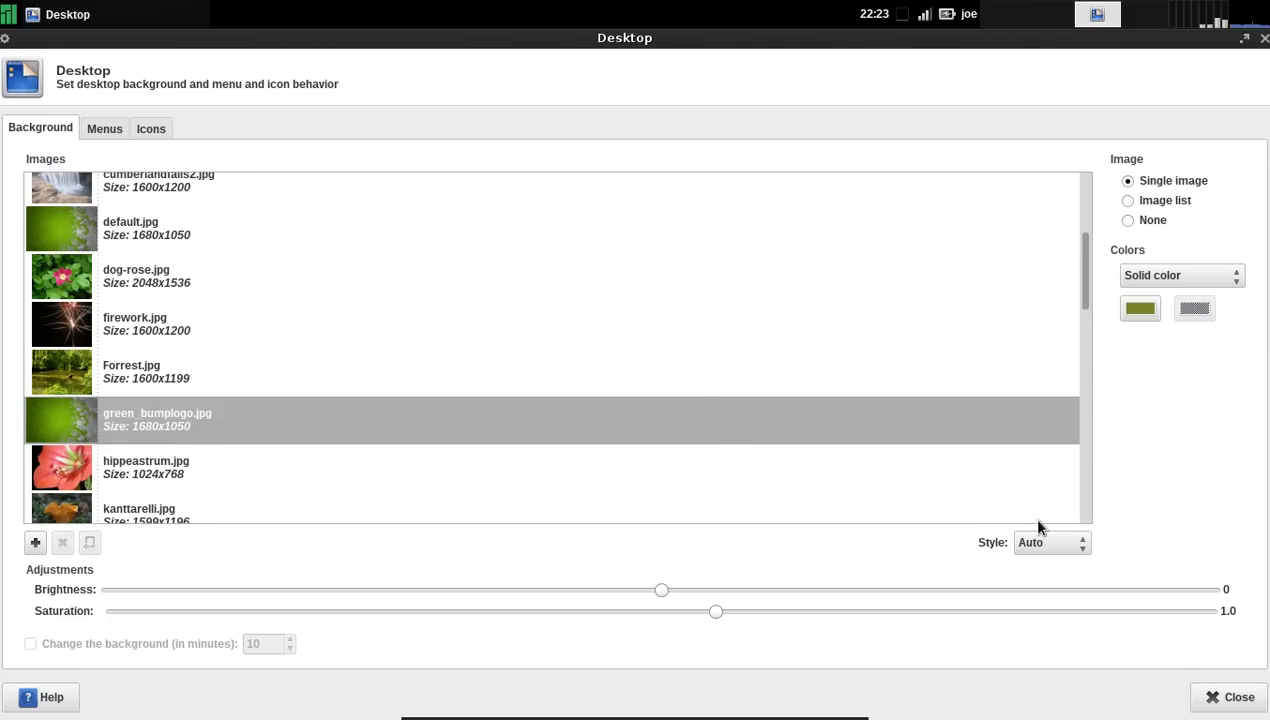
mouse_move(210, 432)
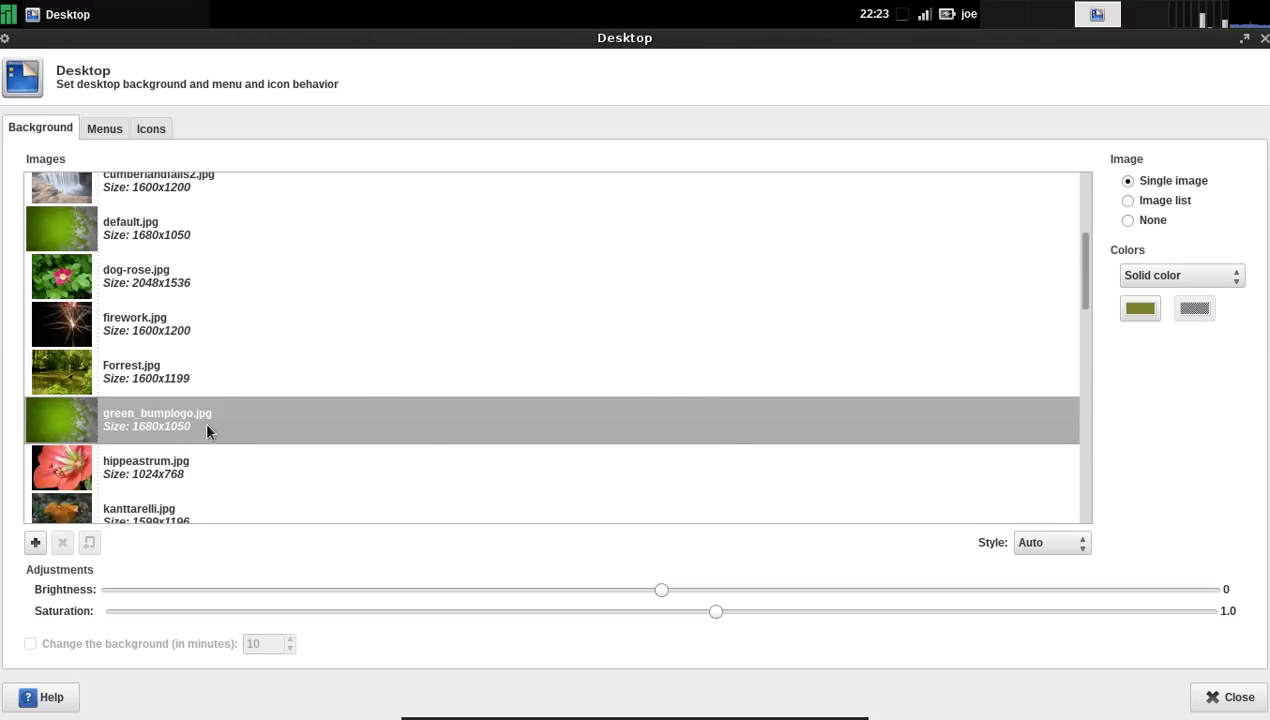
mouse_move(136, 236)
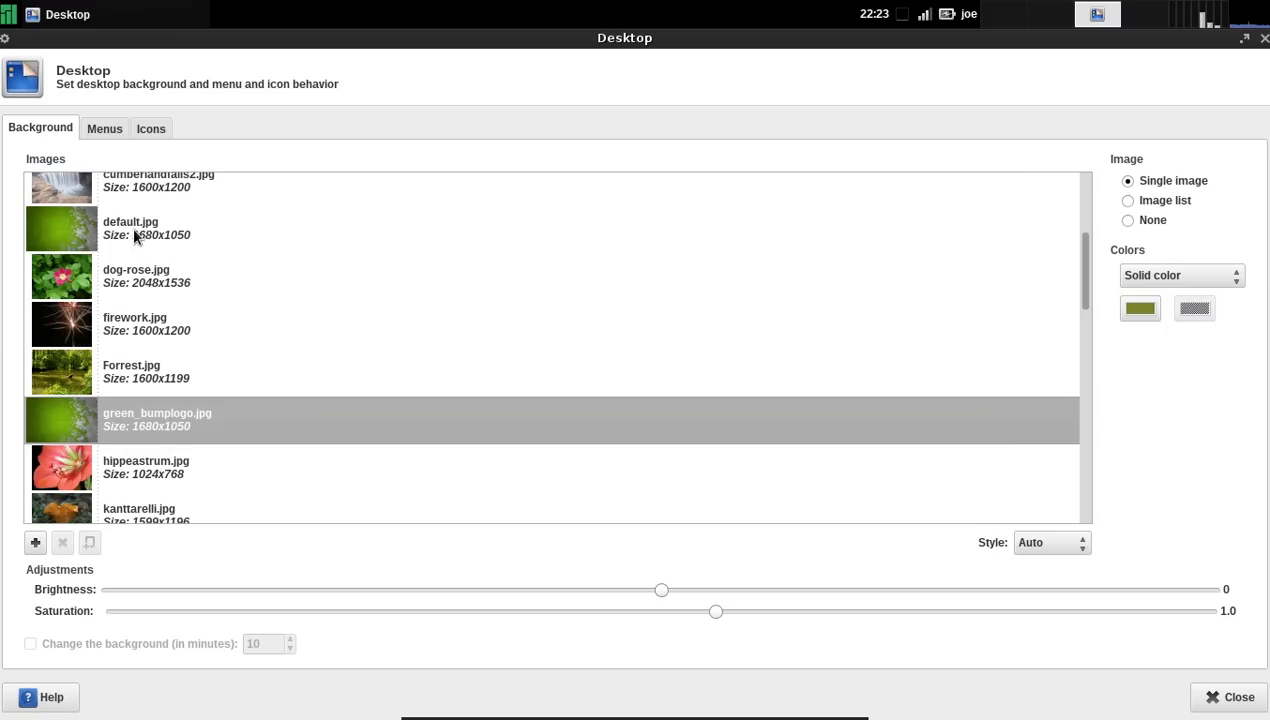
mouse_move(114, 122)
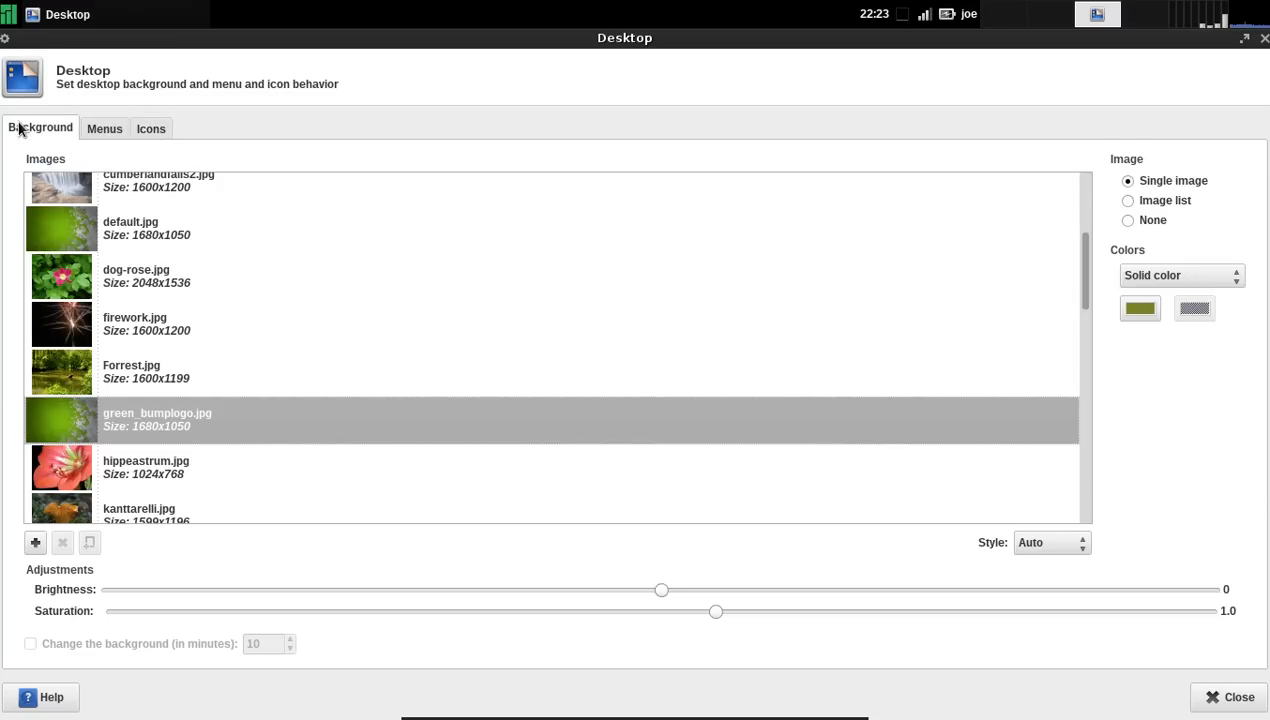
Show the desktop Icons settings, then return to the application menu
scroll("down", 3)
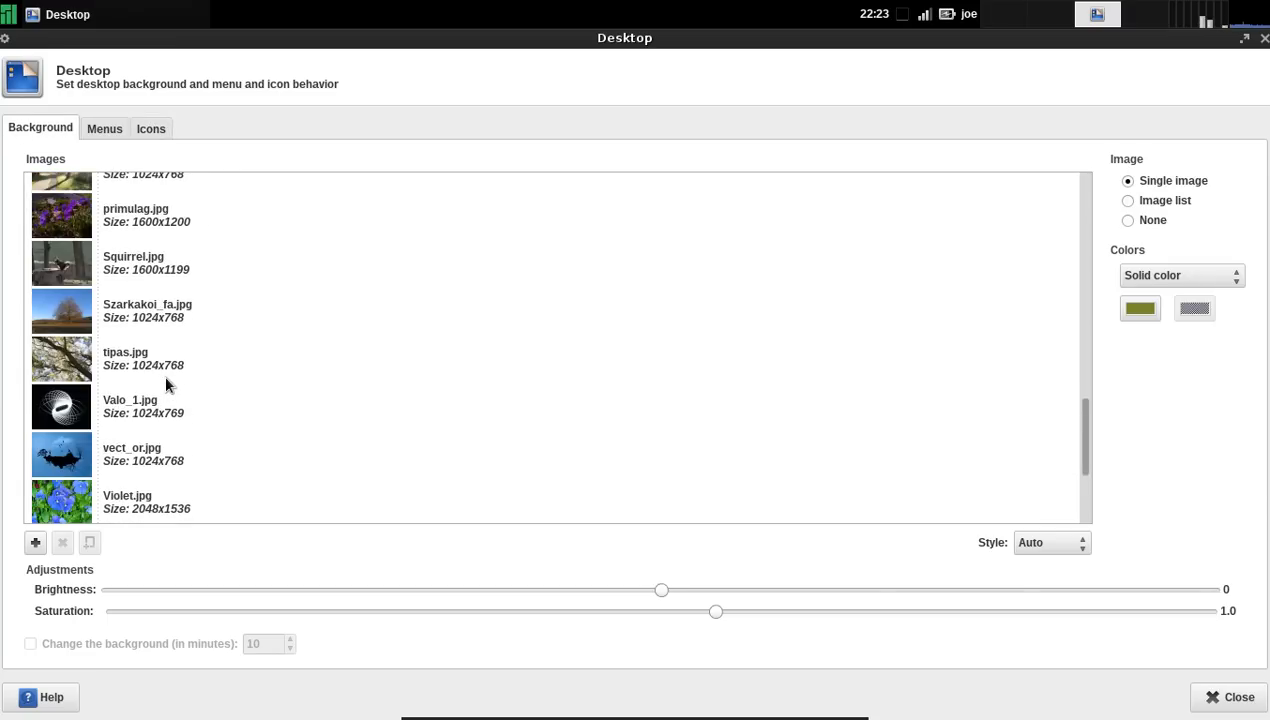
scroll("up", 3)
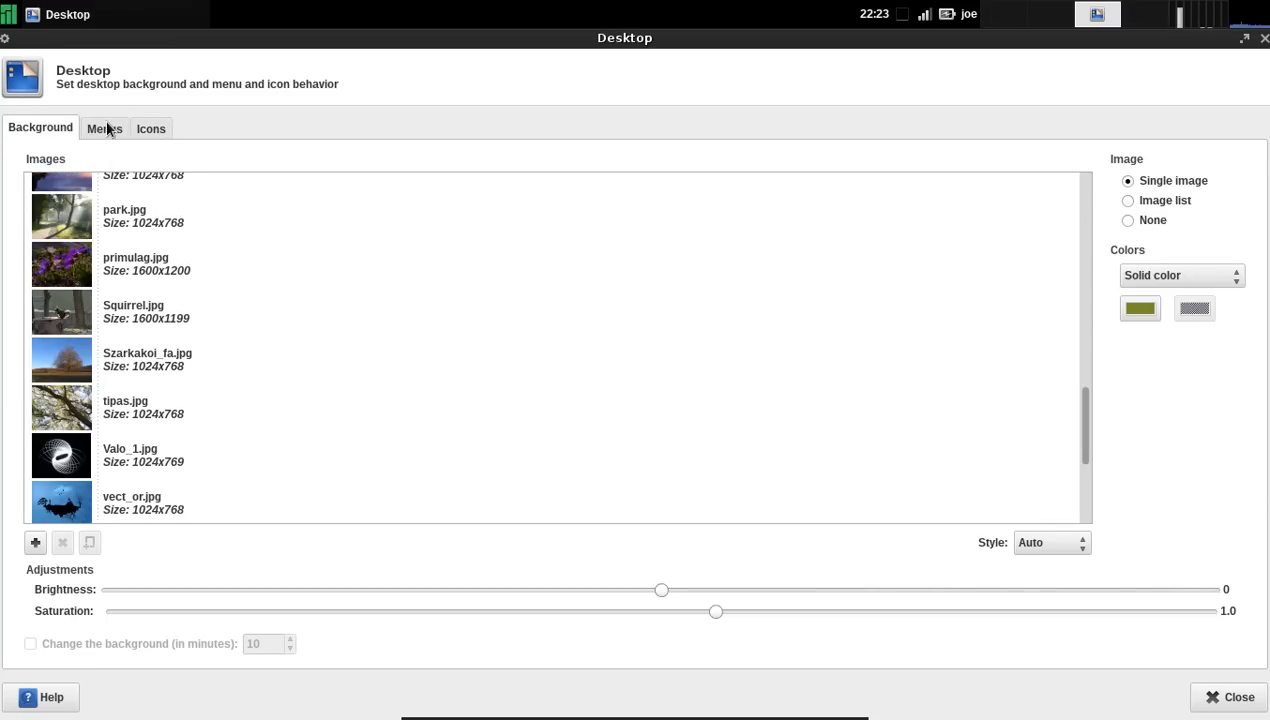
left_click(150, 128)
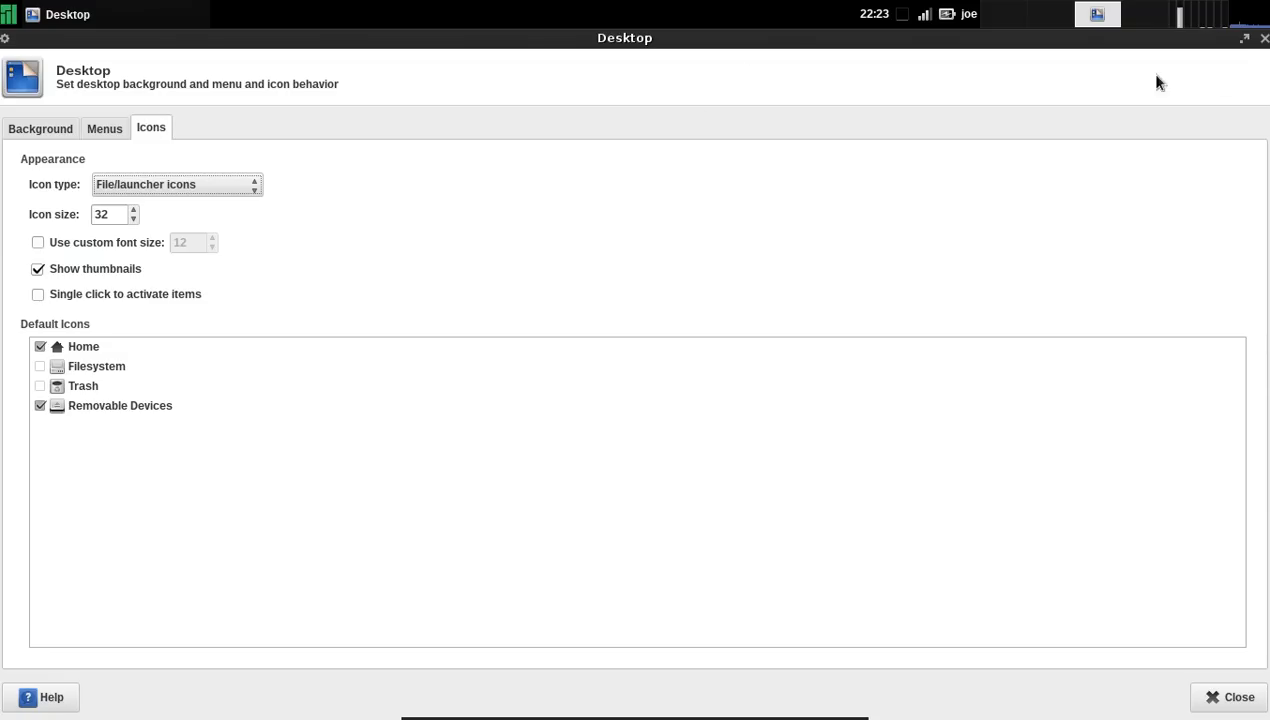
mouse_move(1218, 8)
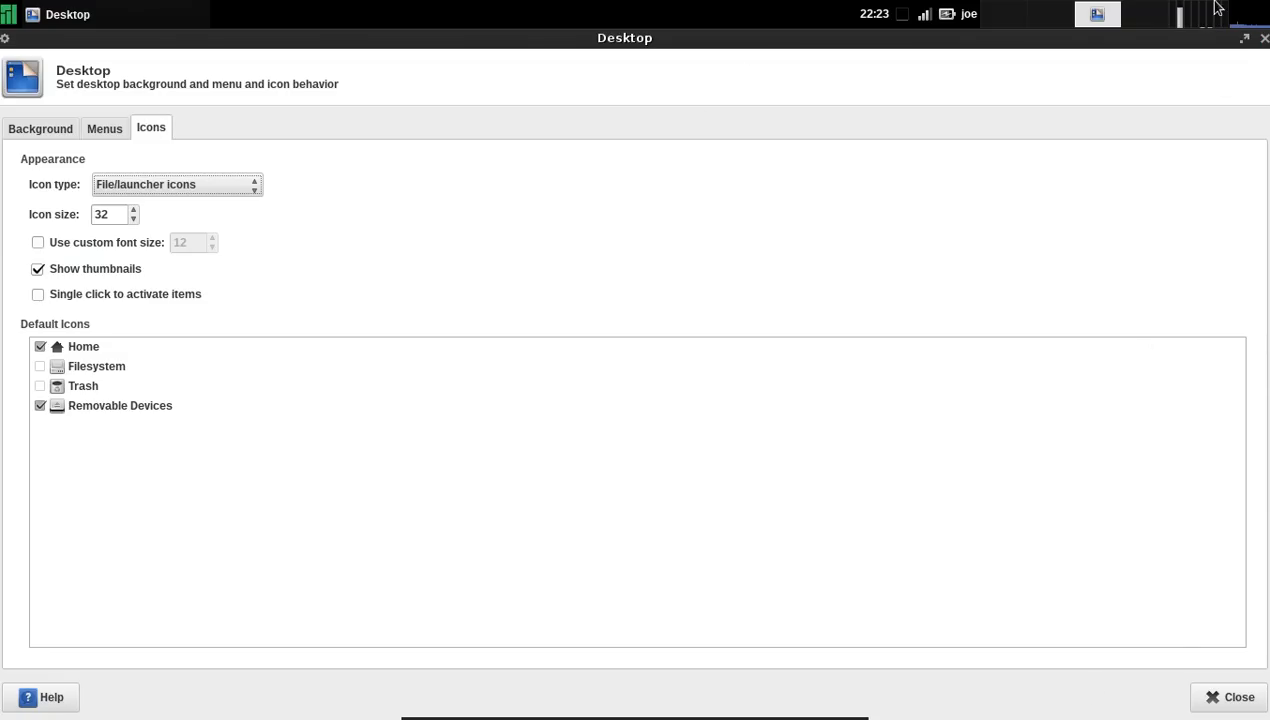
left_click(1232, 696)
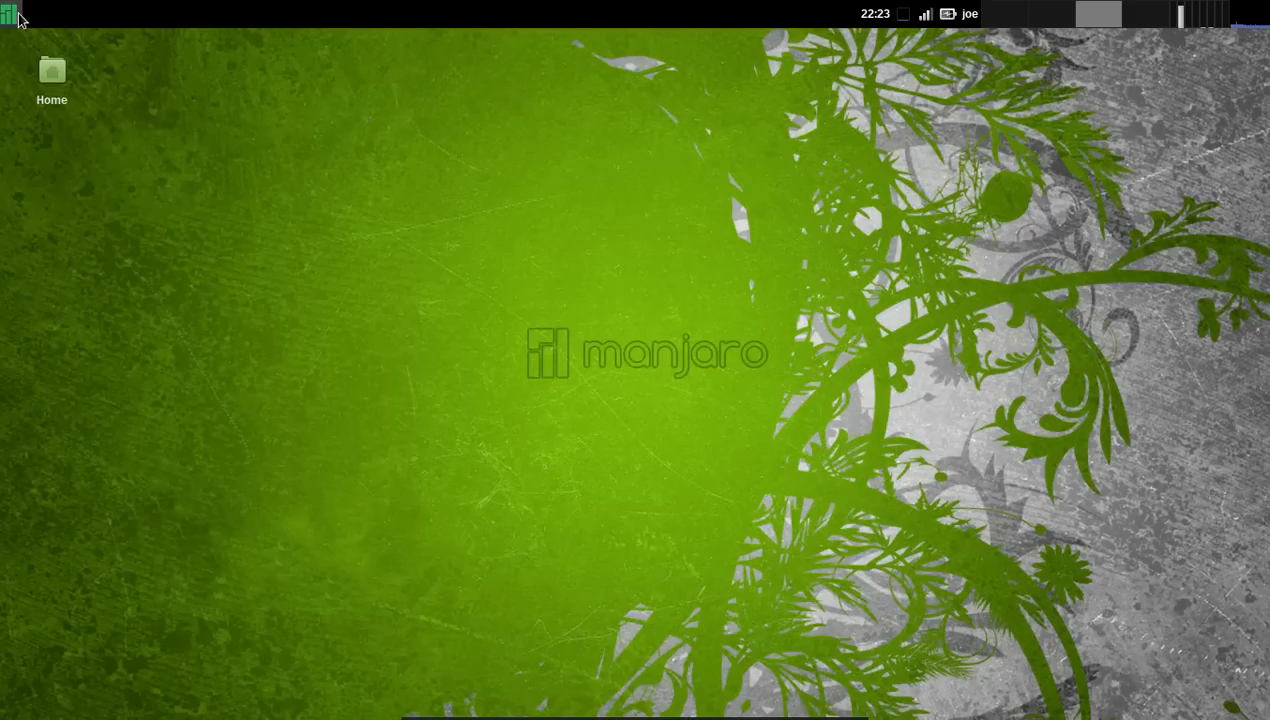
Open Appearance settings, apply the Adwaita-Manjaro-dark style and show the icon themes
left_click(8, 12)
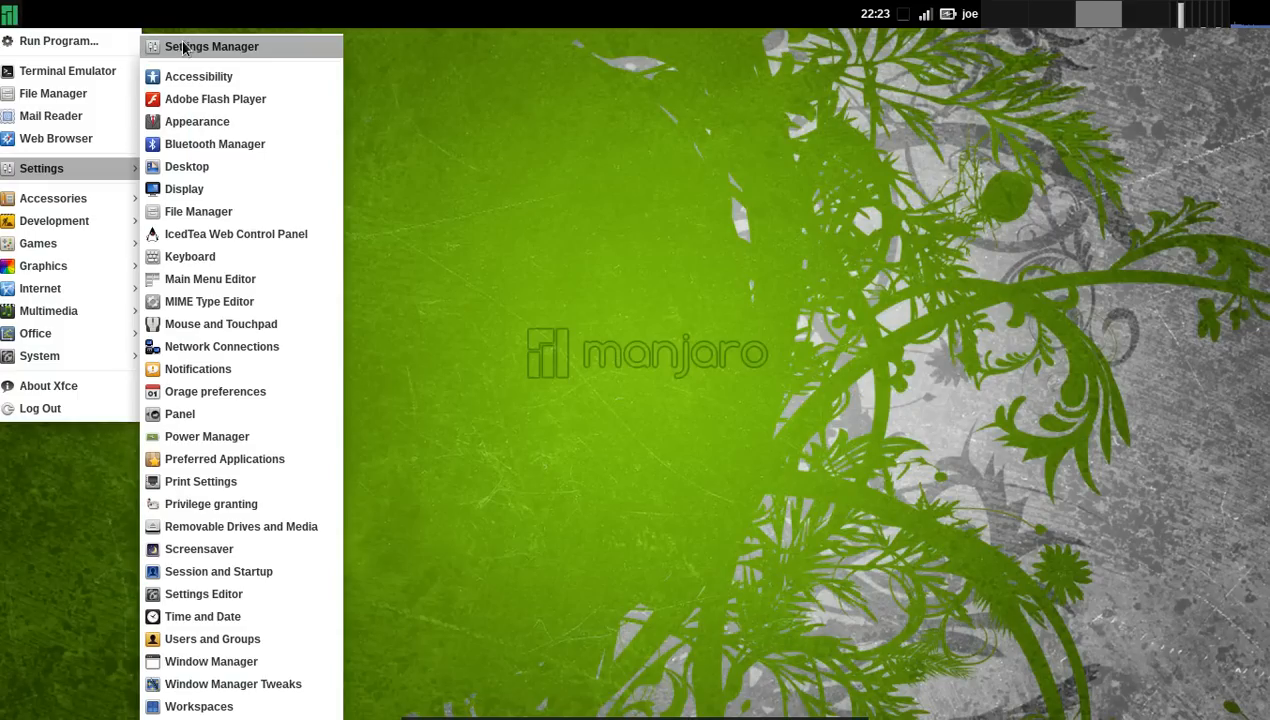
left_click(196, 122)
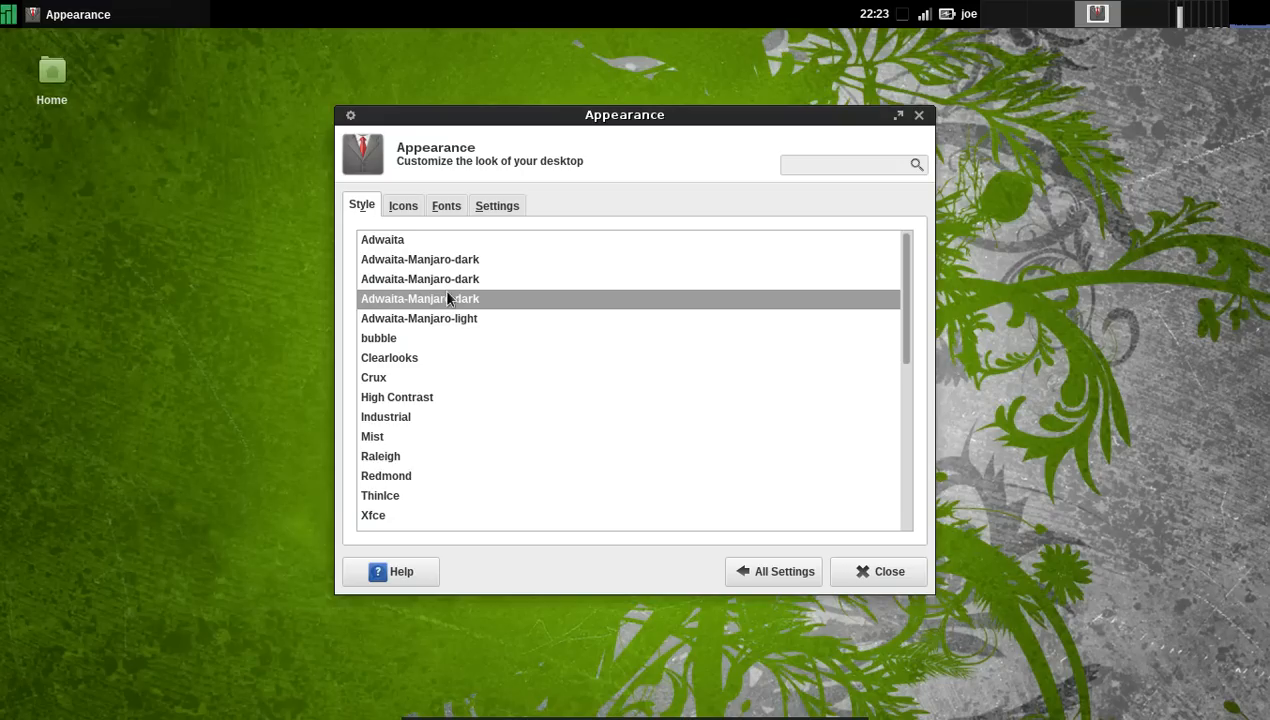
mouse_move(448, 268)
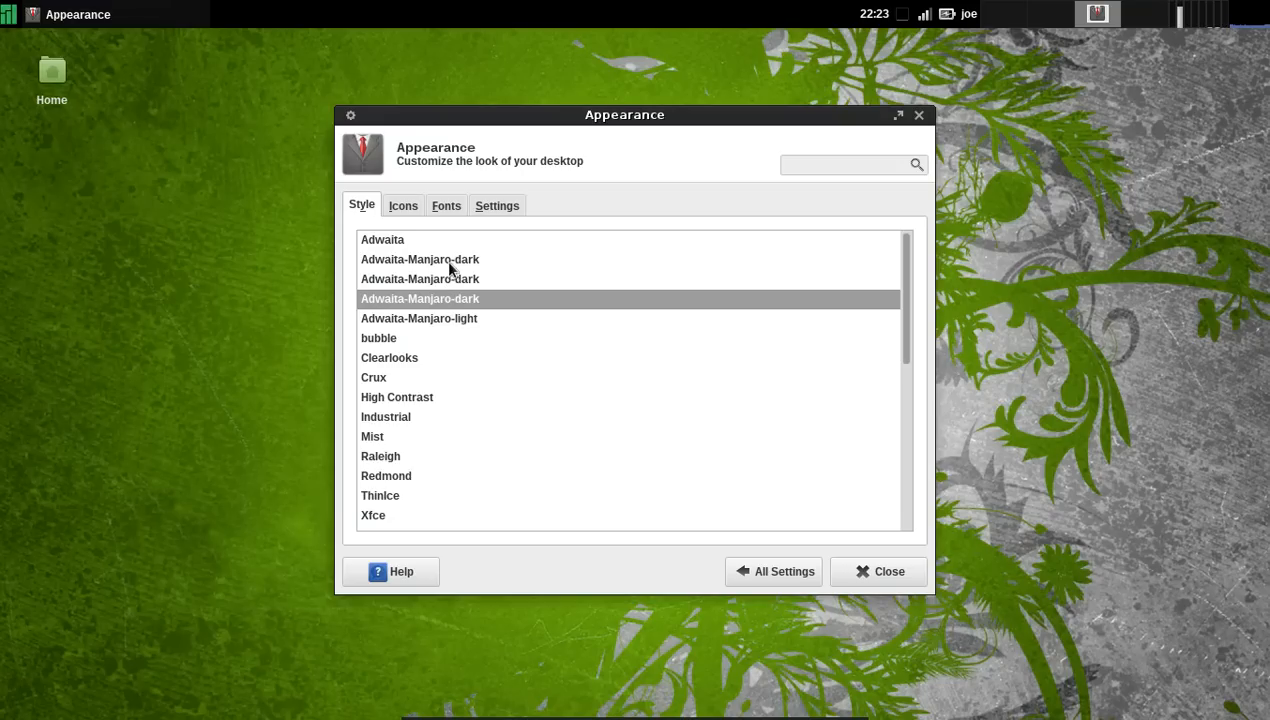
mouse_move(432, 296)
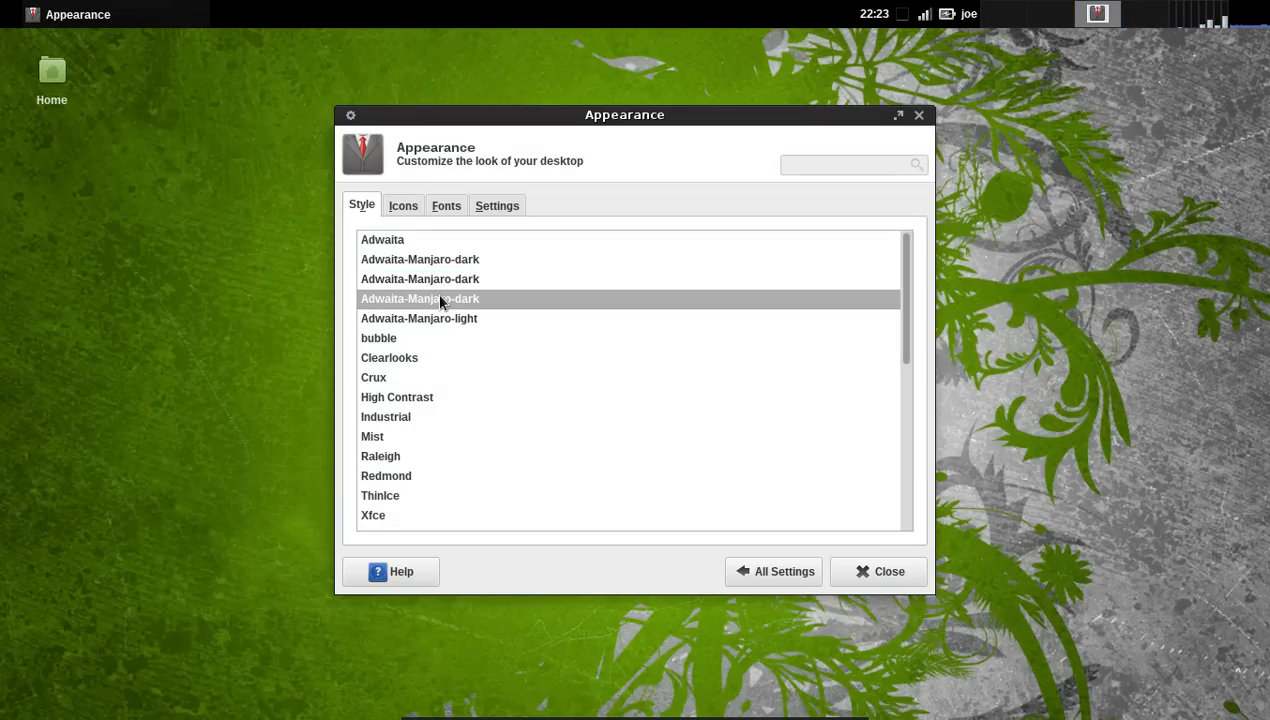
mouse_move(420, 308)
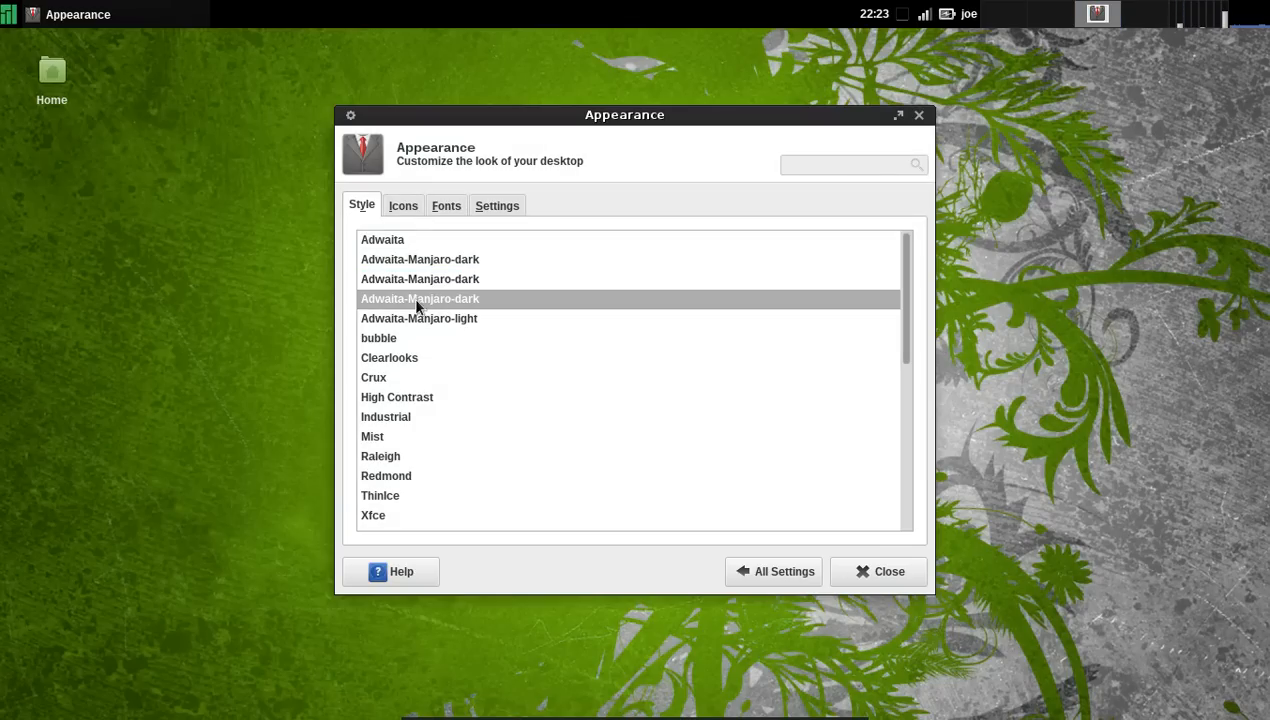
left_click(420, 280)
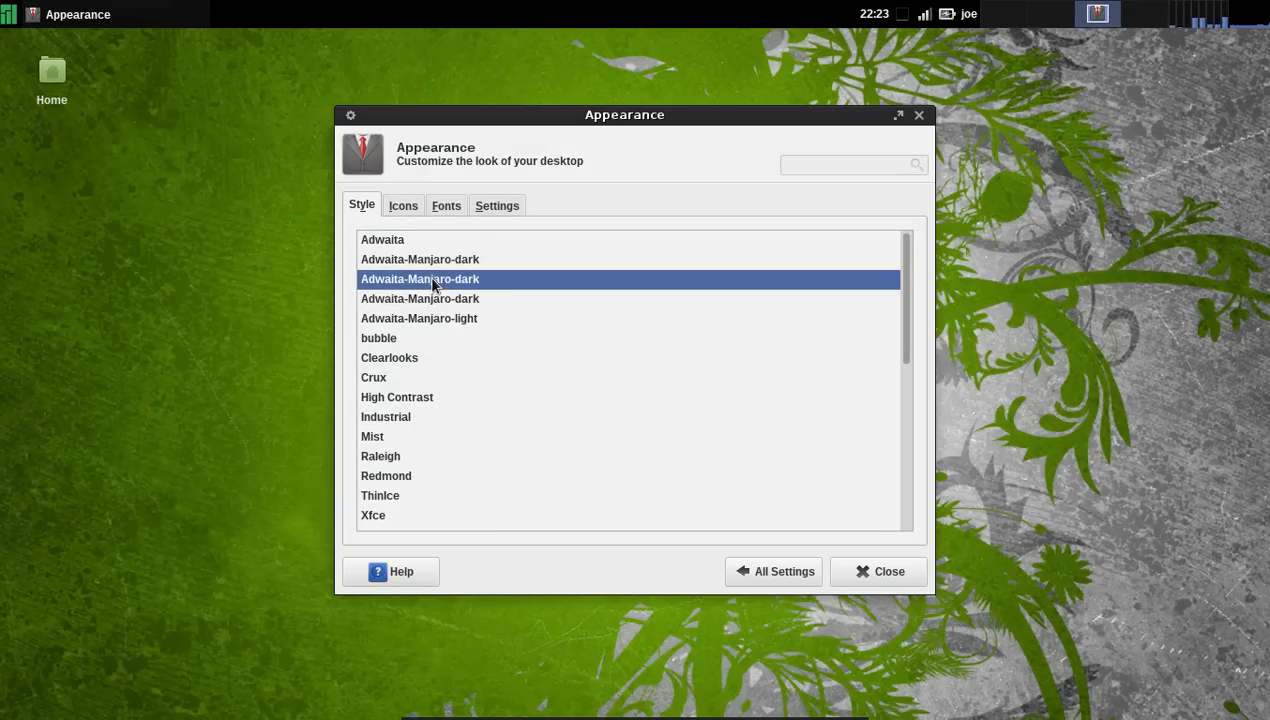
mouse_move(432, 316)
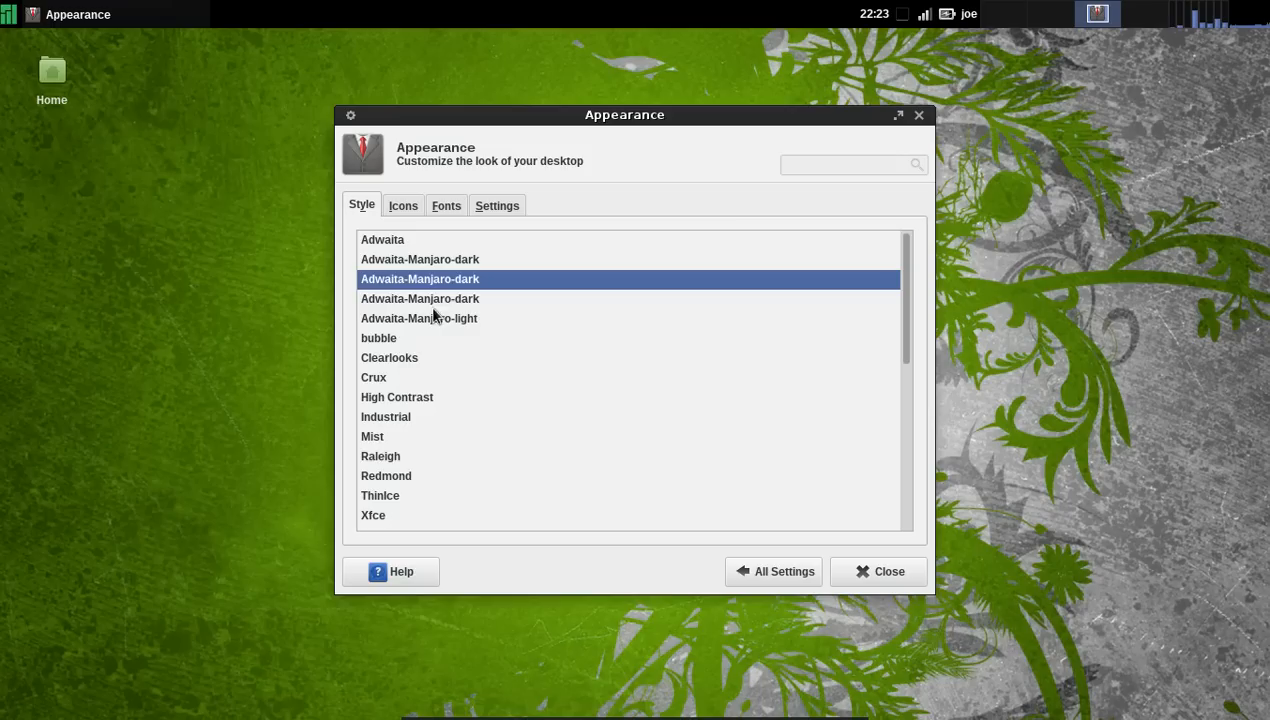
left_click(404, 204)
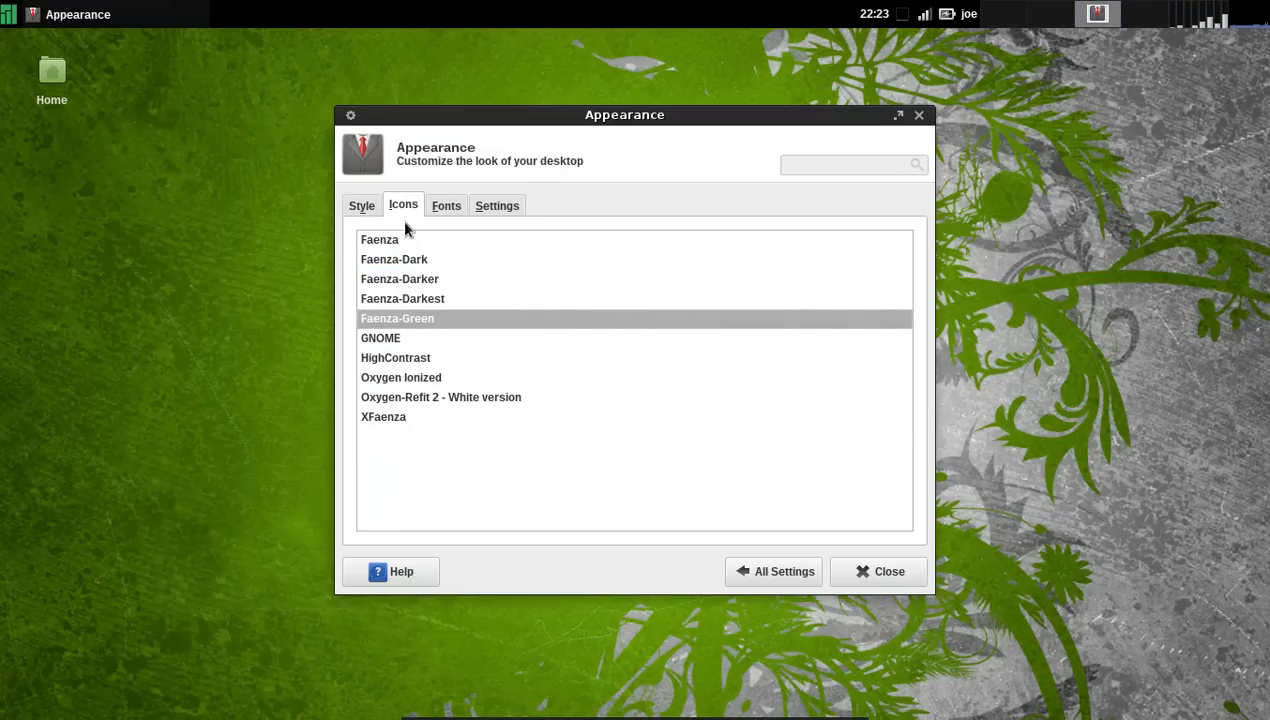
mouse_move(404, 312)
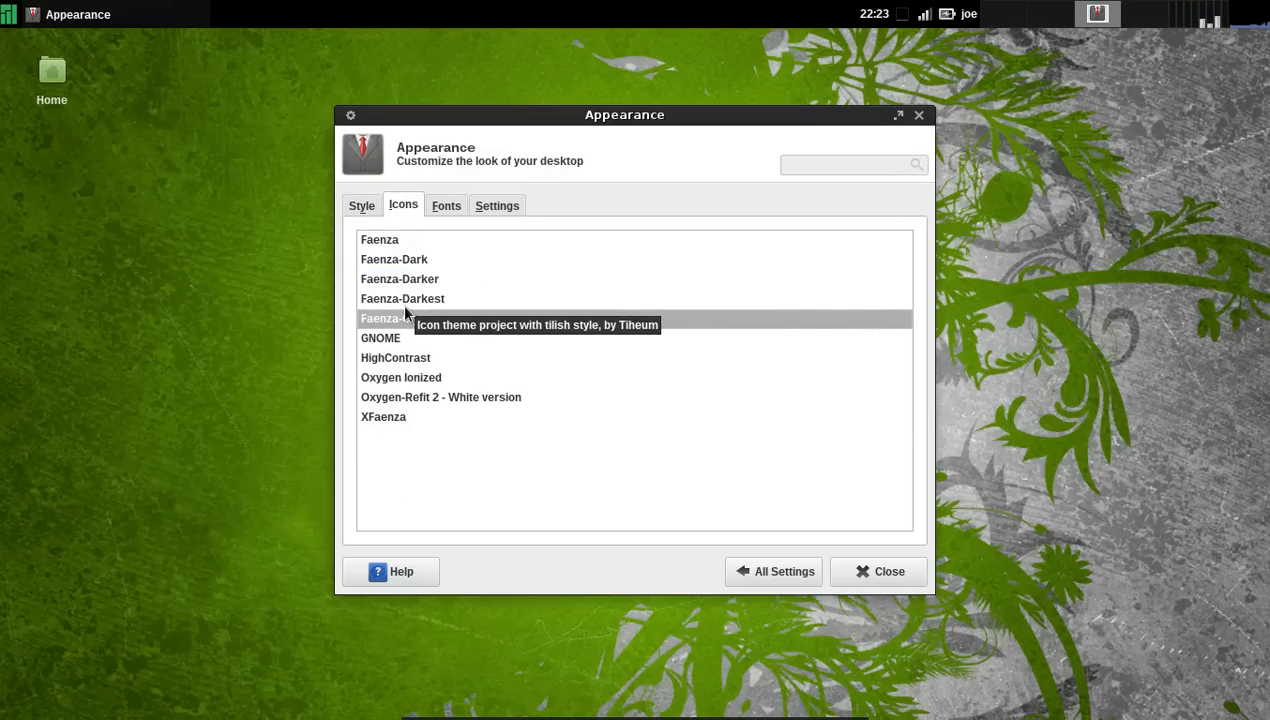
left_click(404, 298)
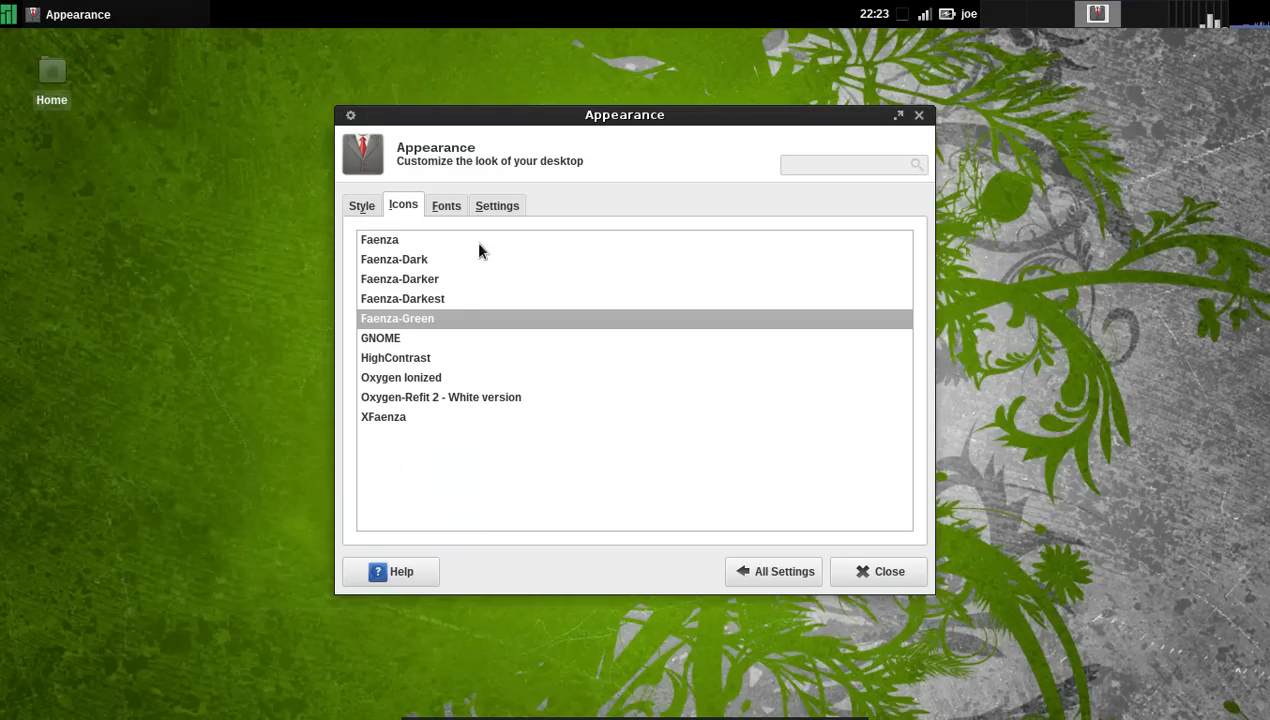
In Window Manager settings, try Adwaita-Manjaro-dark-custom then return to Adwaita-Manjaro-dark
left_click(772, 572)
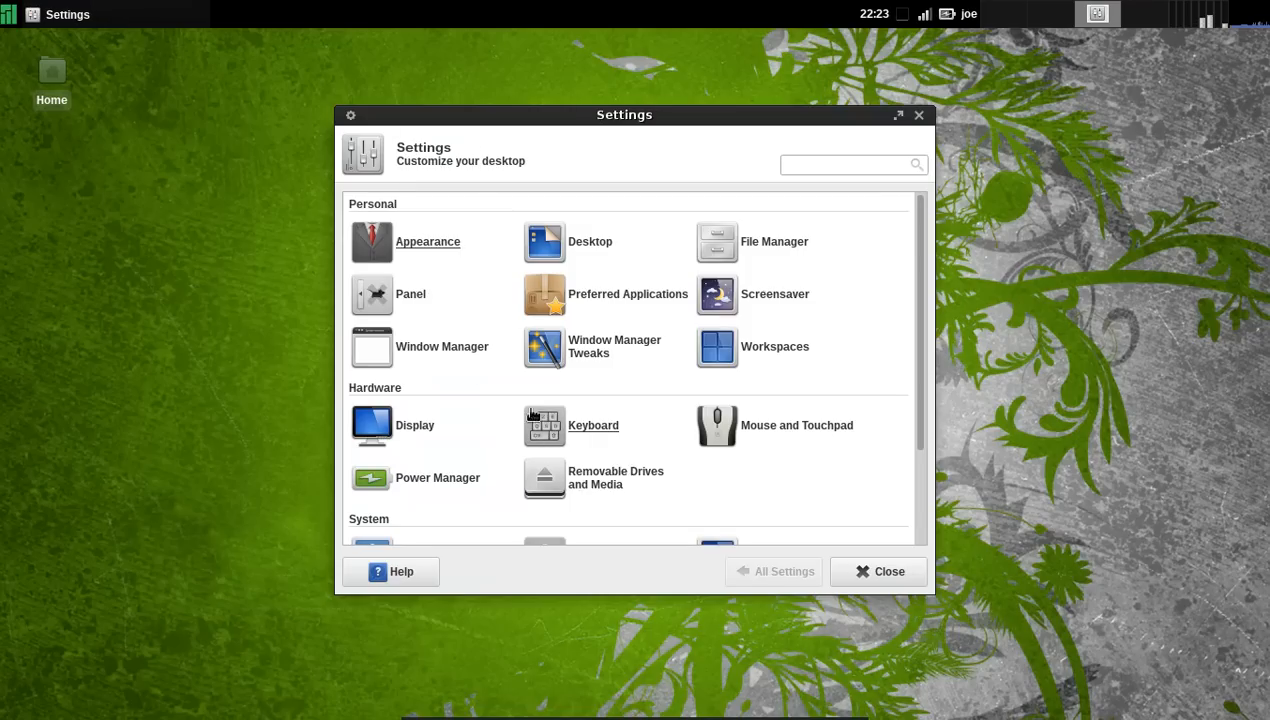
mouse_move(464, 318)
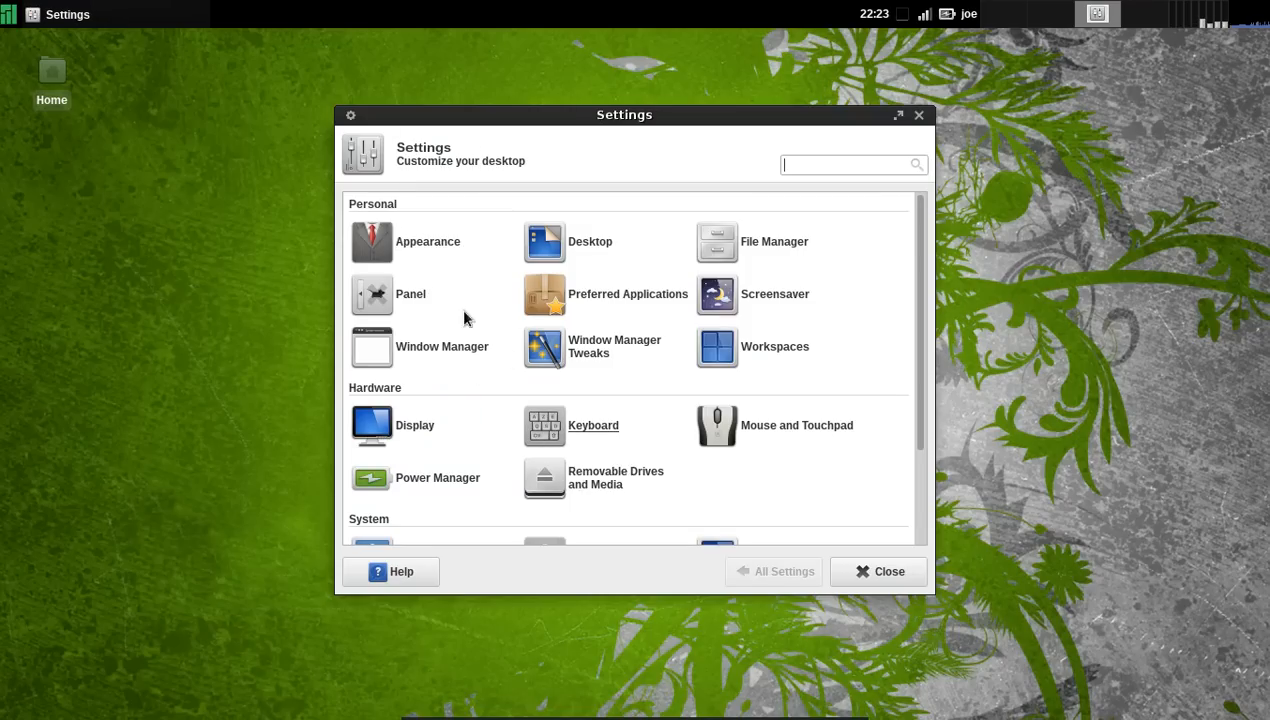
mouse_move(406, 352)
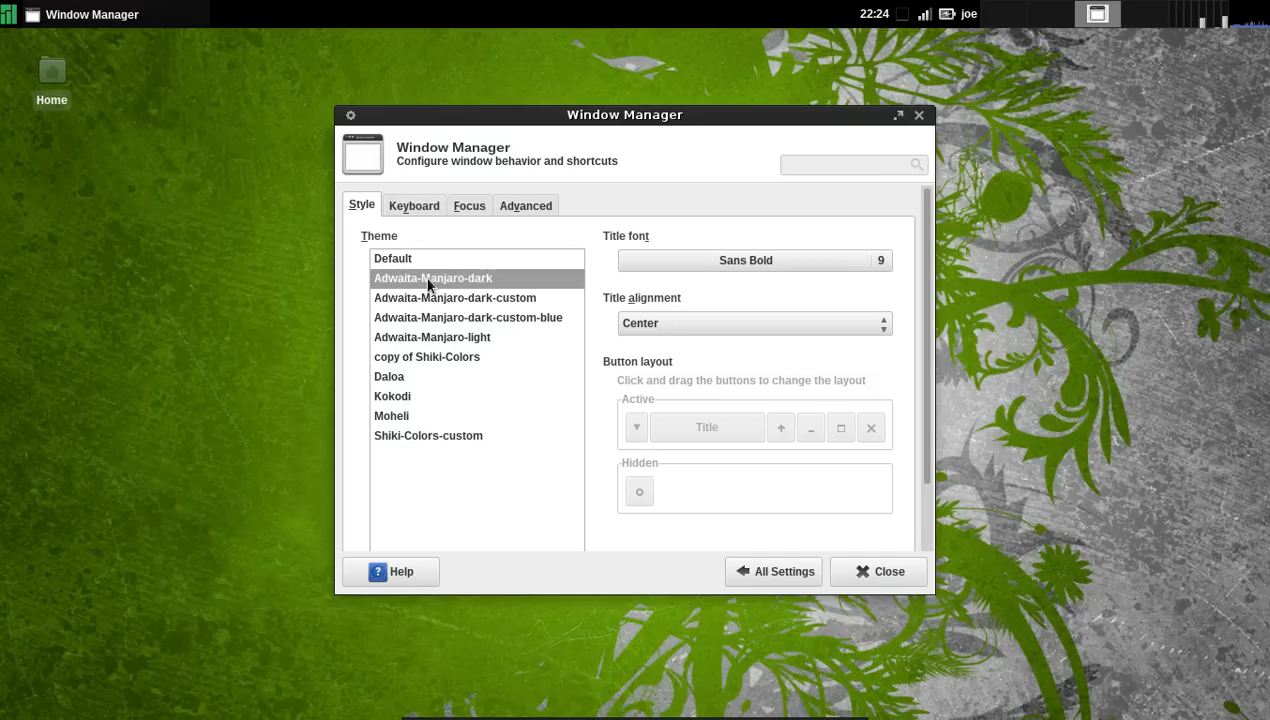
mouse_move(454, 304)
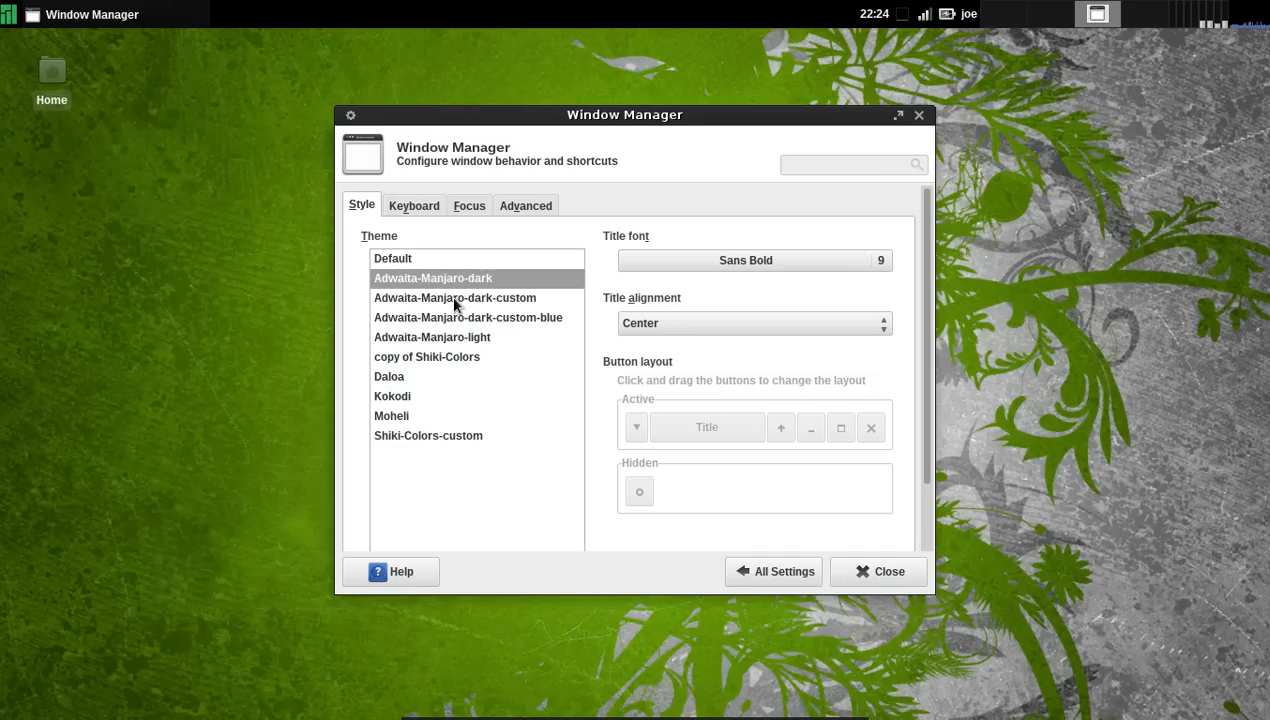
left_click(454, 296)
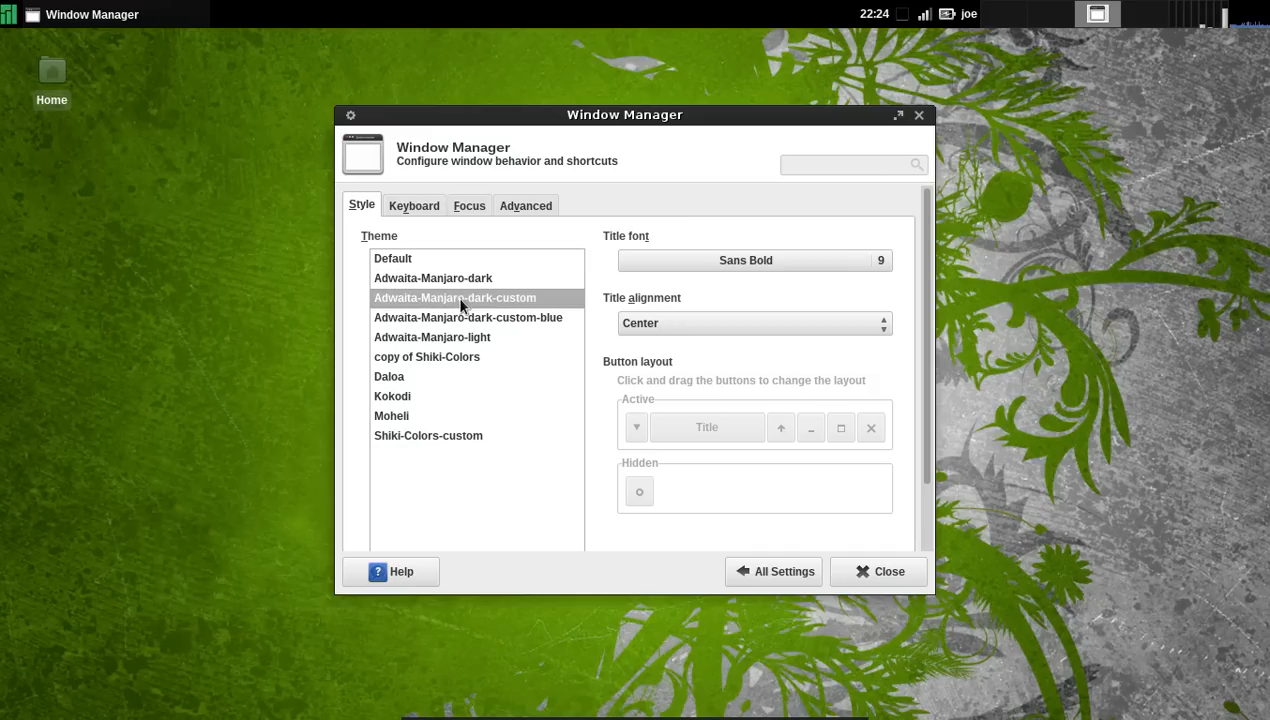
left_click(432, 278)
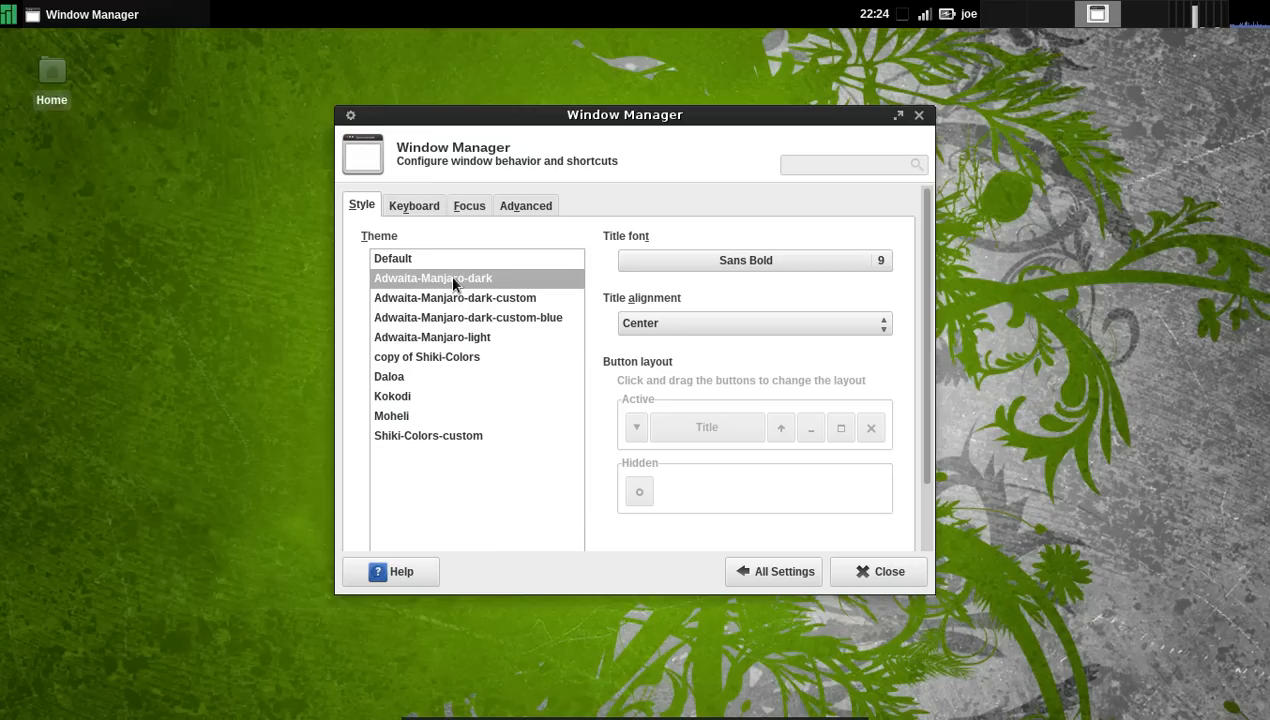
mouse_move(878, 572)
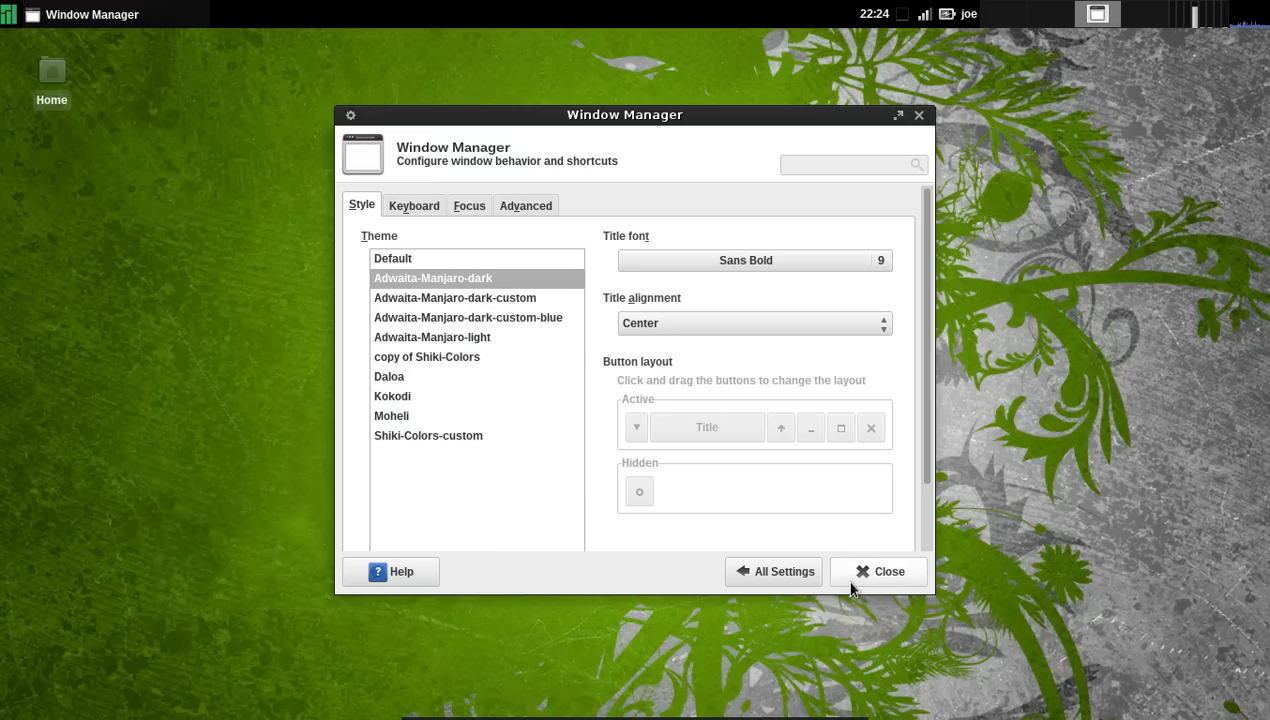
Close the Window Manager settings and reopen the applications menu over the desktop
left_click(880, 572)
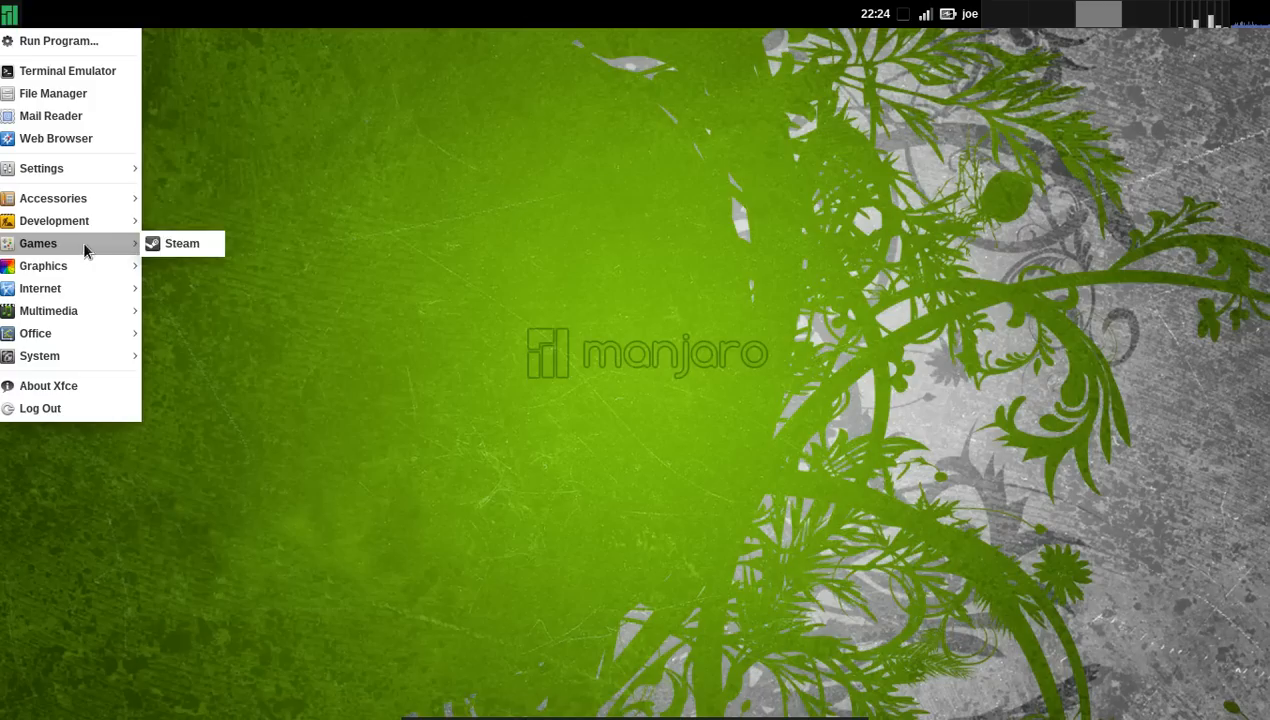
left_click(564, 388)
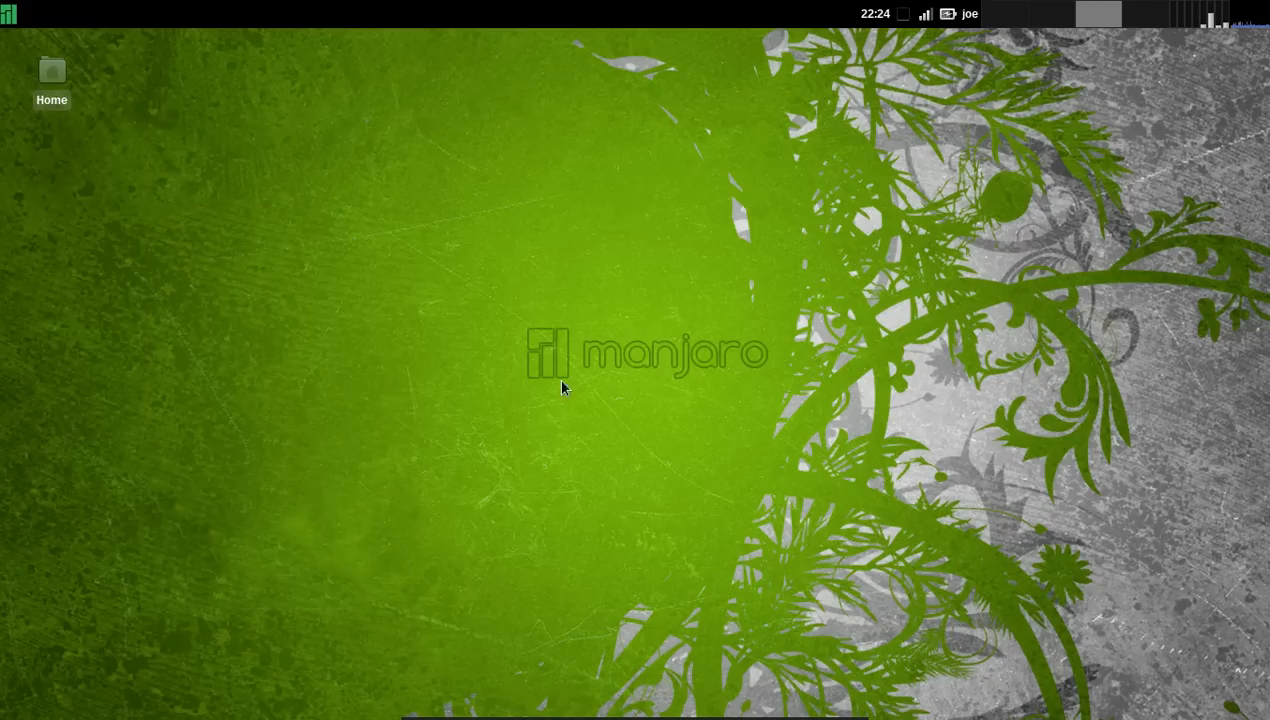
mouse_move(1256, 24)
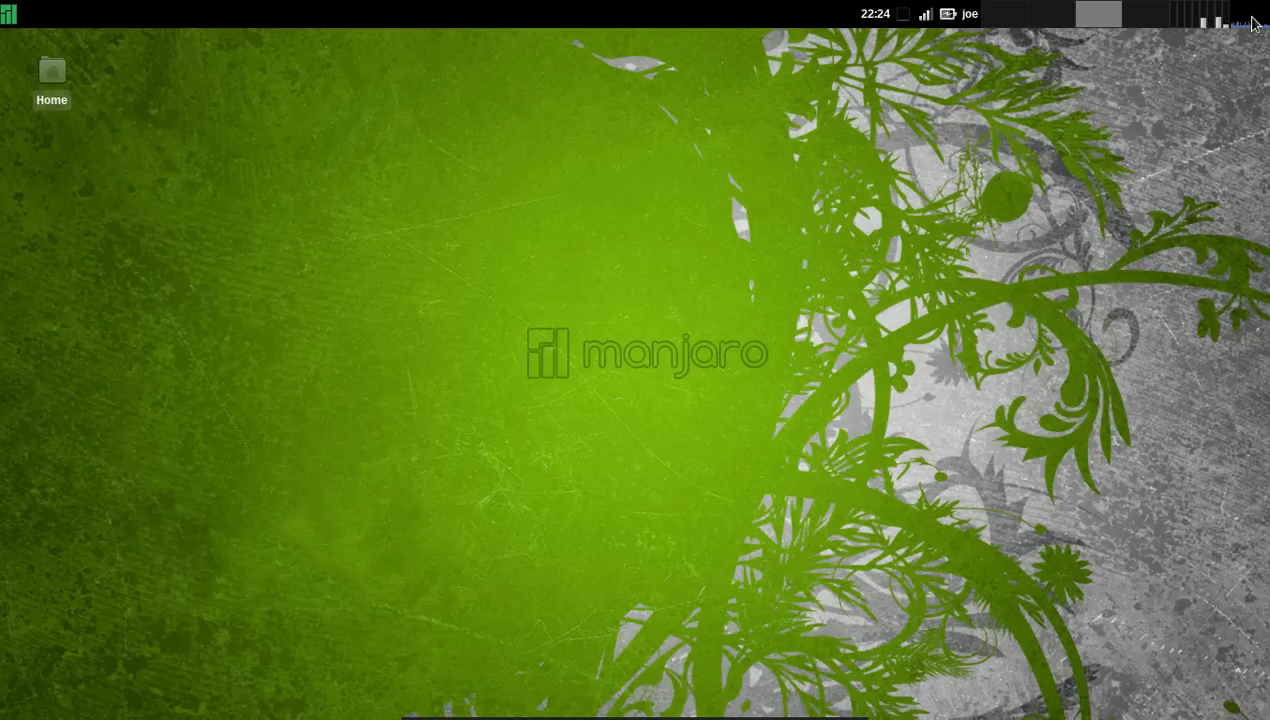
mouse_move(532, 236)
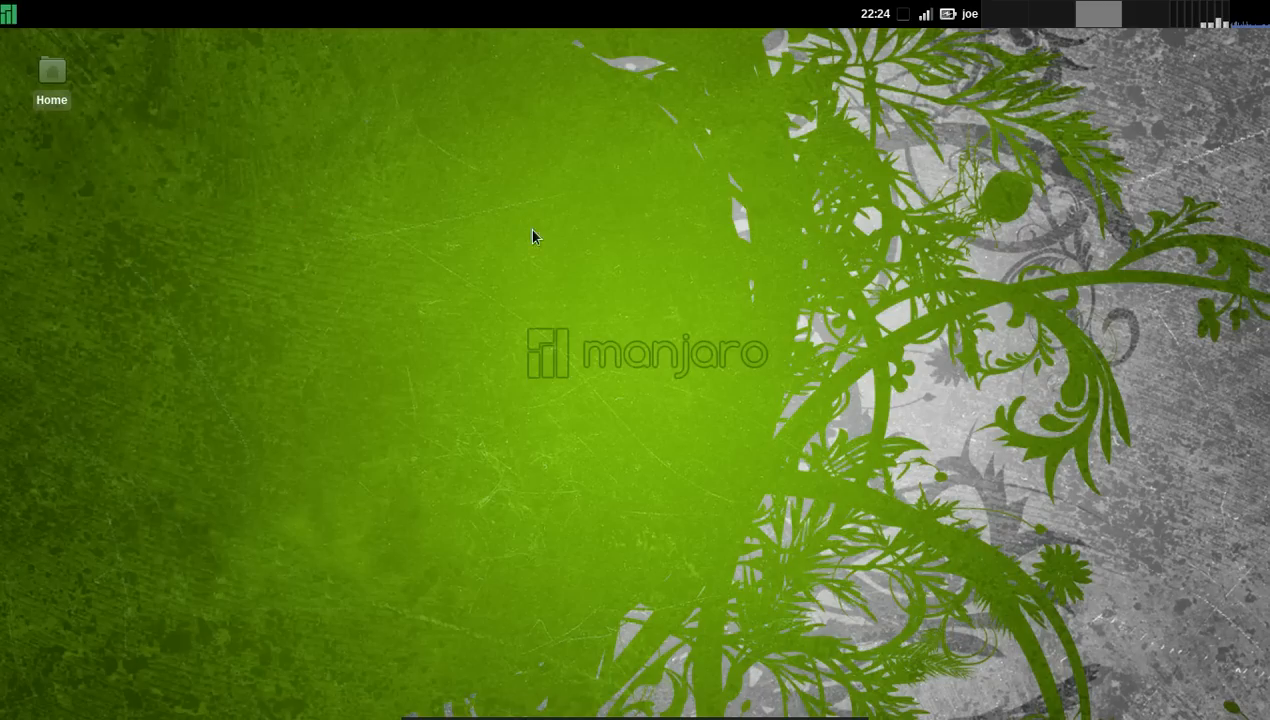
mouse_move(588, 404)
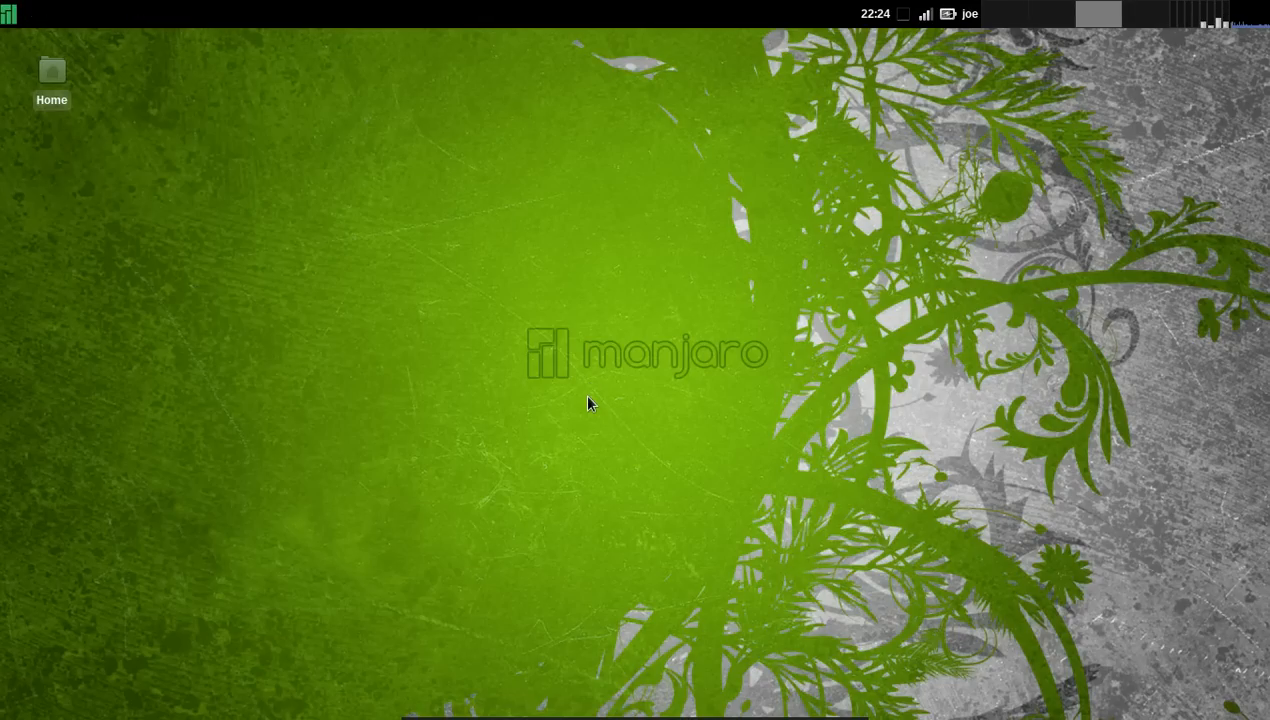
mouse_move(462, 308)
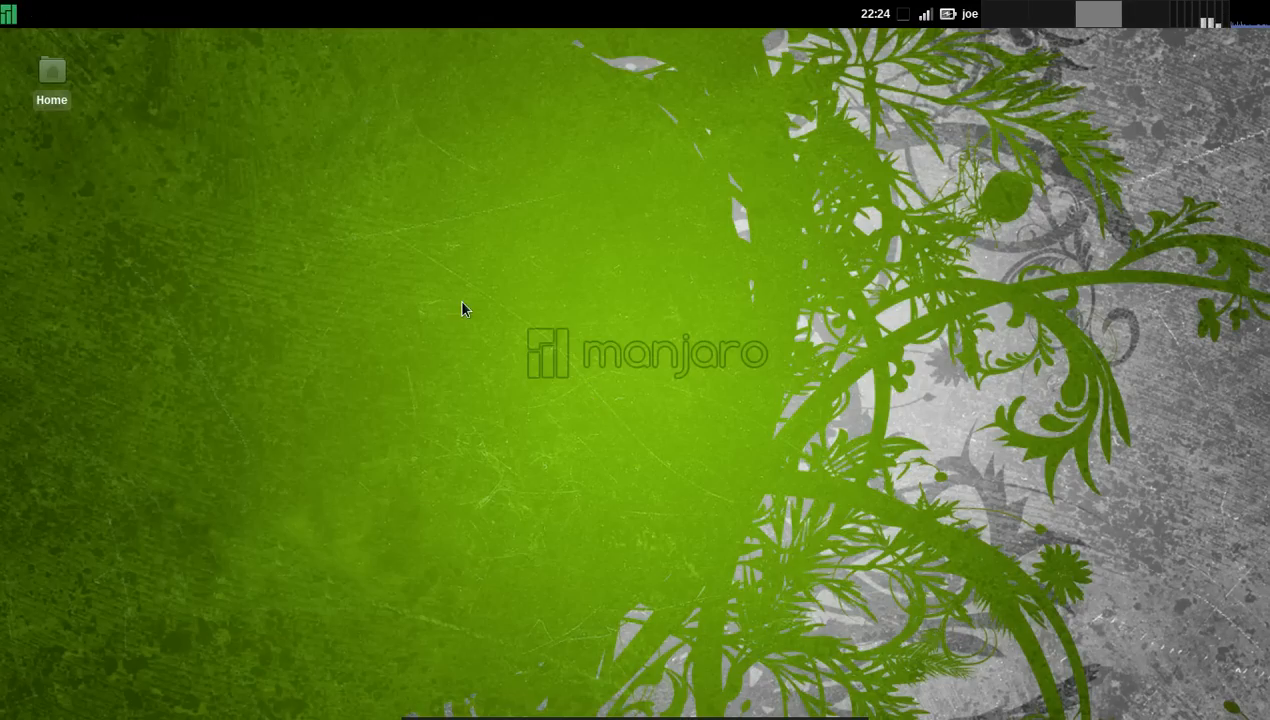
mouse_move(660, 292)
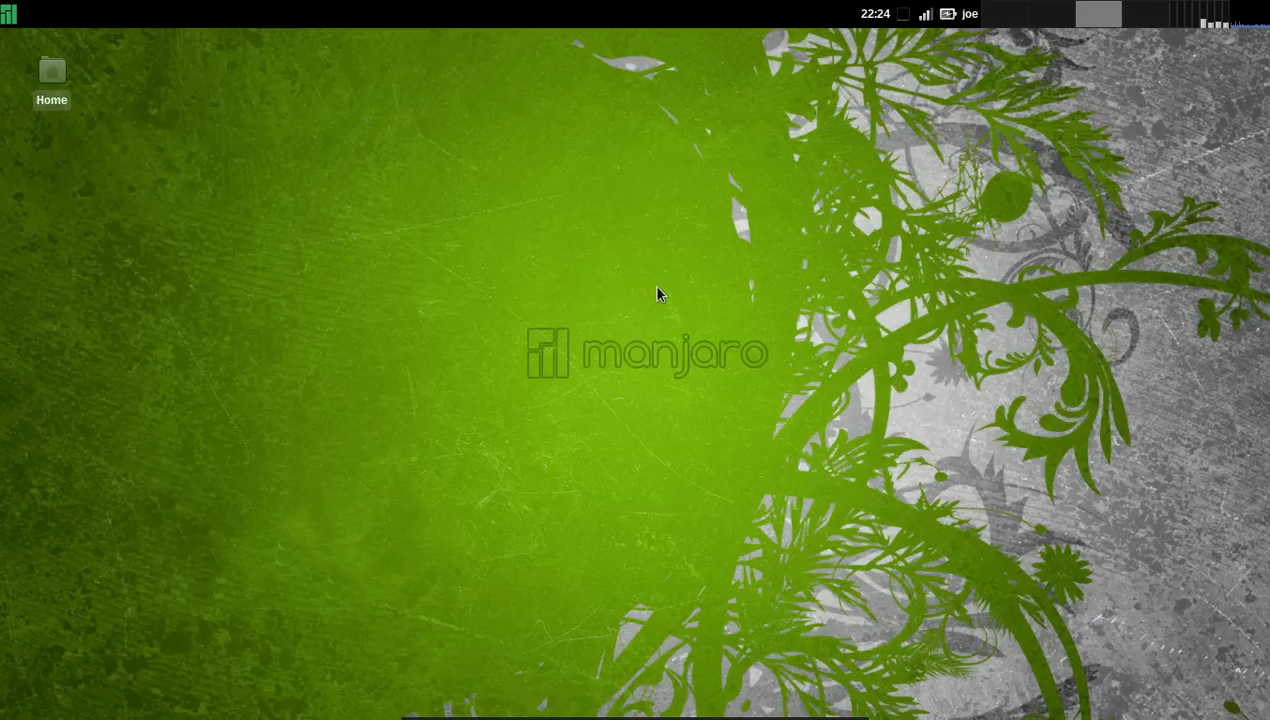
mouse_move(212, 176)
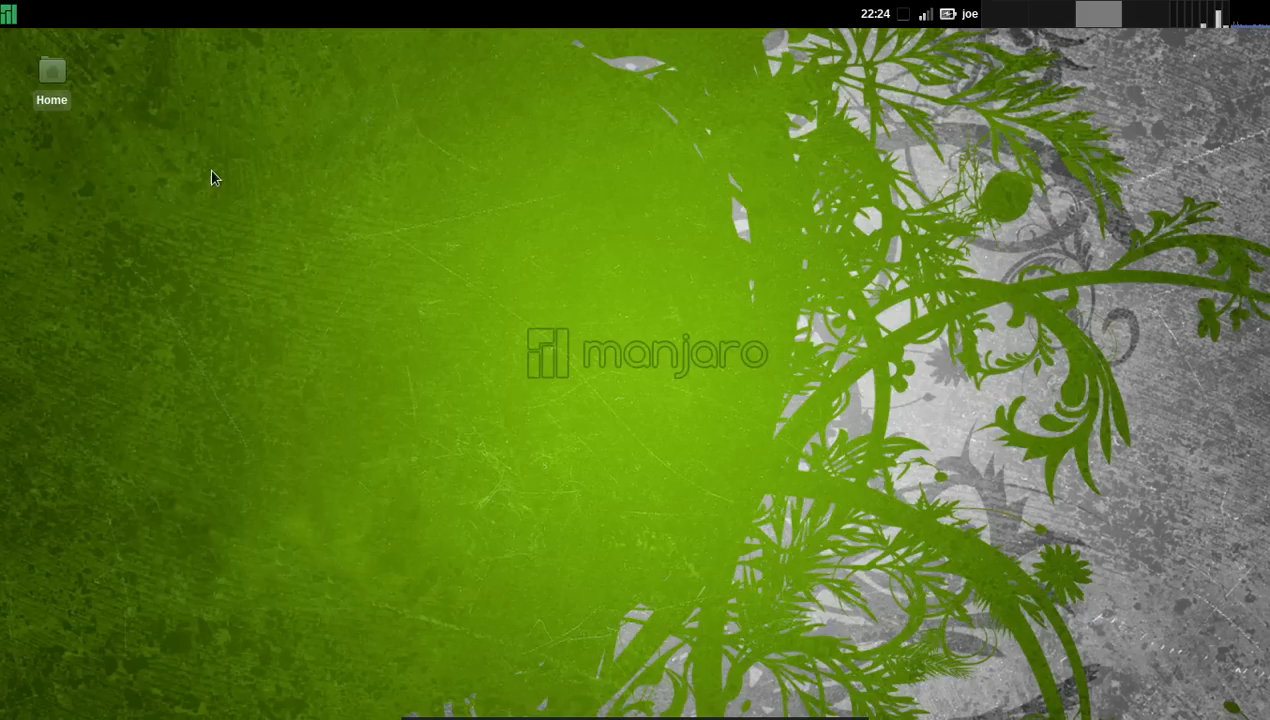
left_click(10, 12)
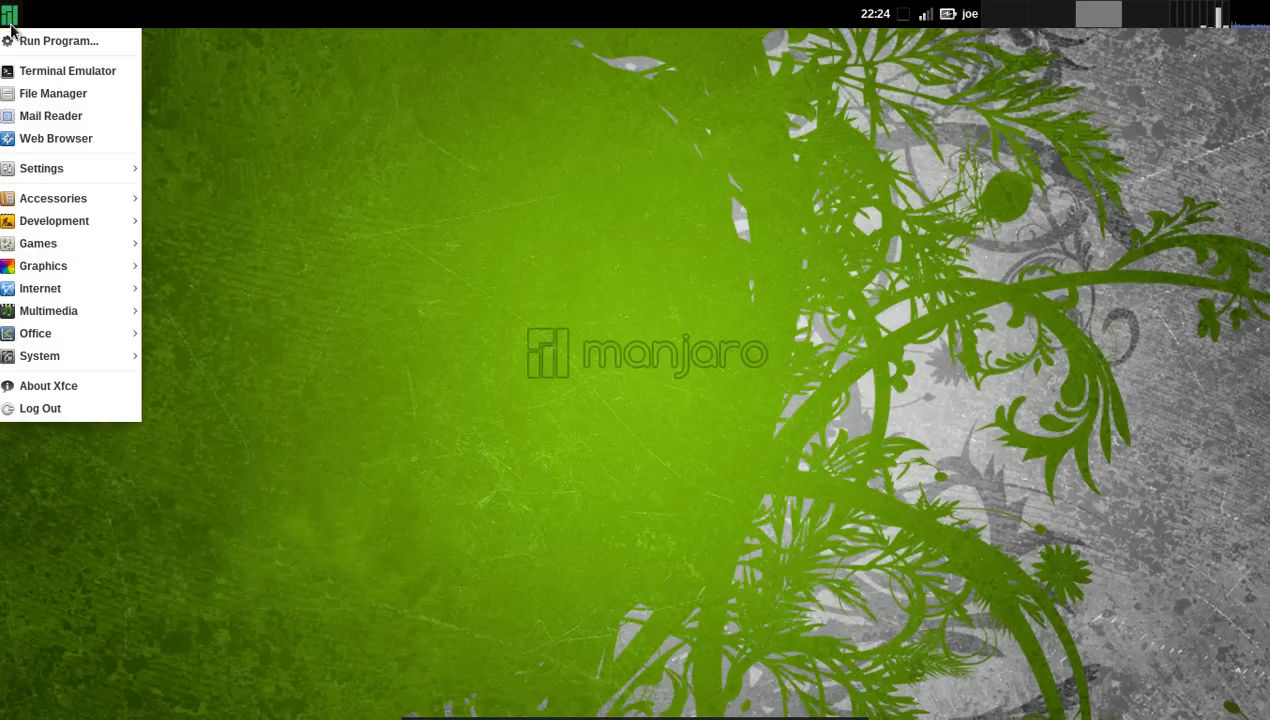
mouse_move(788, 196)
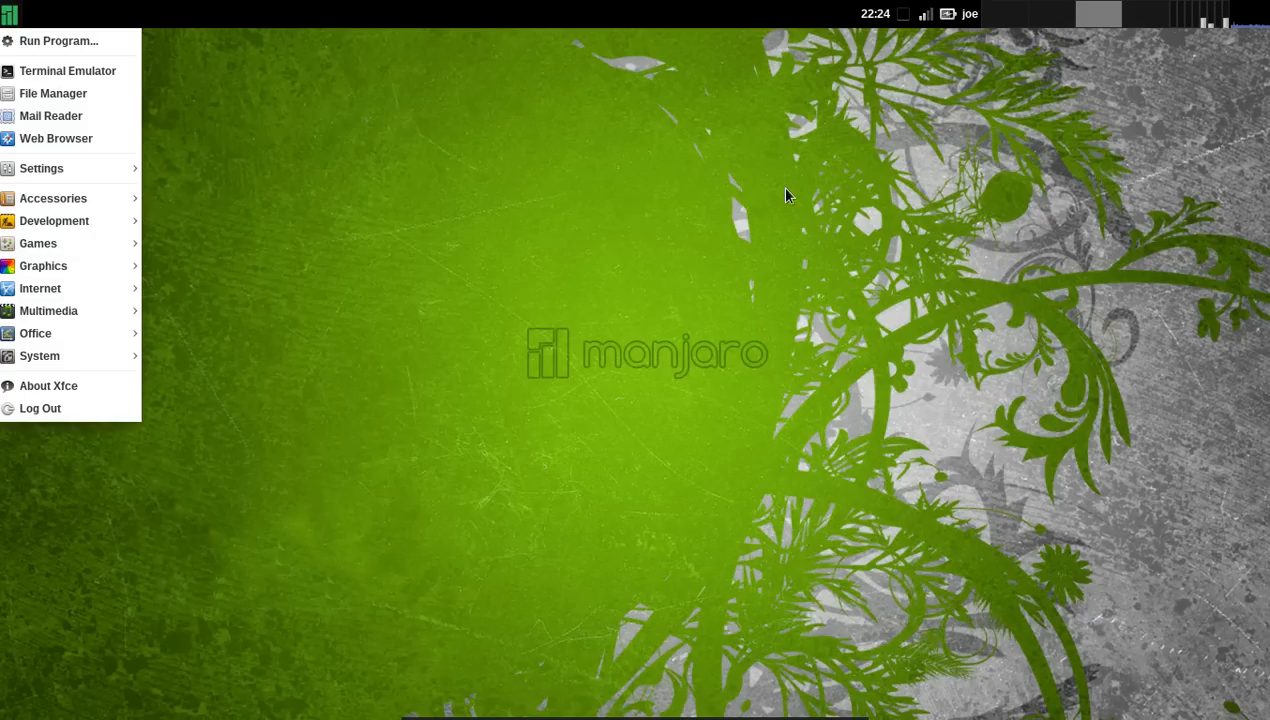